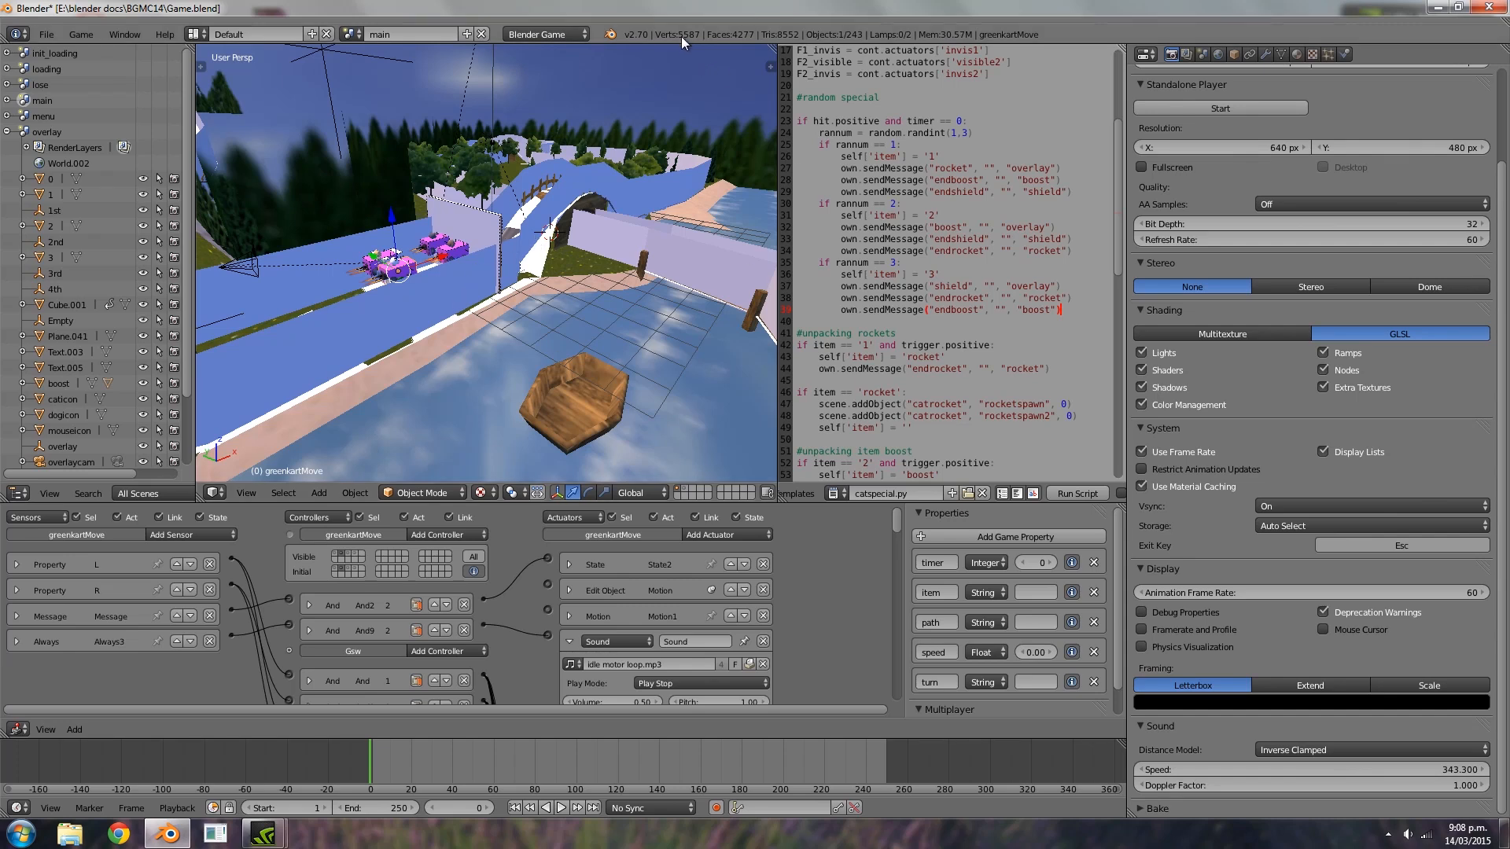
pyautogui.moveTo(512, 316)
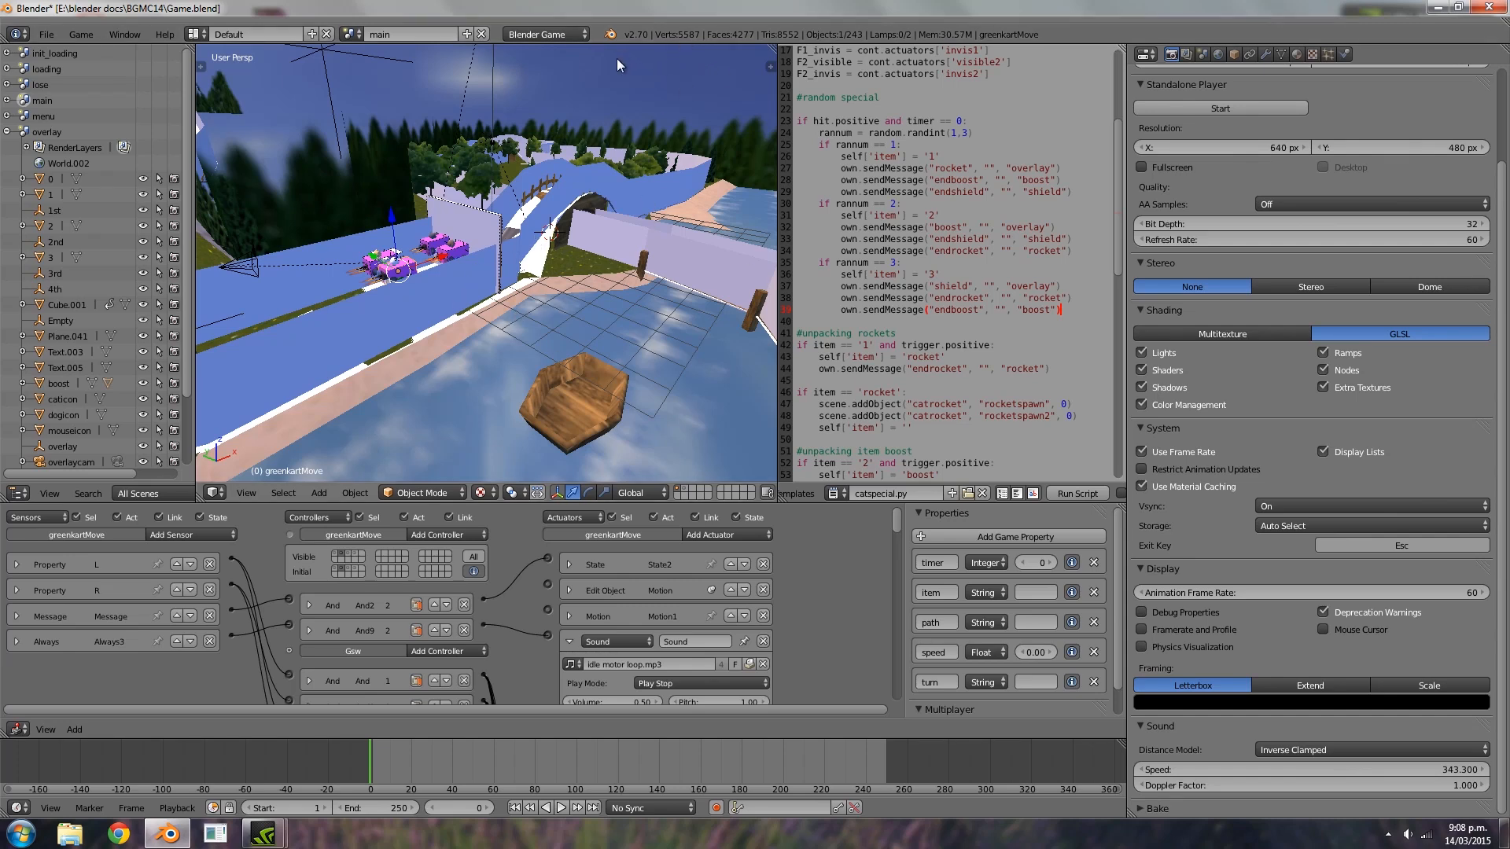
pyautogui.moveTo(684, 48)
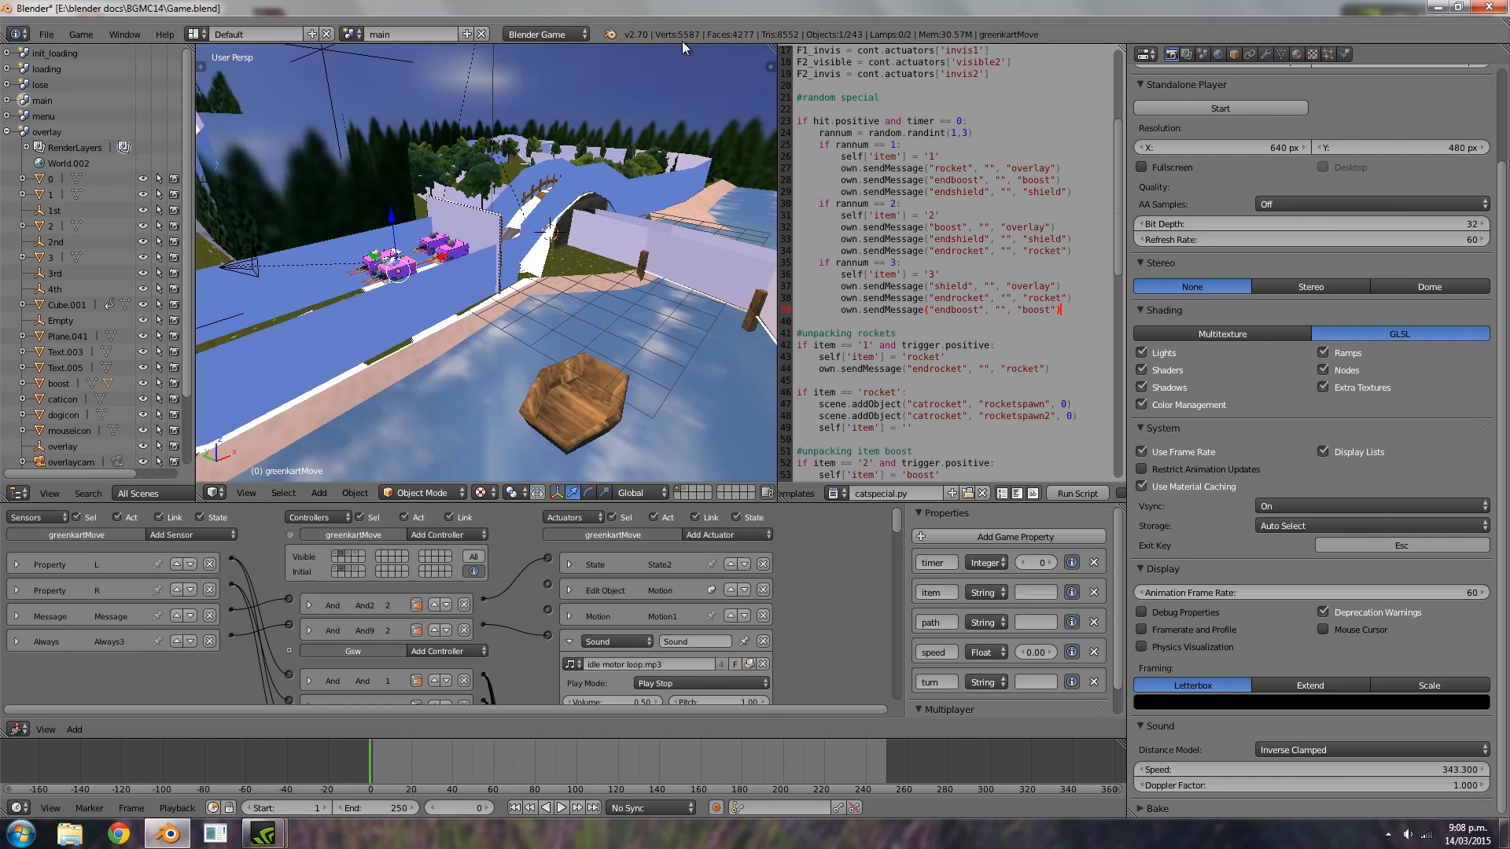
pyautogui.moveTo(467, 249)
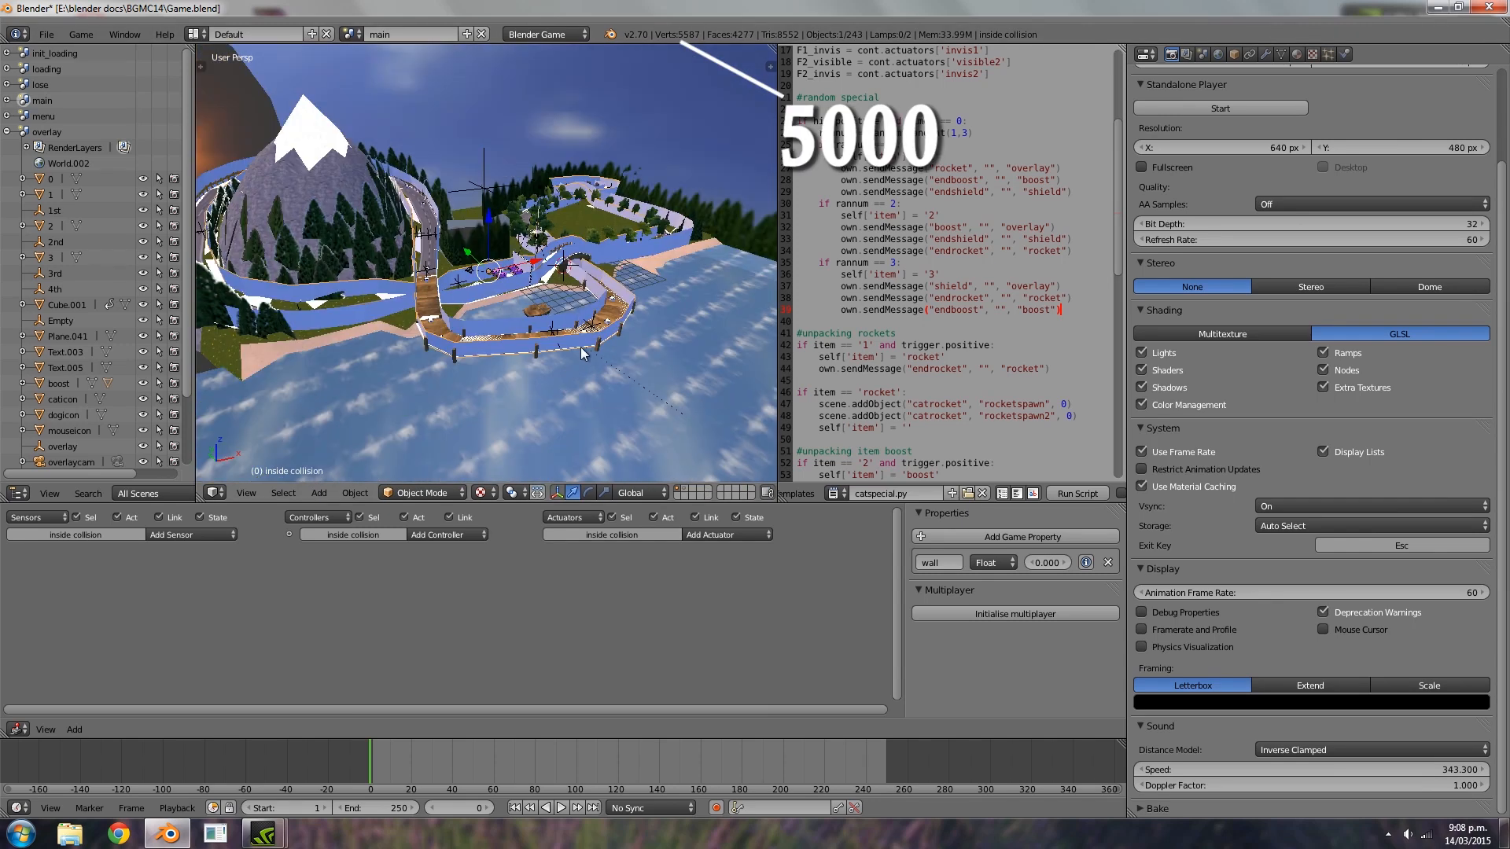
pyautogui.moveTo(692, 108)
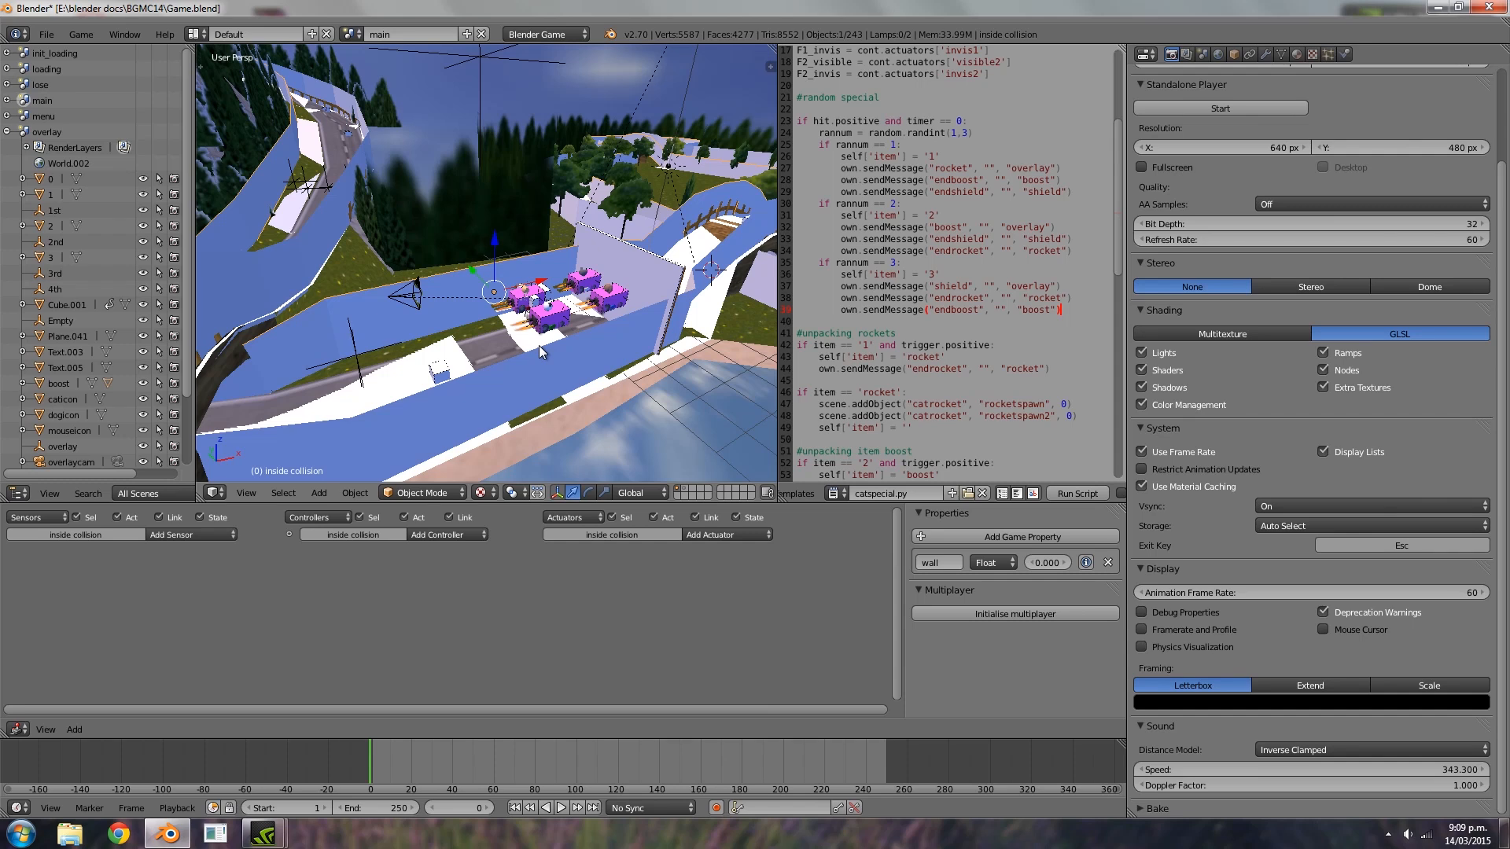
pyautogui.moveTo(655, 8)
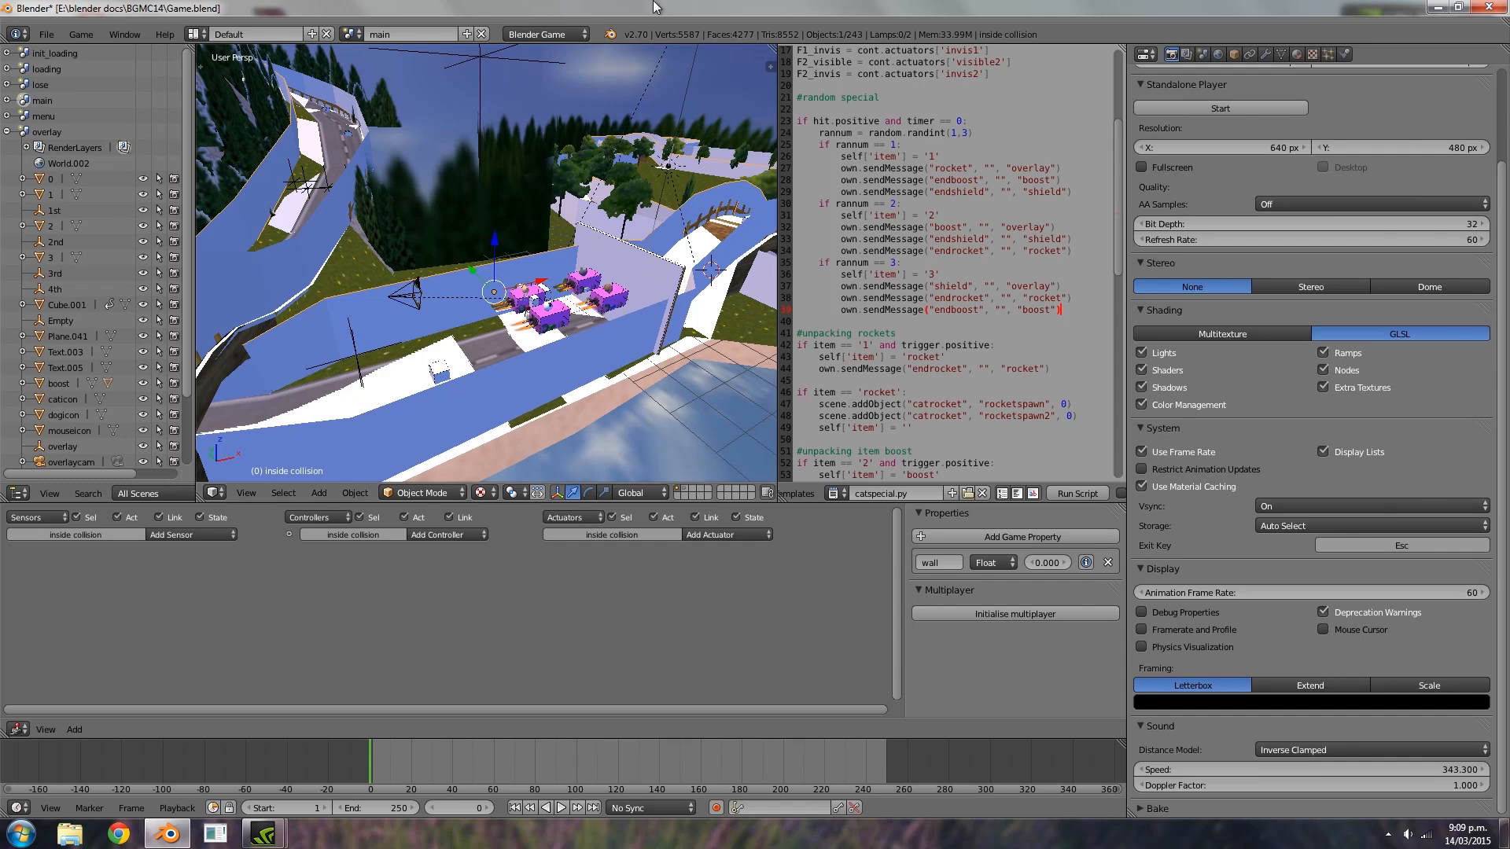
pyautogui.moveTo(634, 202)
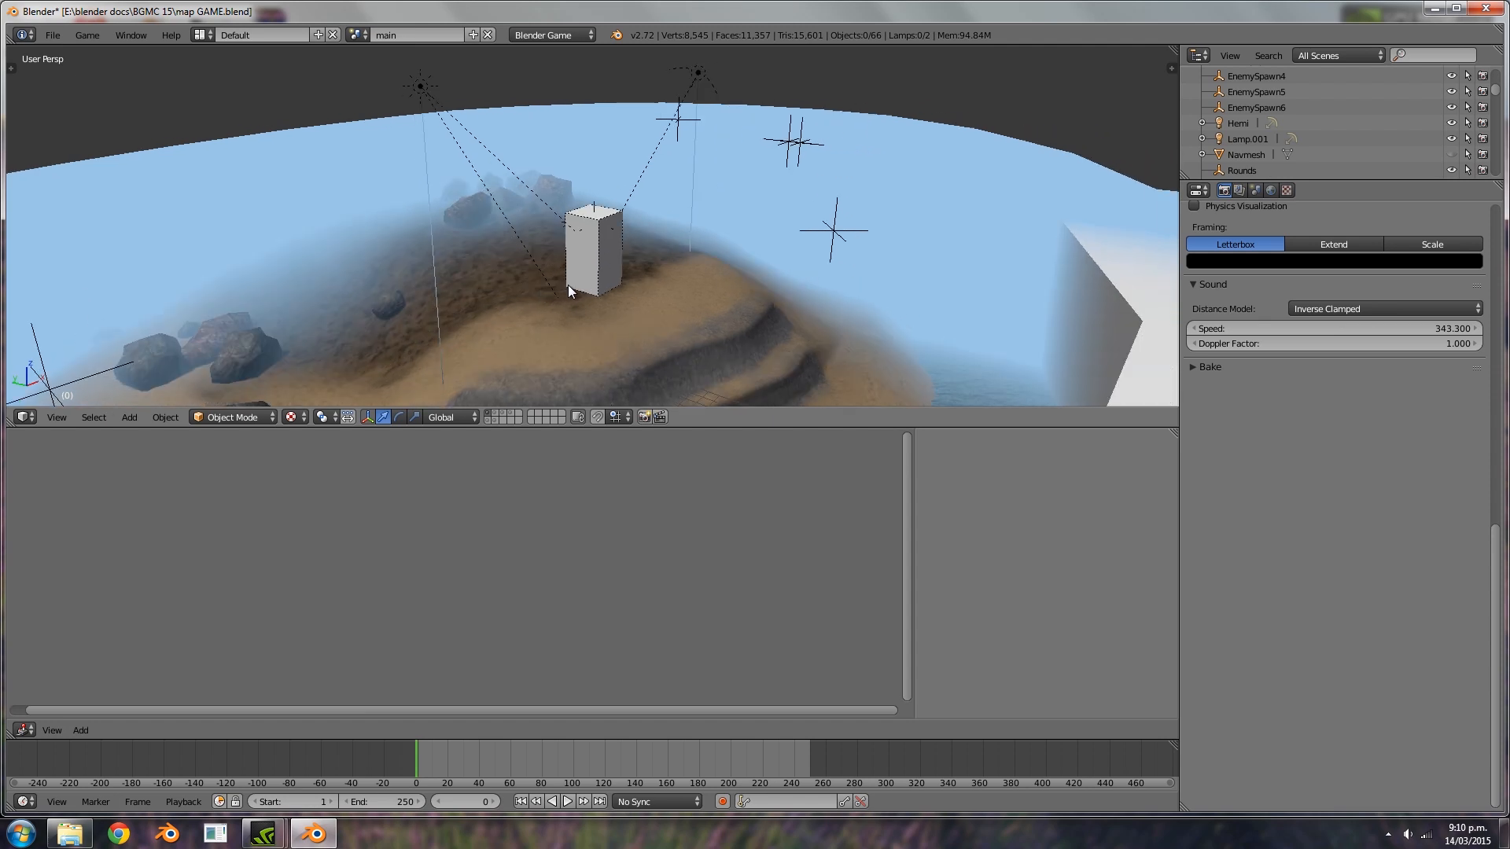
# Select flare and rock objects around the island to show their textures in the Texture properties
pyautogui.moveTo(568, 292); pyautogui.dragTo(337, 231)
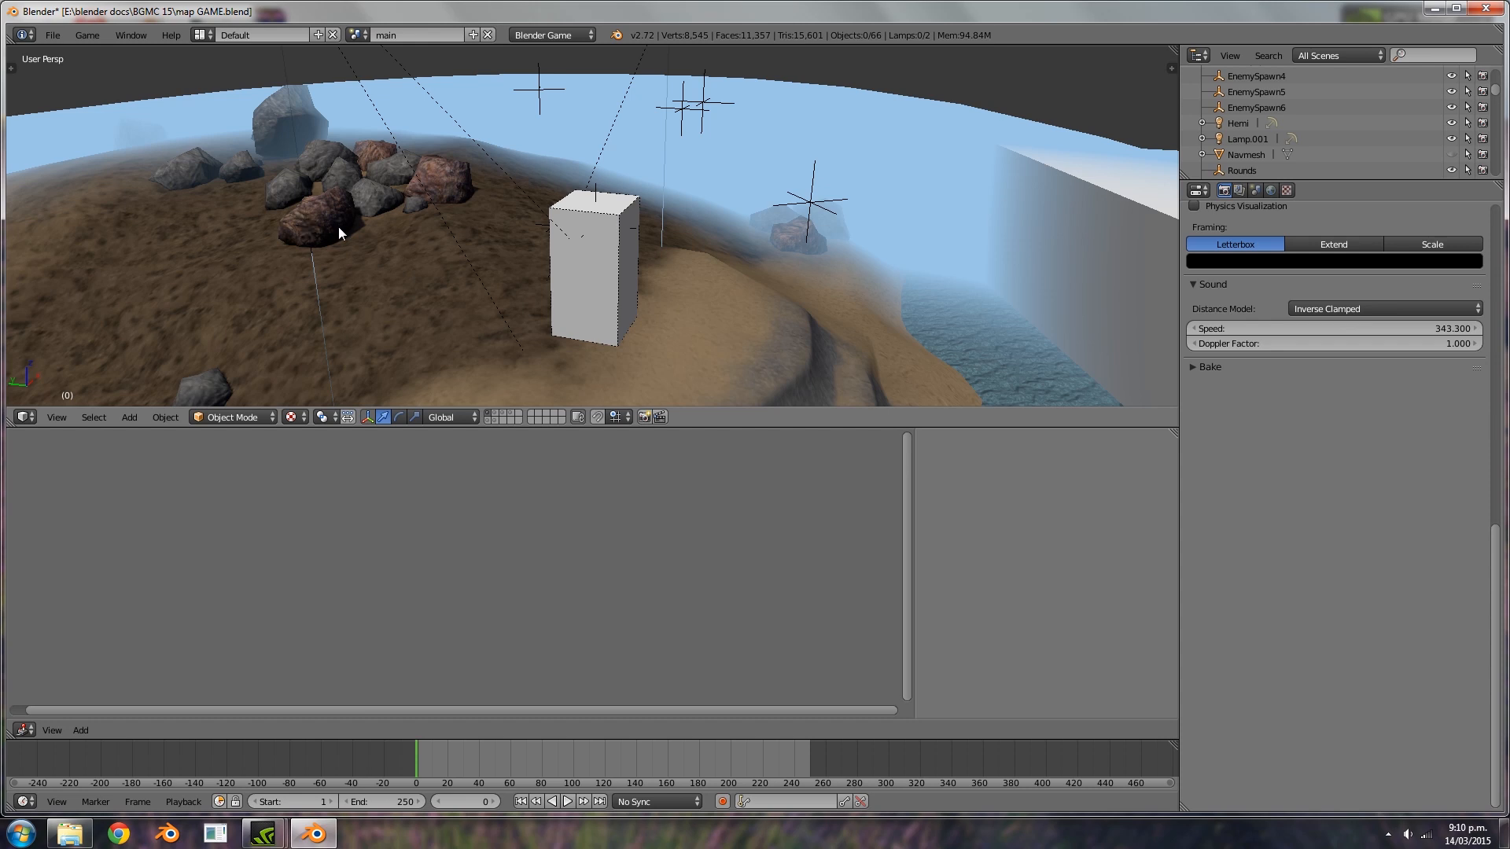
pyautogui.click(318, 207)
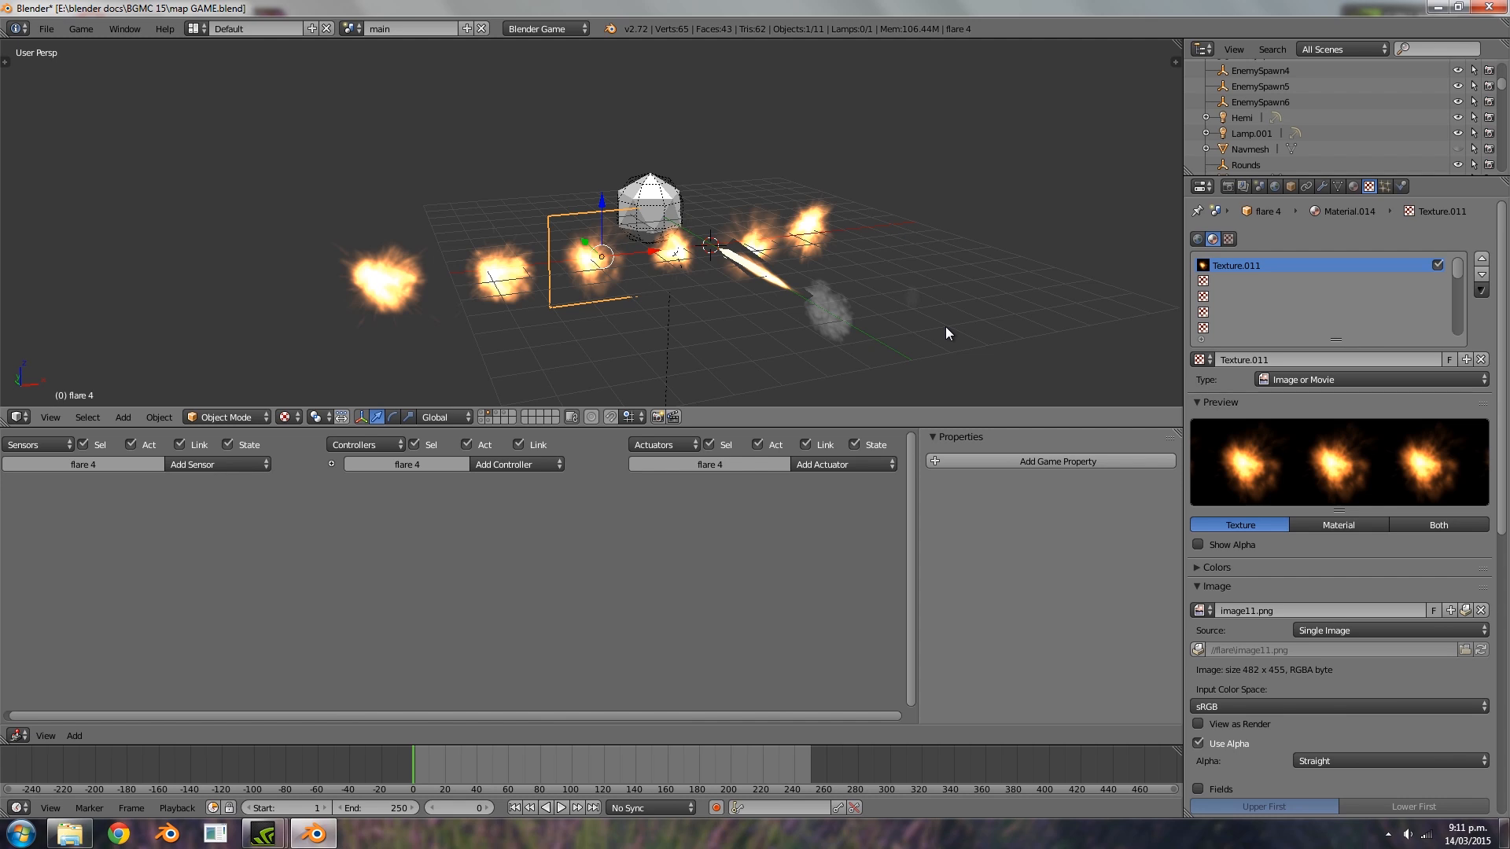
pyautogui.click(742, 250)
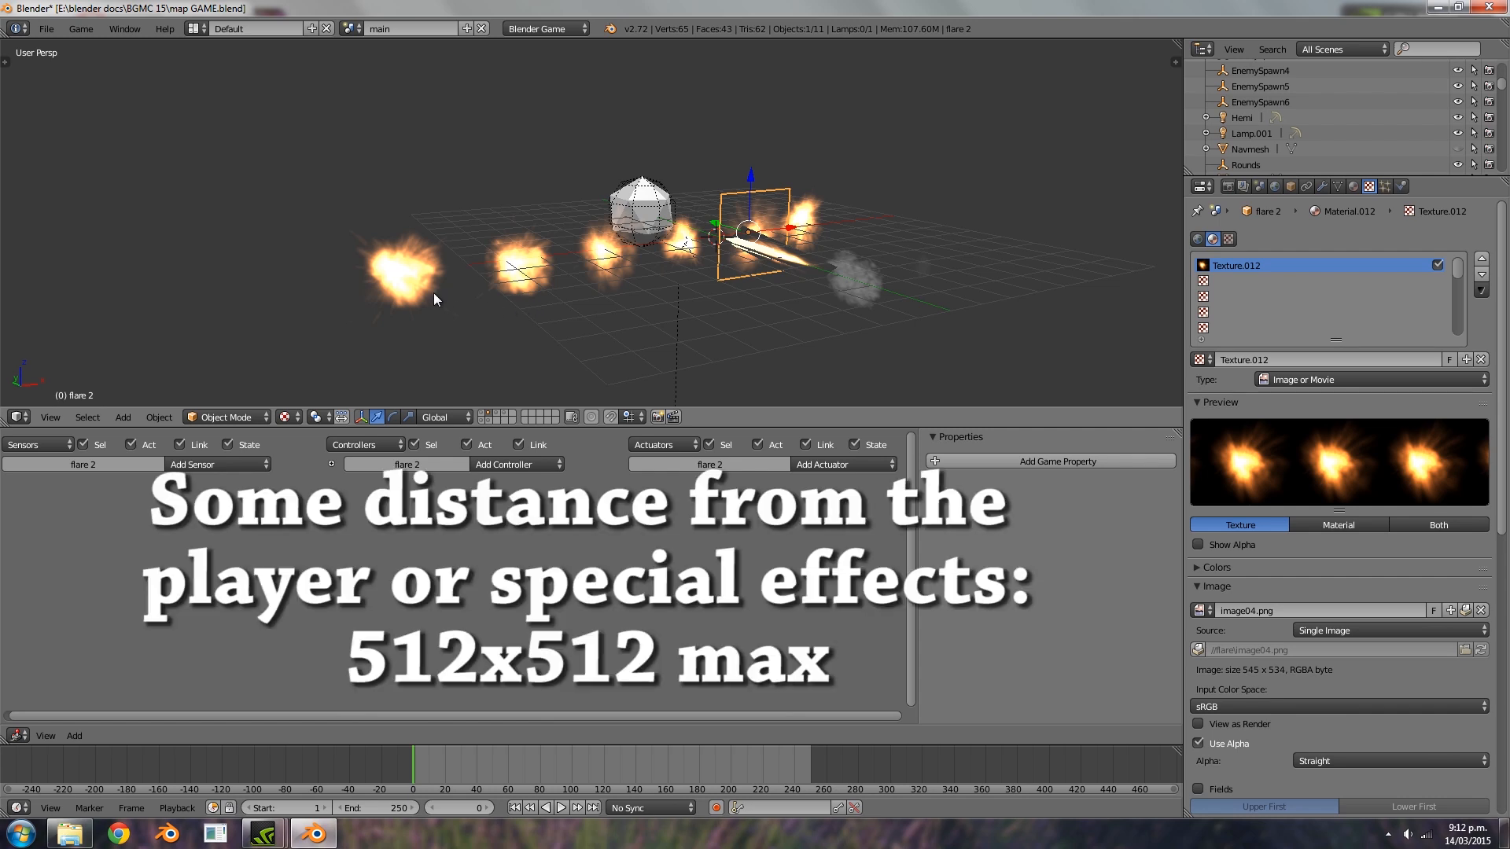
pyautogui.moveTo(367, 364)
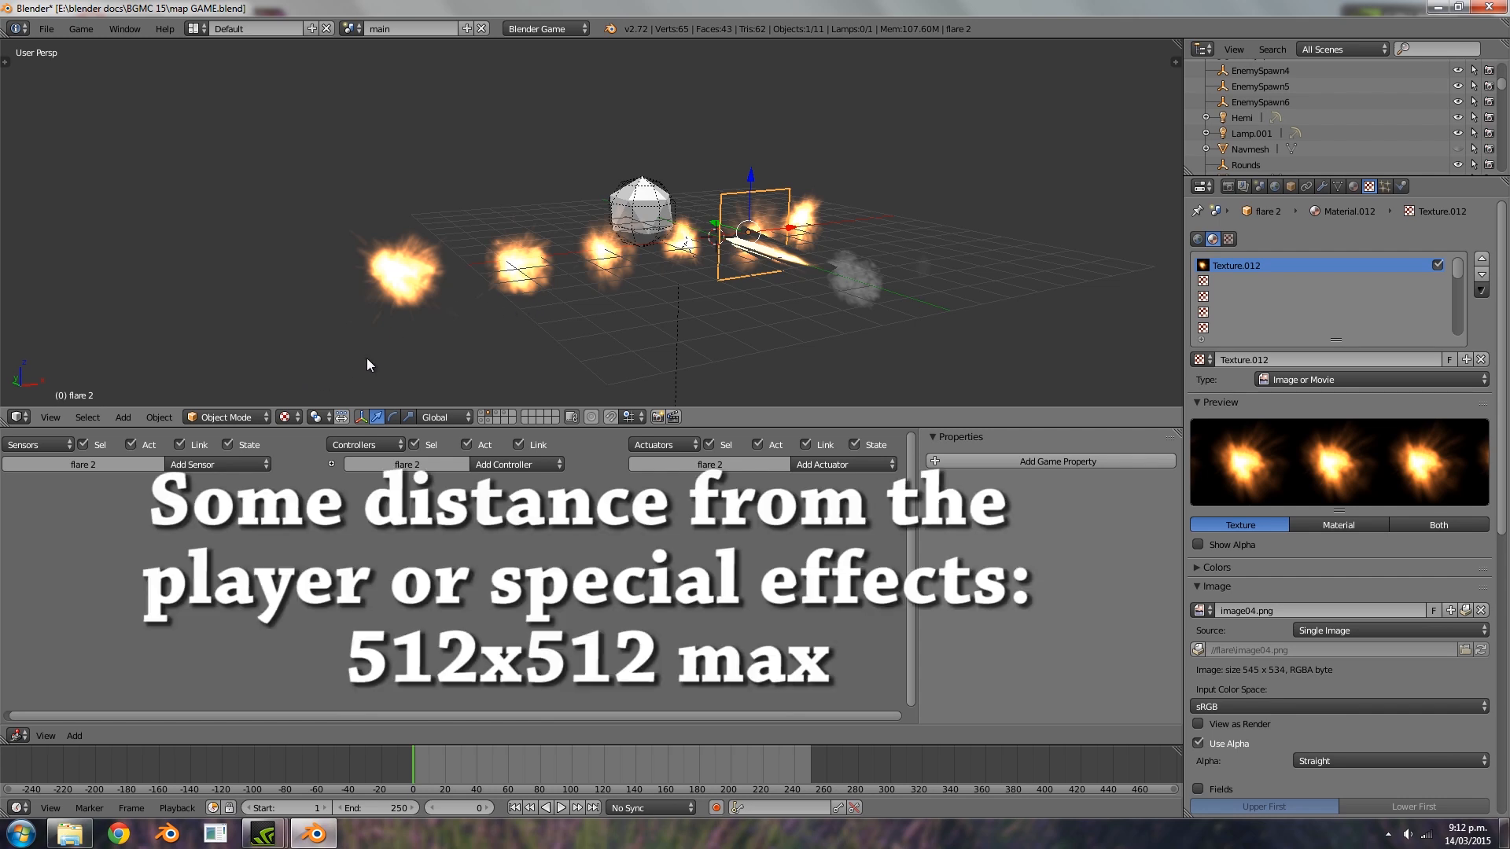
pyautogui.click(588, 250)
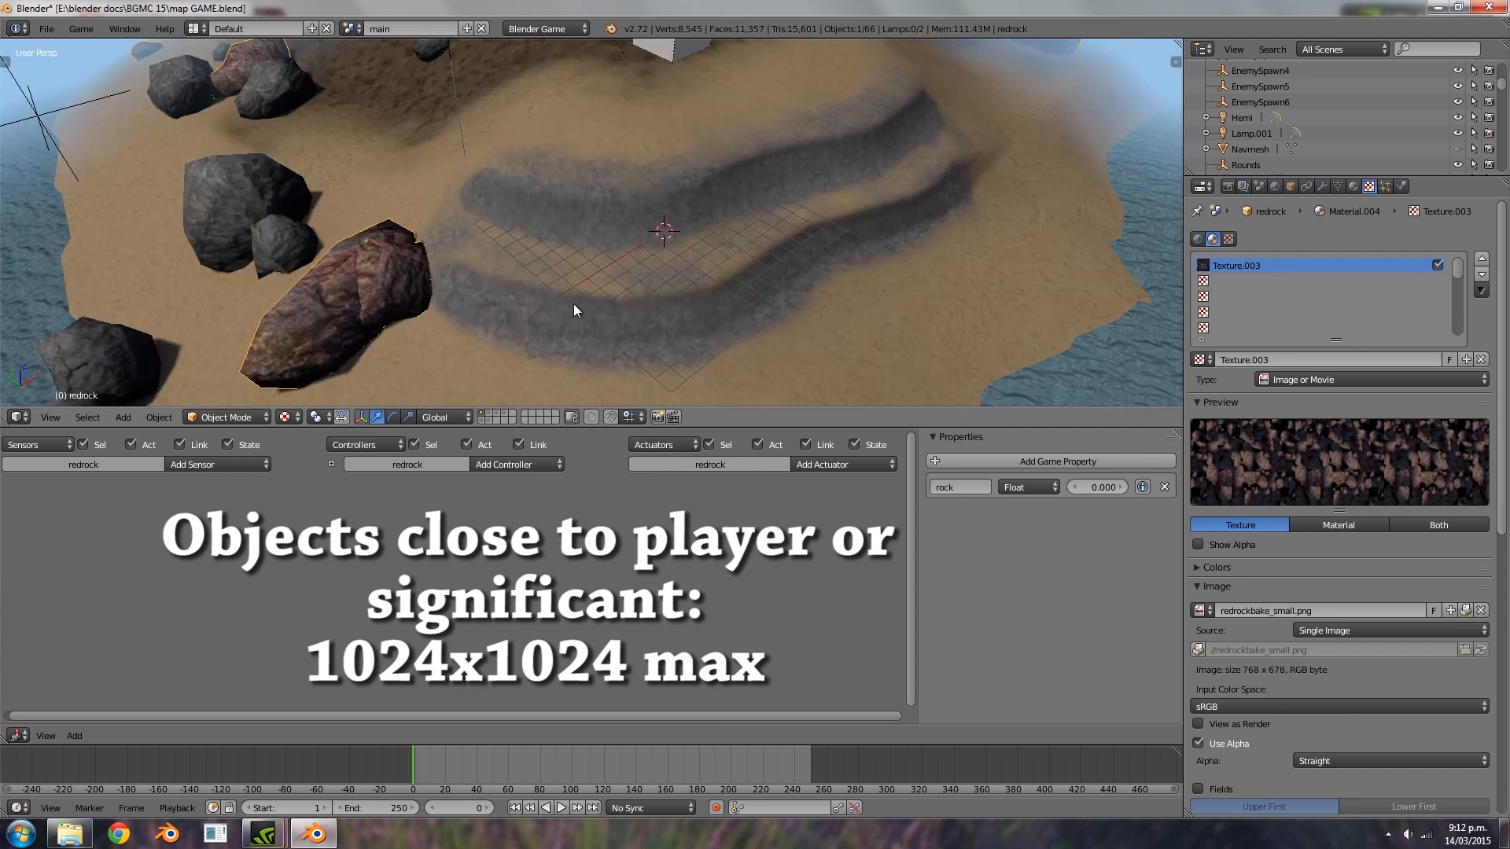
pyautogui.moveTo(1269, 681)
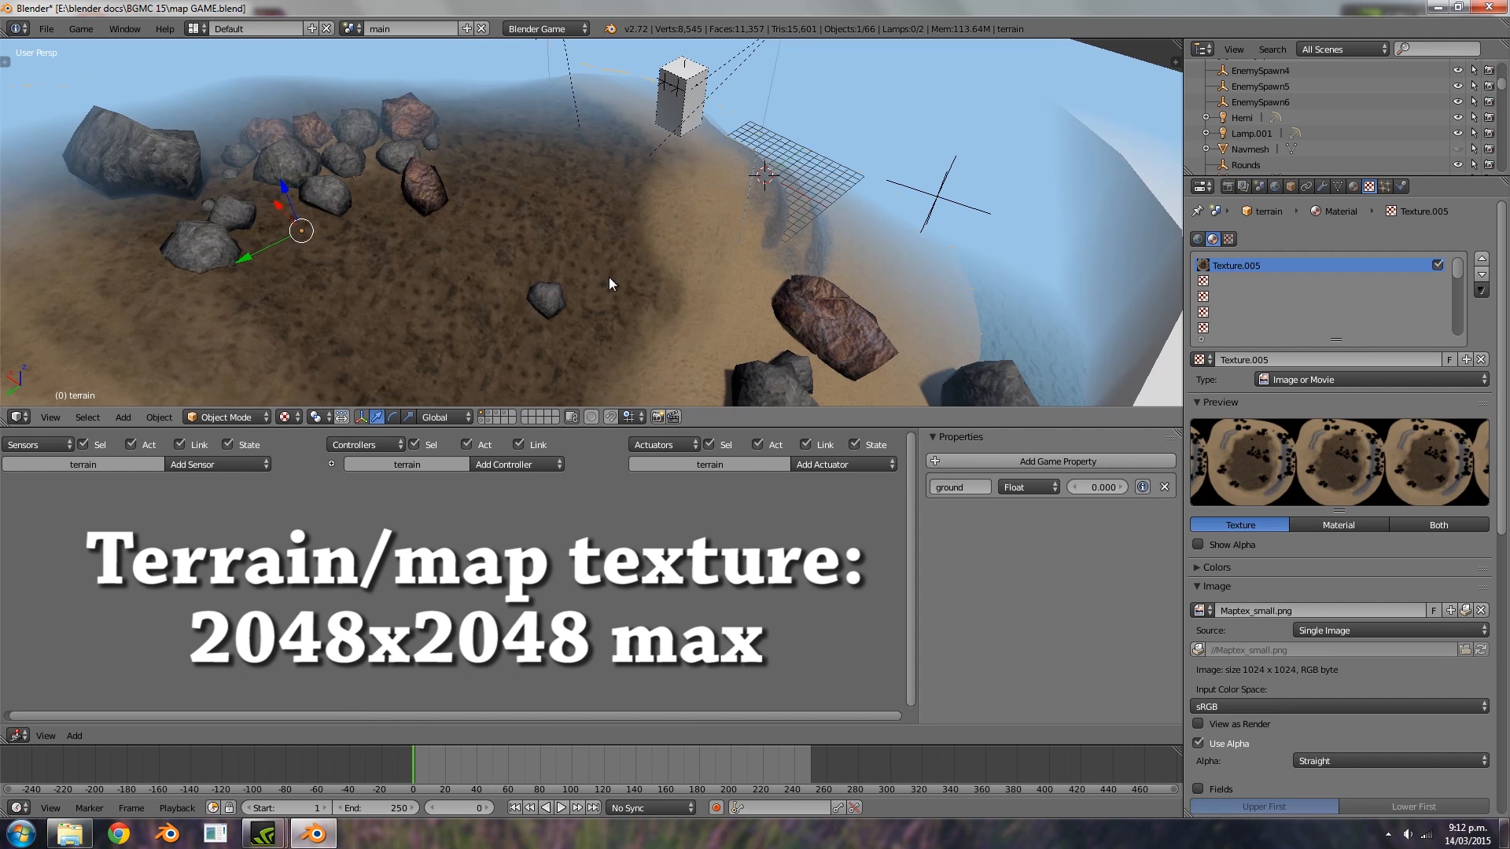
pyautogui.moveTo(912, 633)
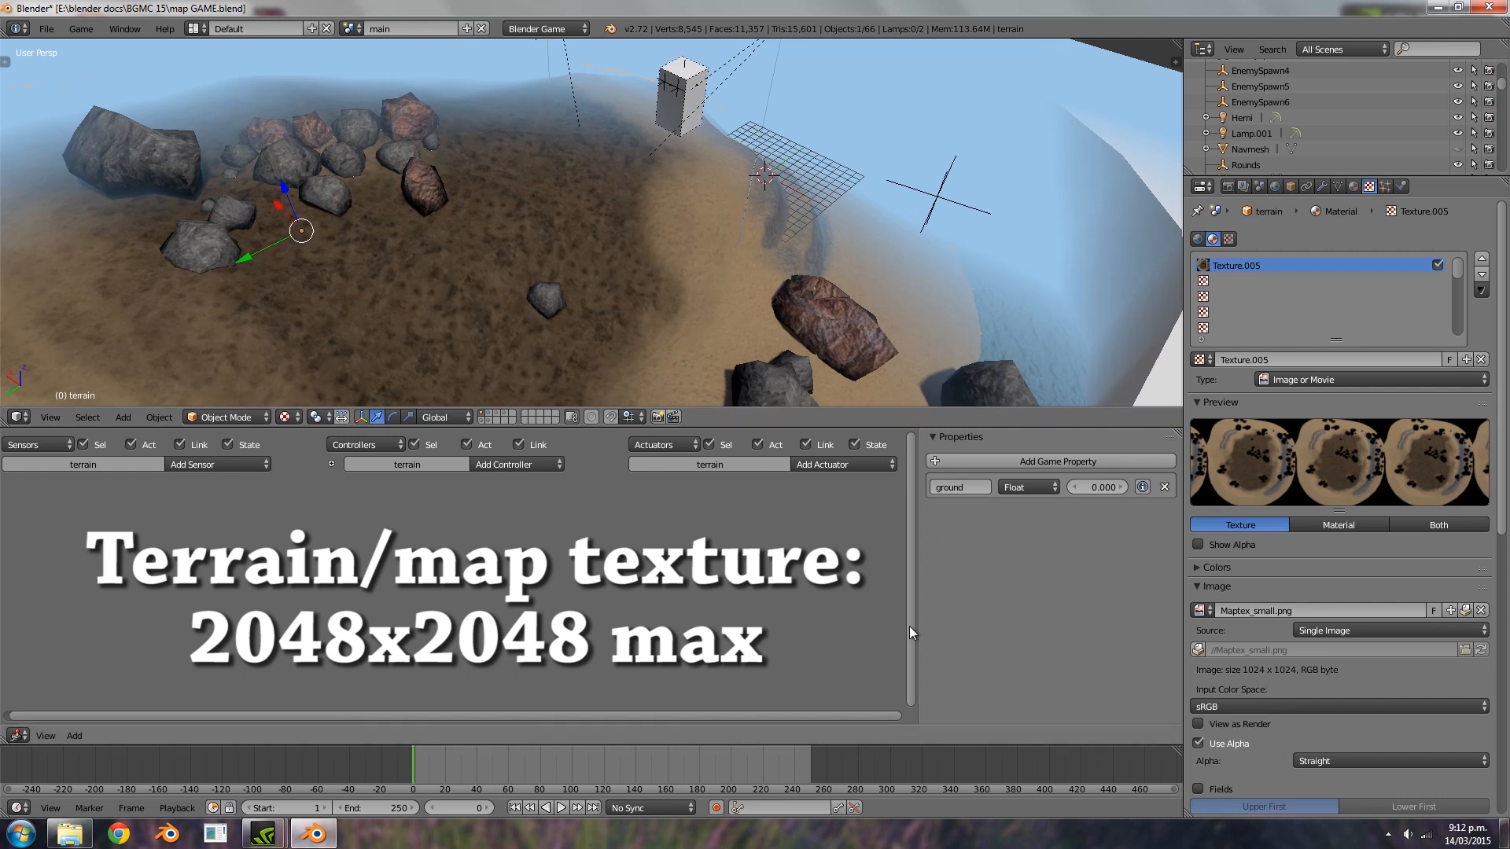
pyautogui.moveTo(527, 331)
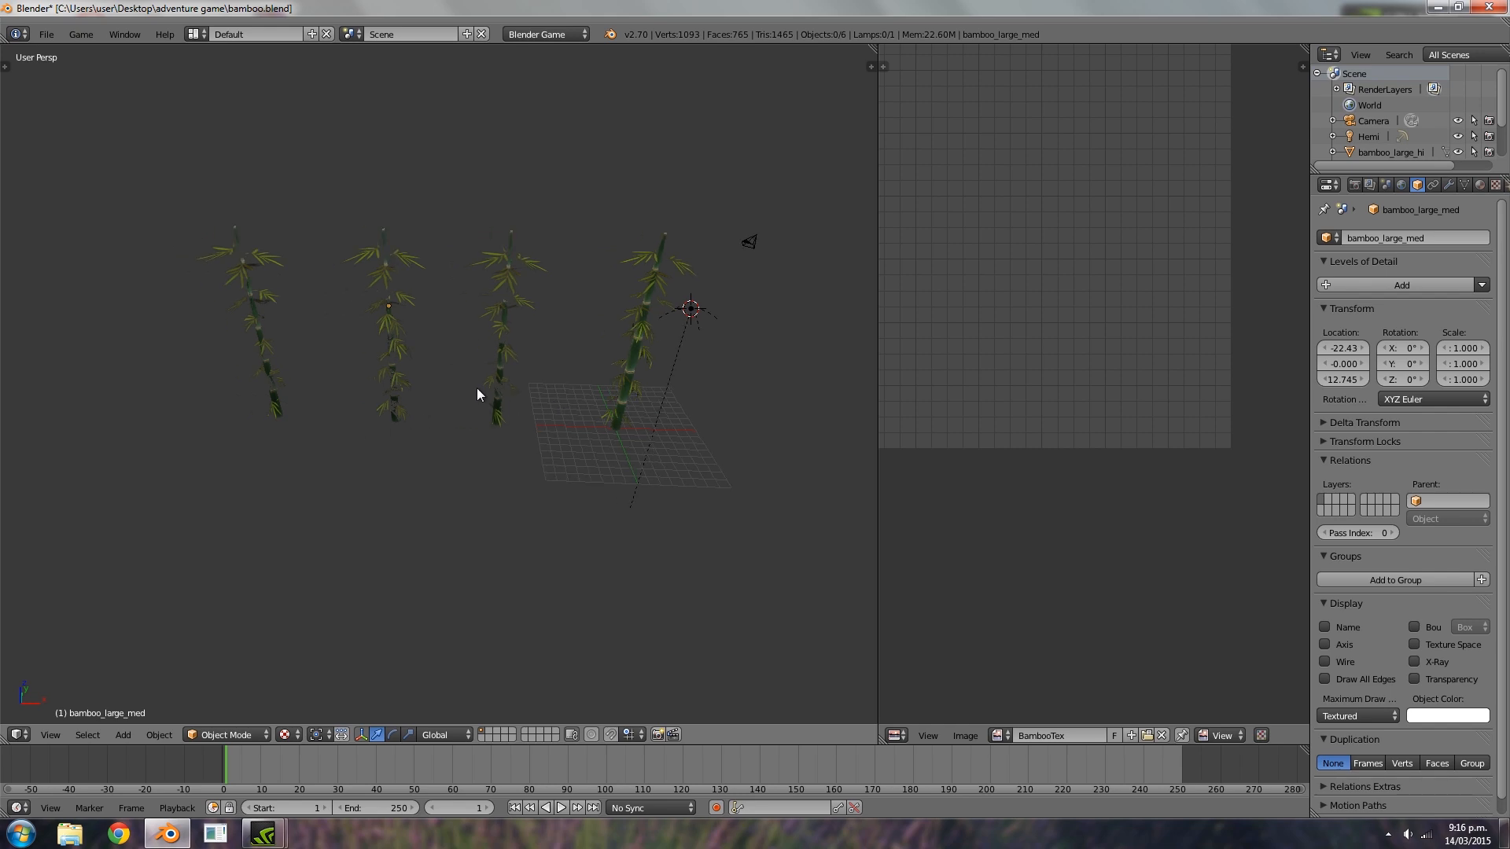
# Select bamboo_large_hi to show its Levels of Detail (medium at 15, low at 35) and zoom out
pyautogui.click(506, 318)
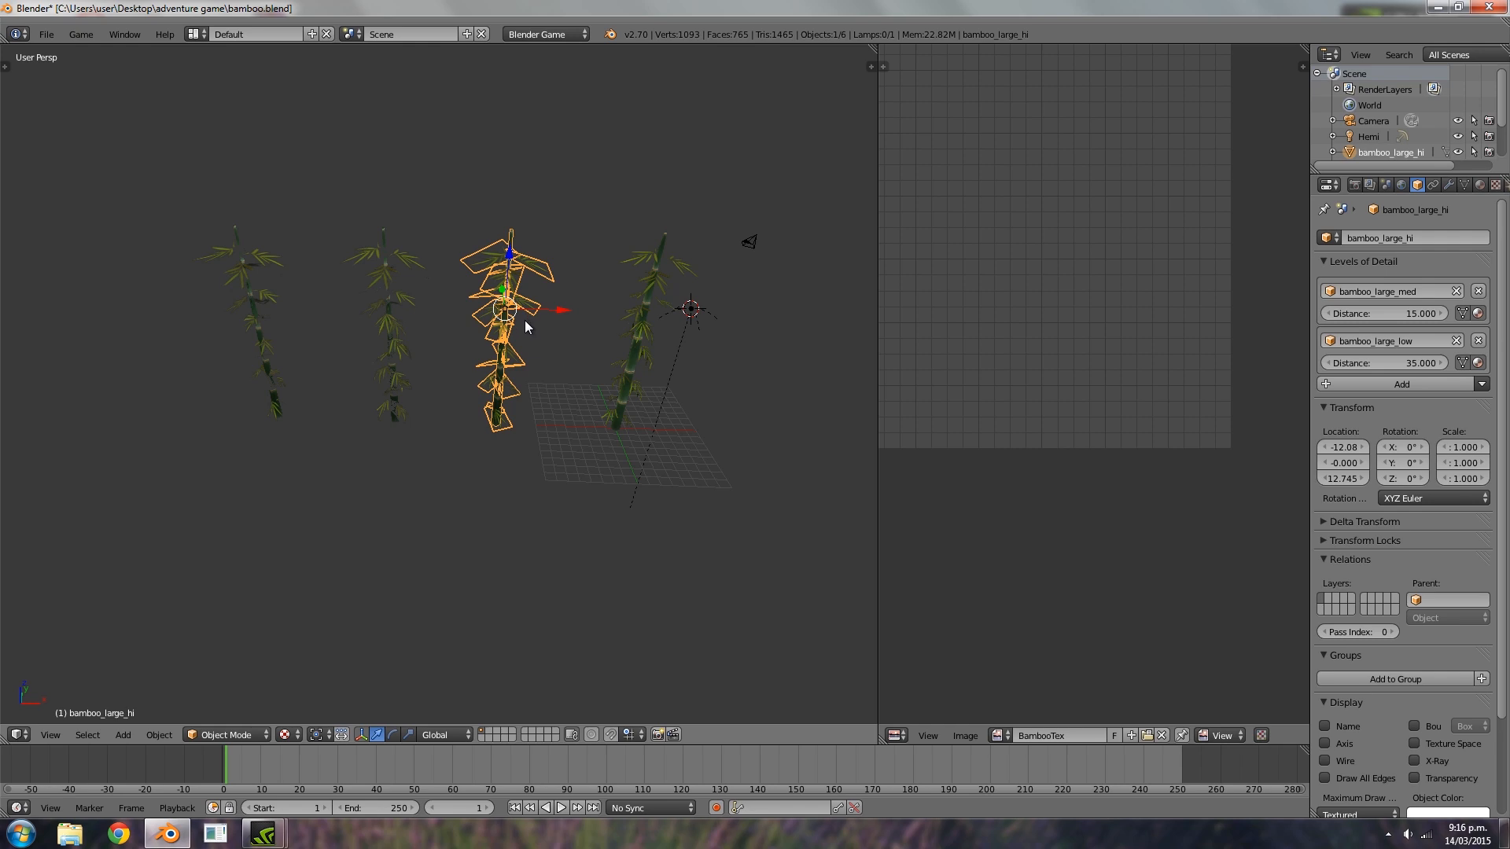
pyautogui.moveTo(531, 331)
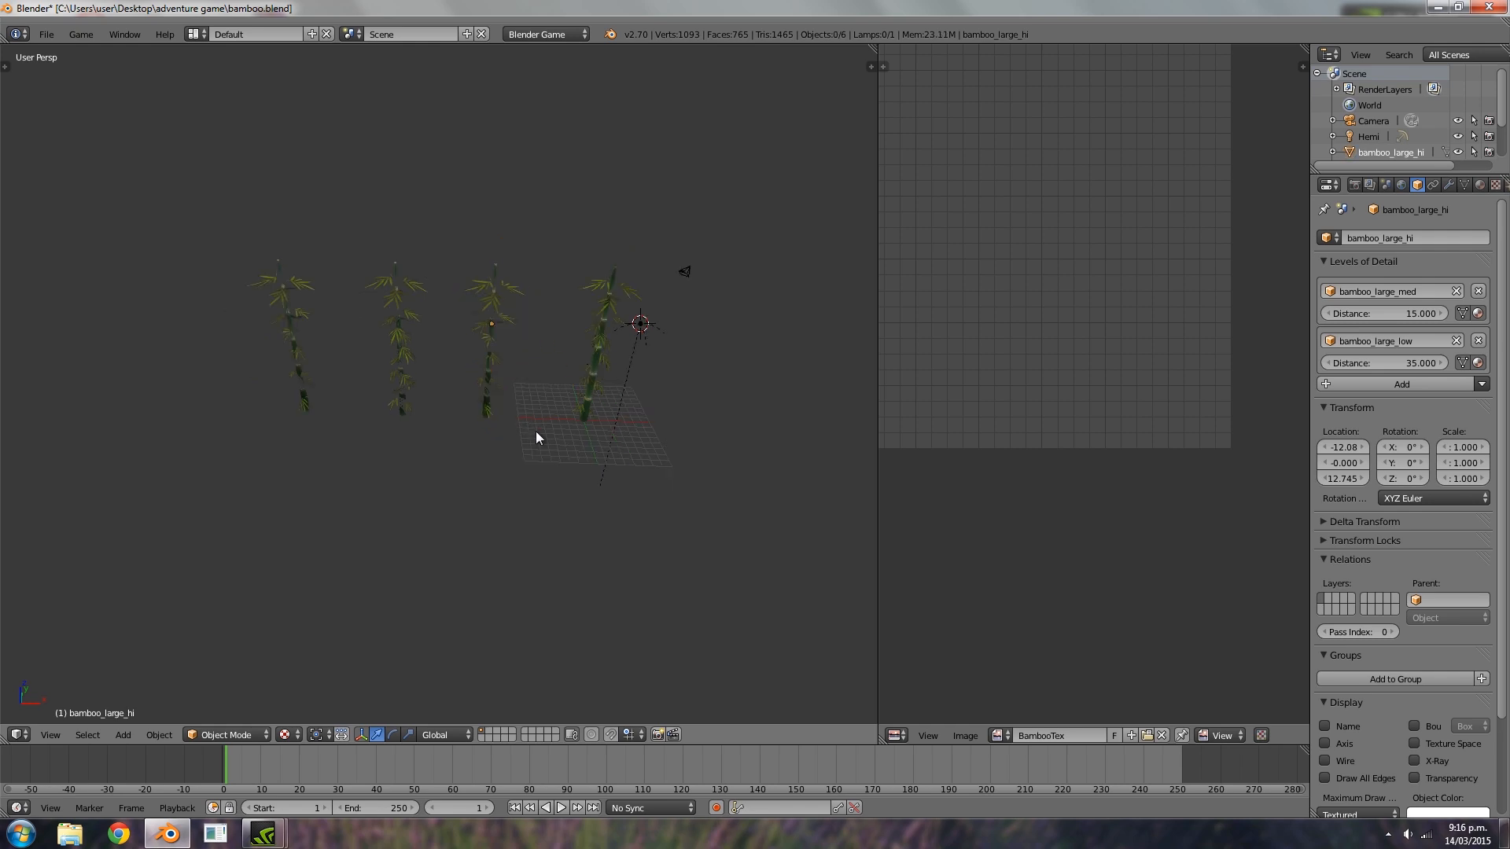
pyautogui.moveTo(491, 327)
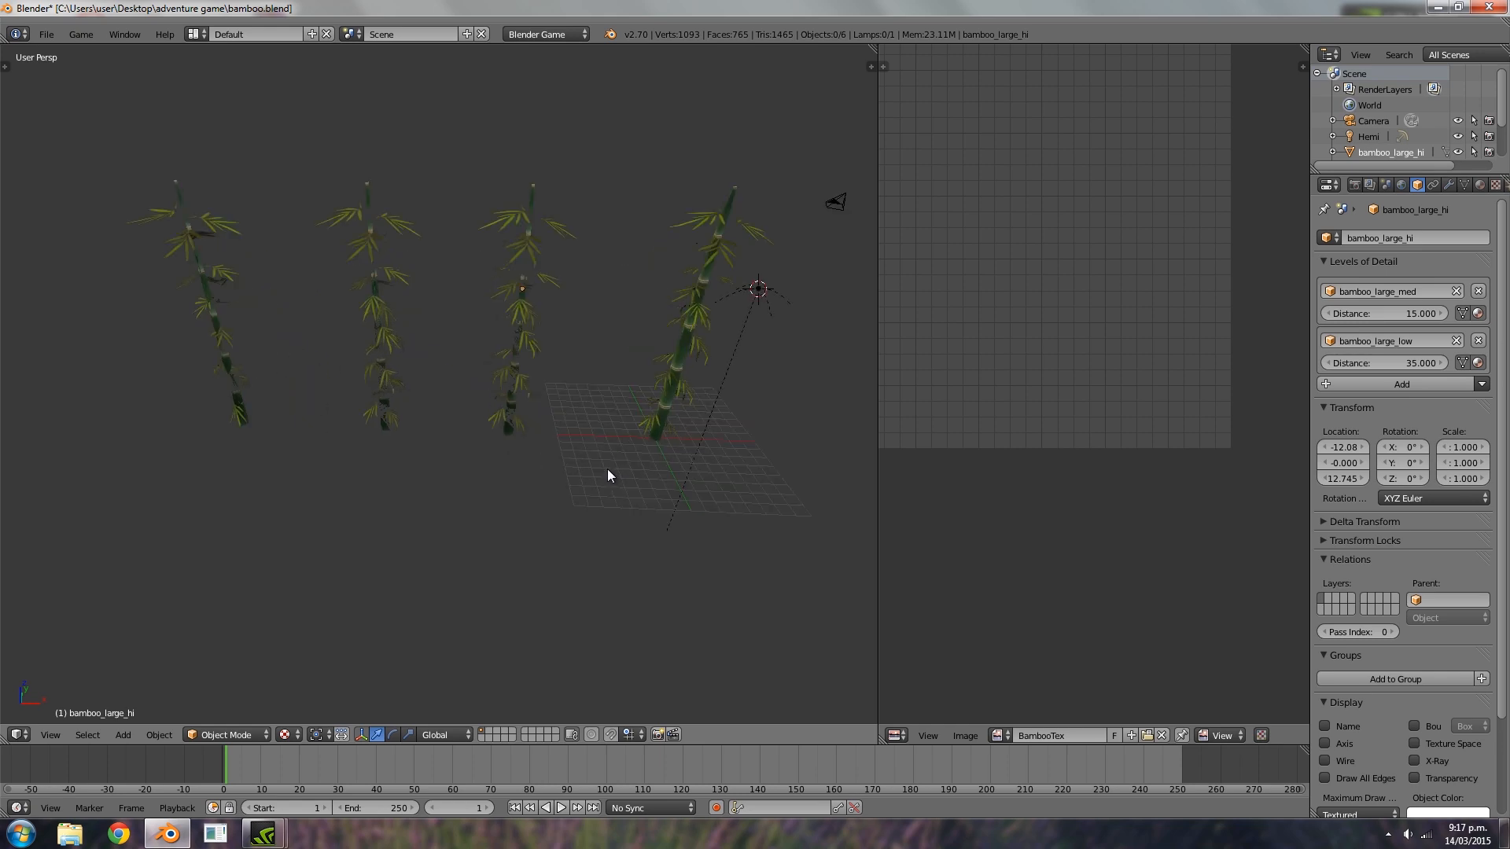
pyautogui.moveTo(376, 421)
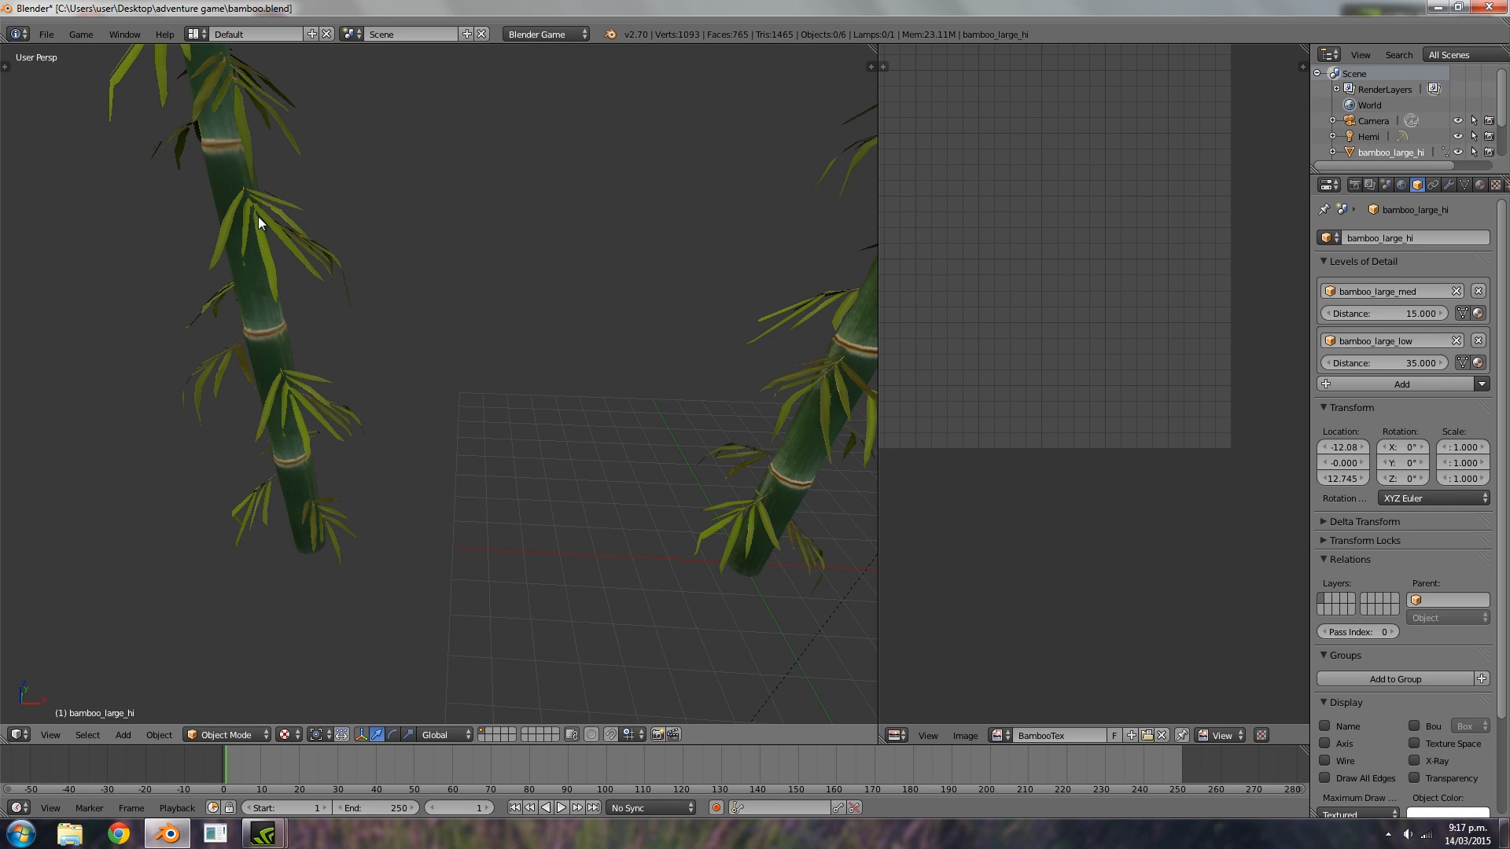
pyautogui.moveTo(777, 509)
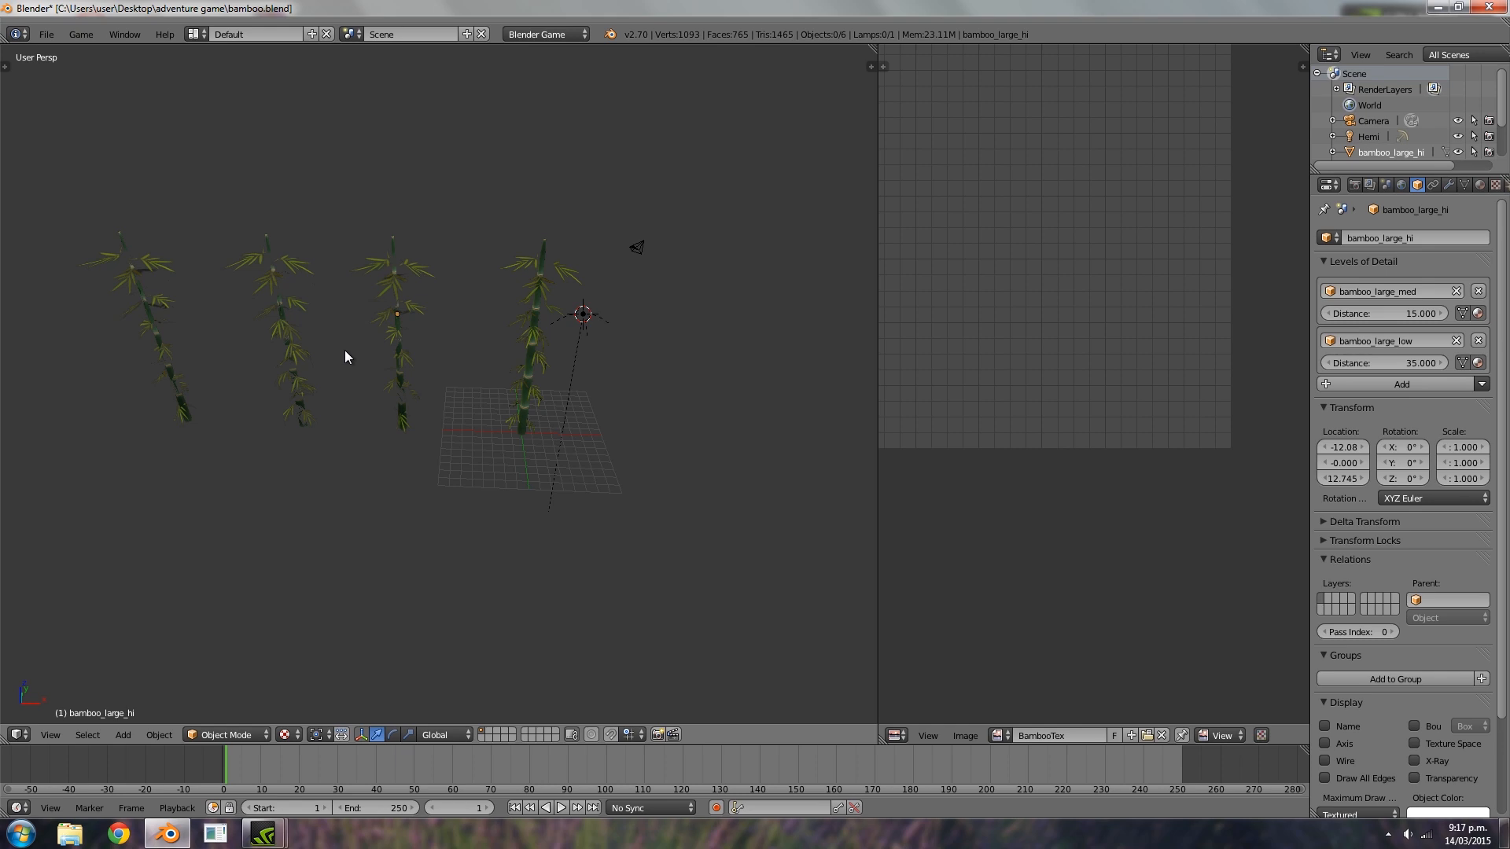
pyautogui.scroll(-3)
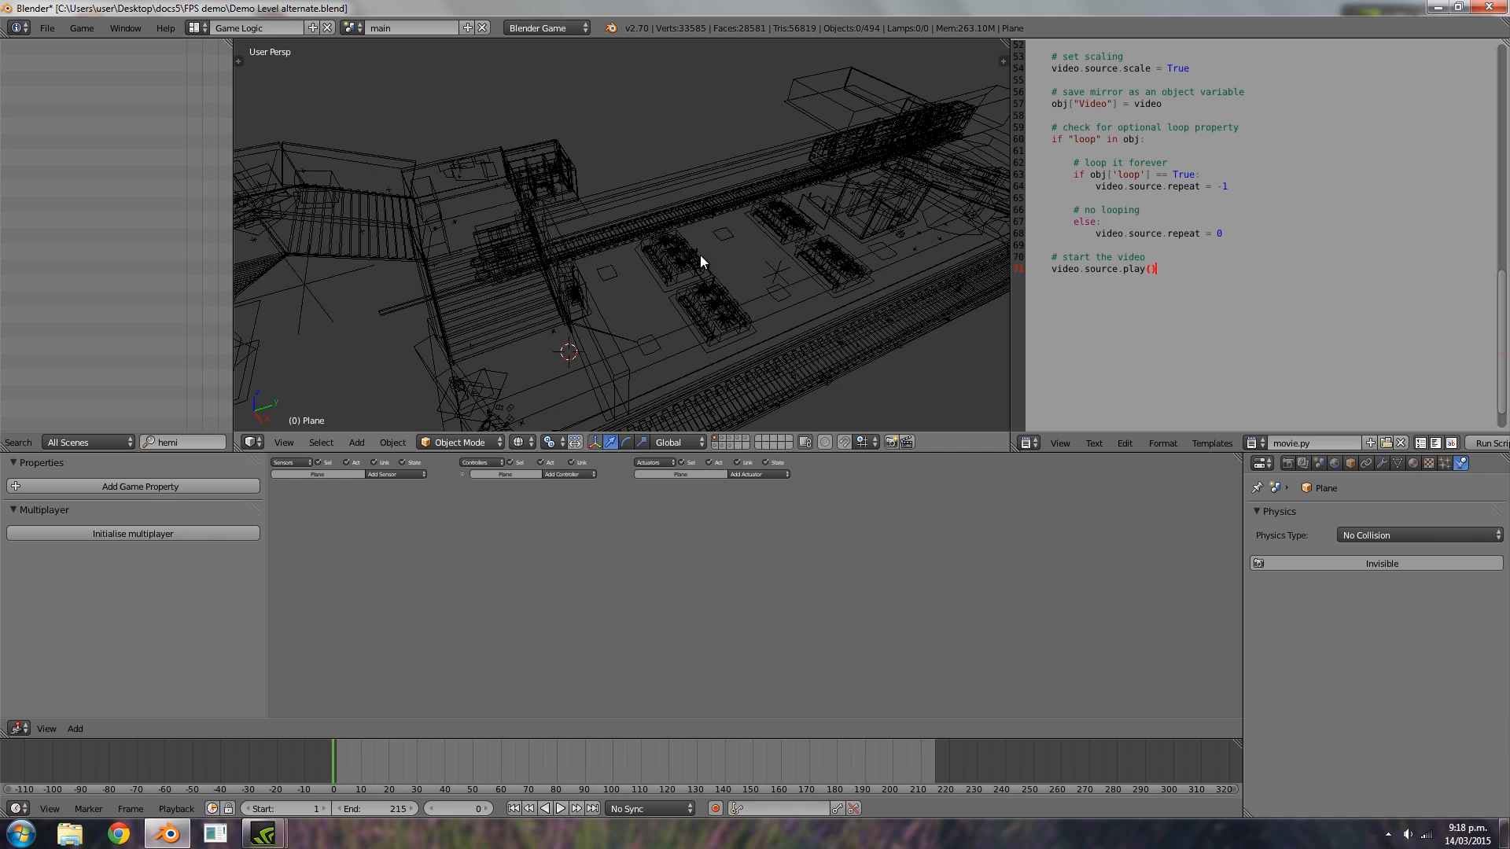
pyautogui.moveTo(721, 267)
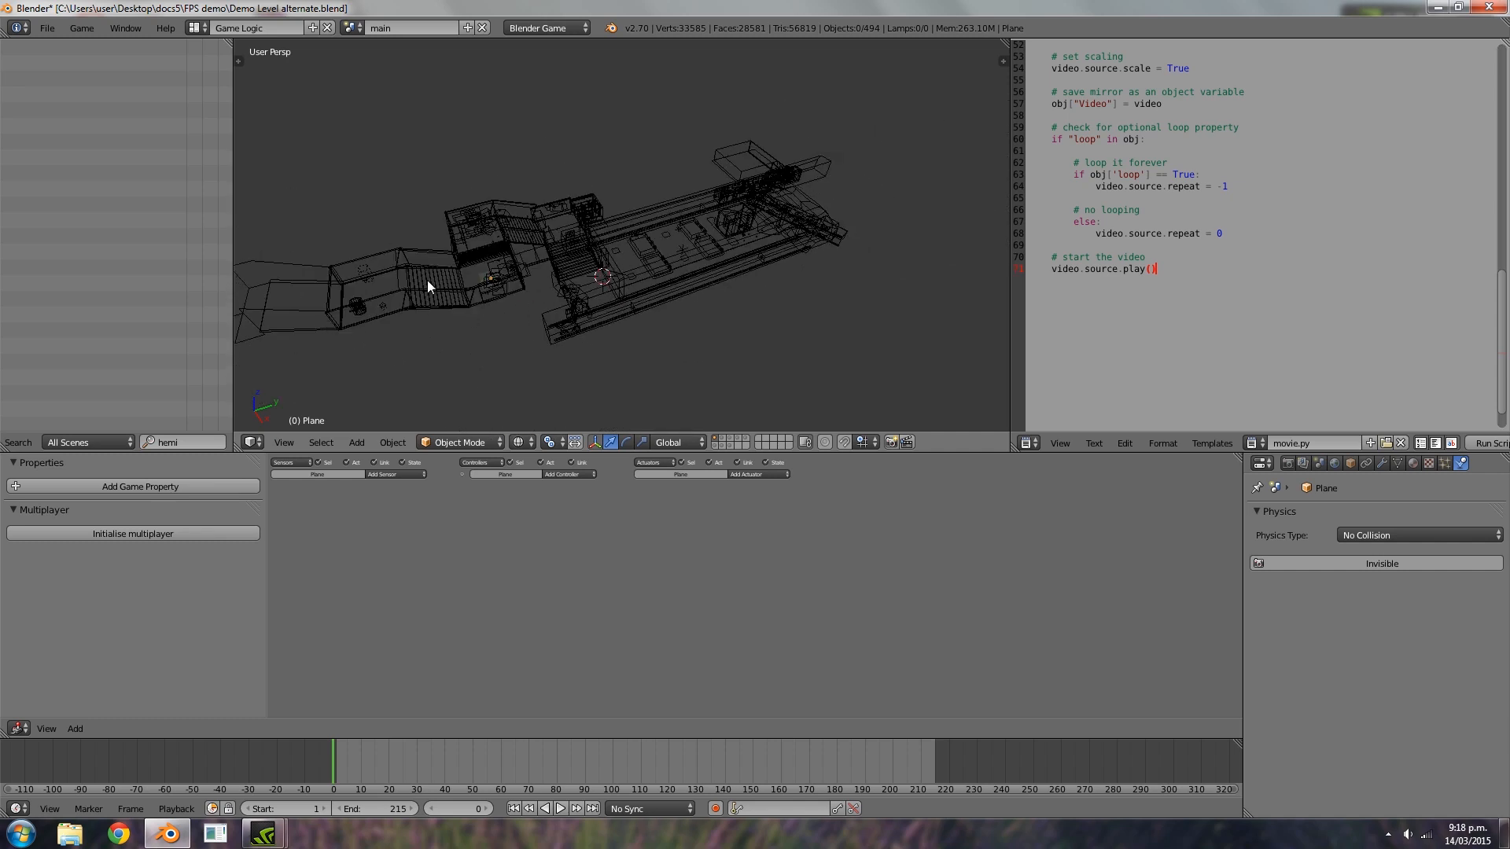
pyautogui.moveTo(753, 229)
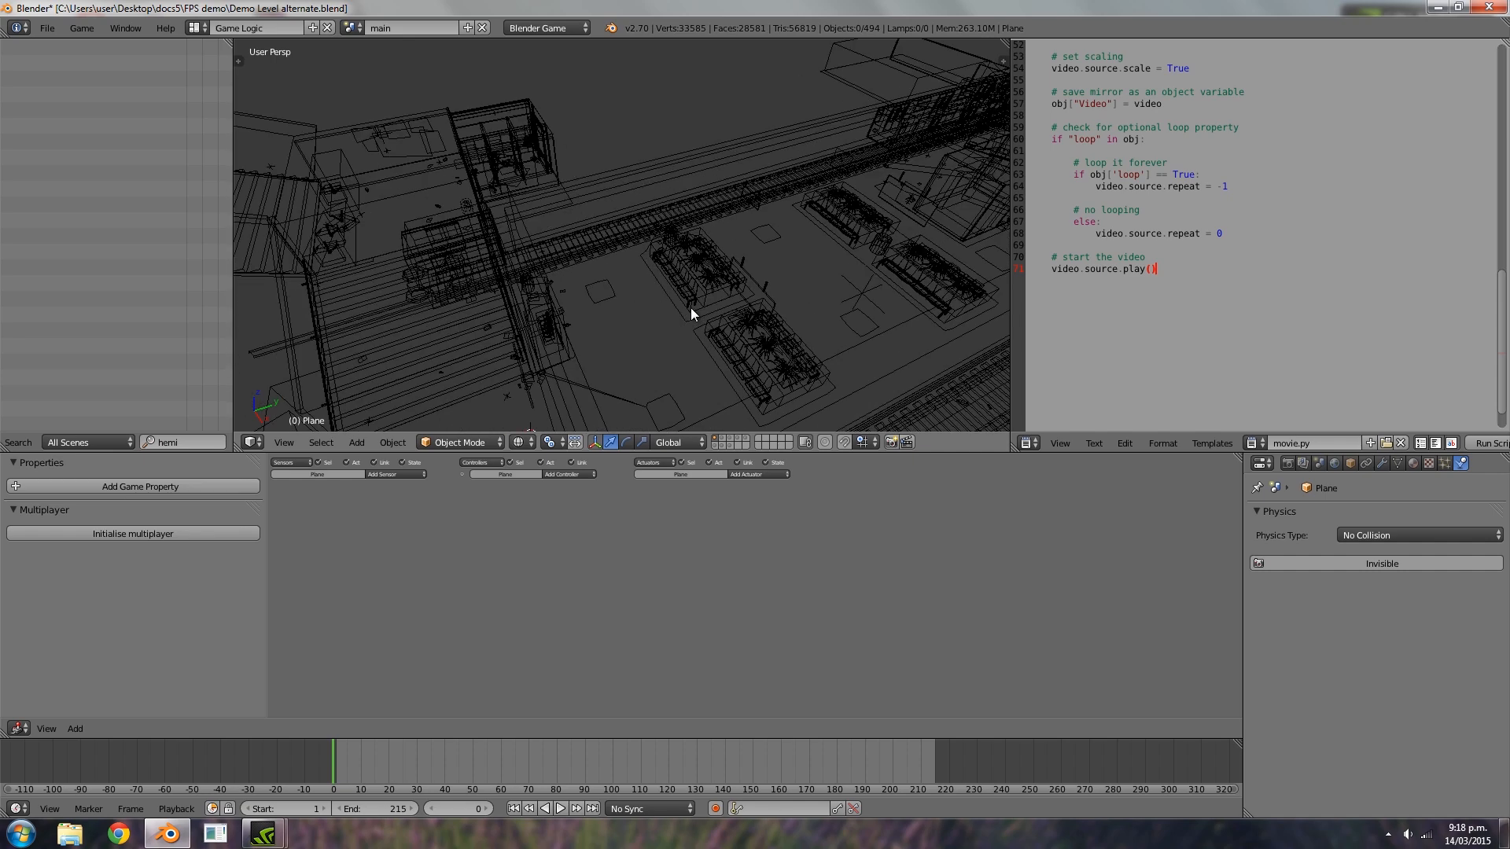
pyautogui.moveTo(780, 348)
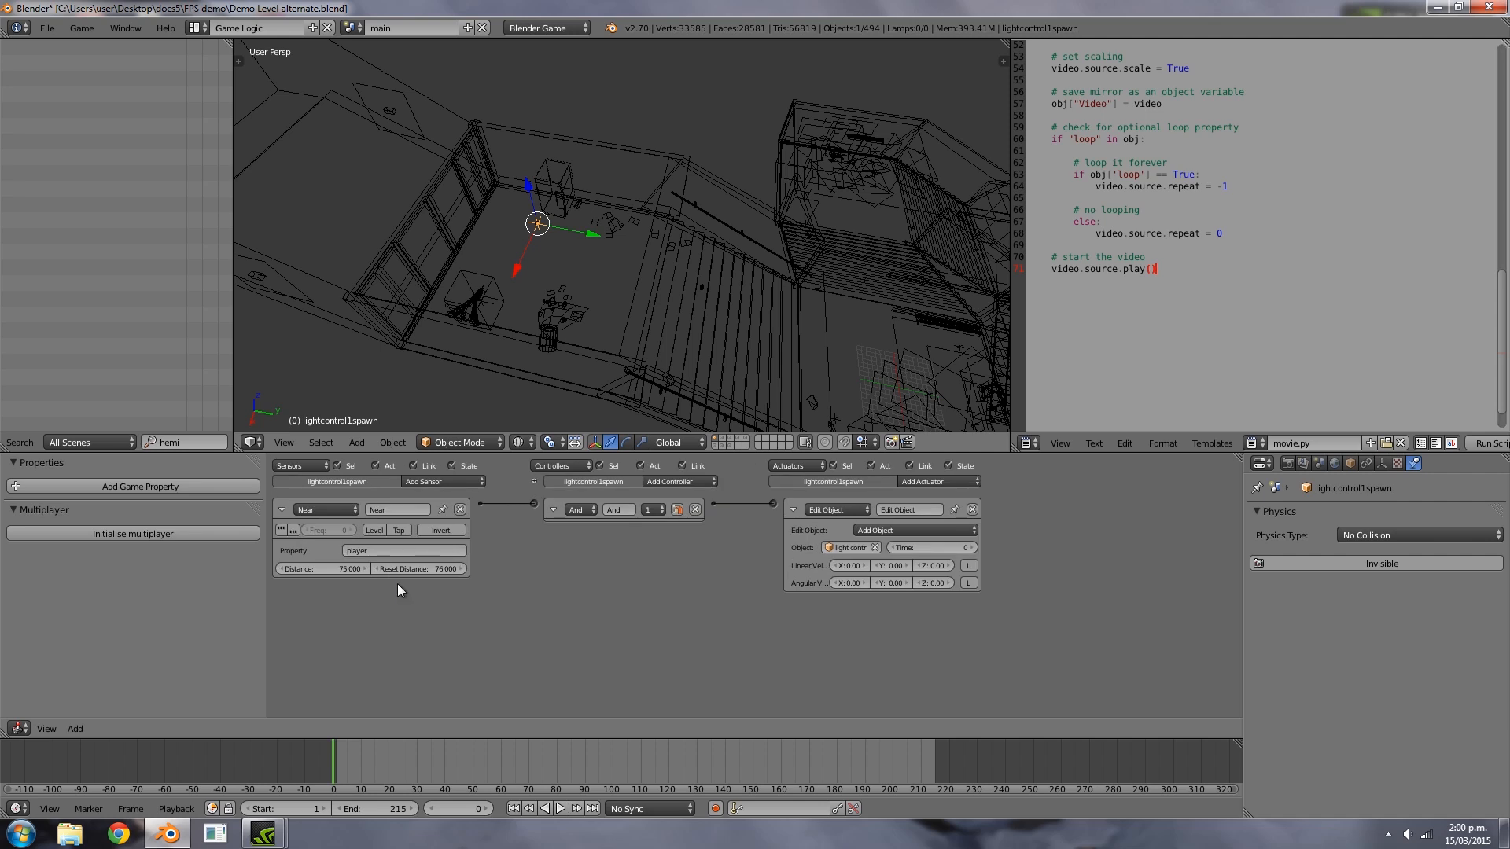
pyautogui.moveTo(804, 576)
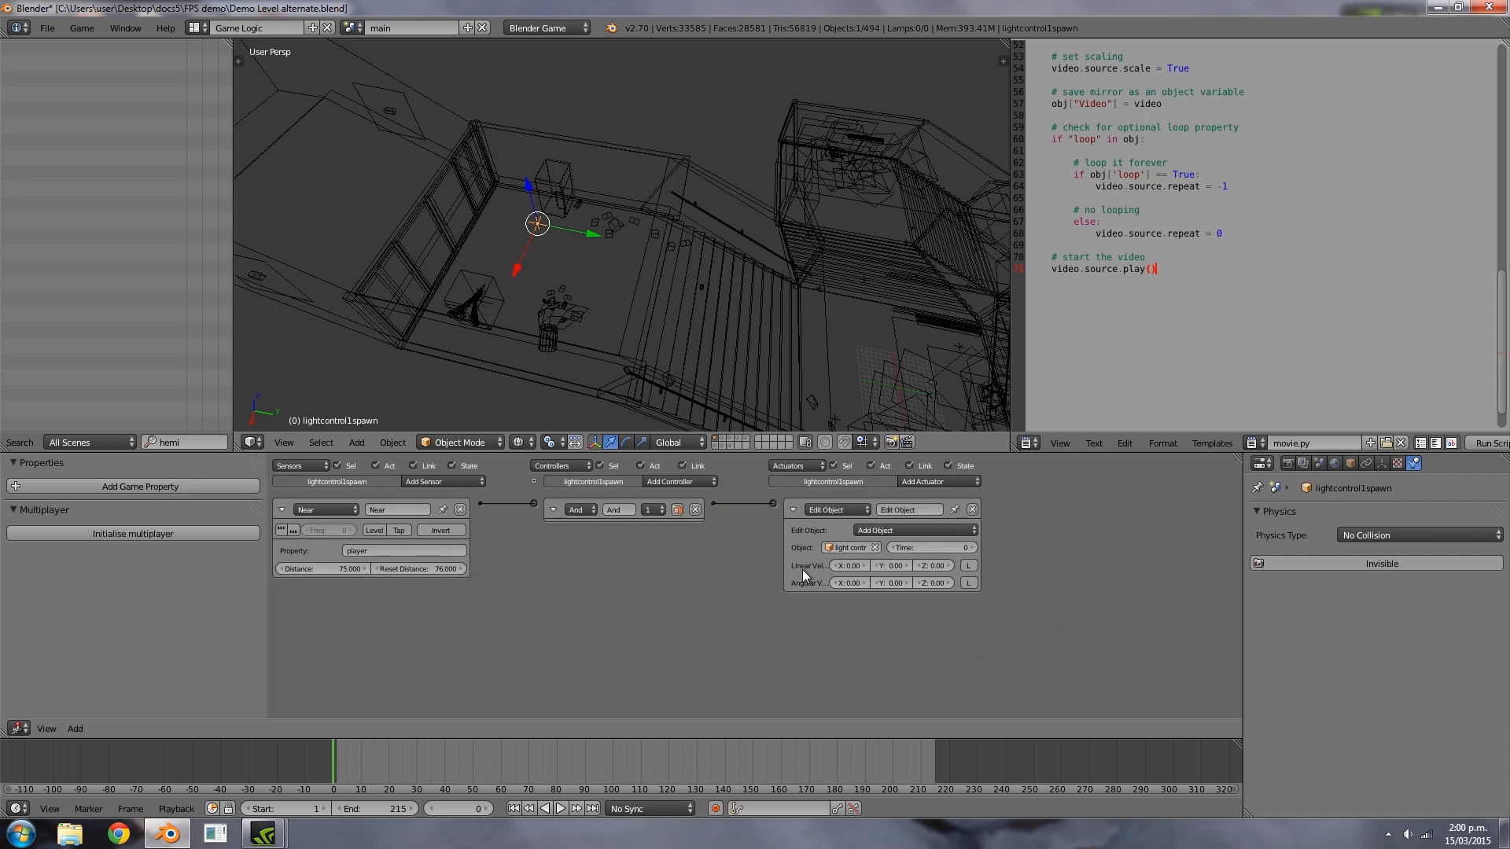
pyautogui.moveTo(700, 390)
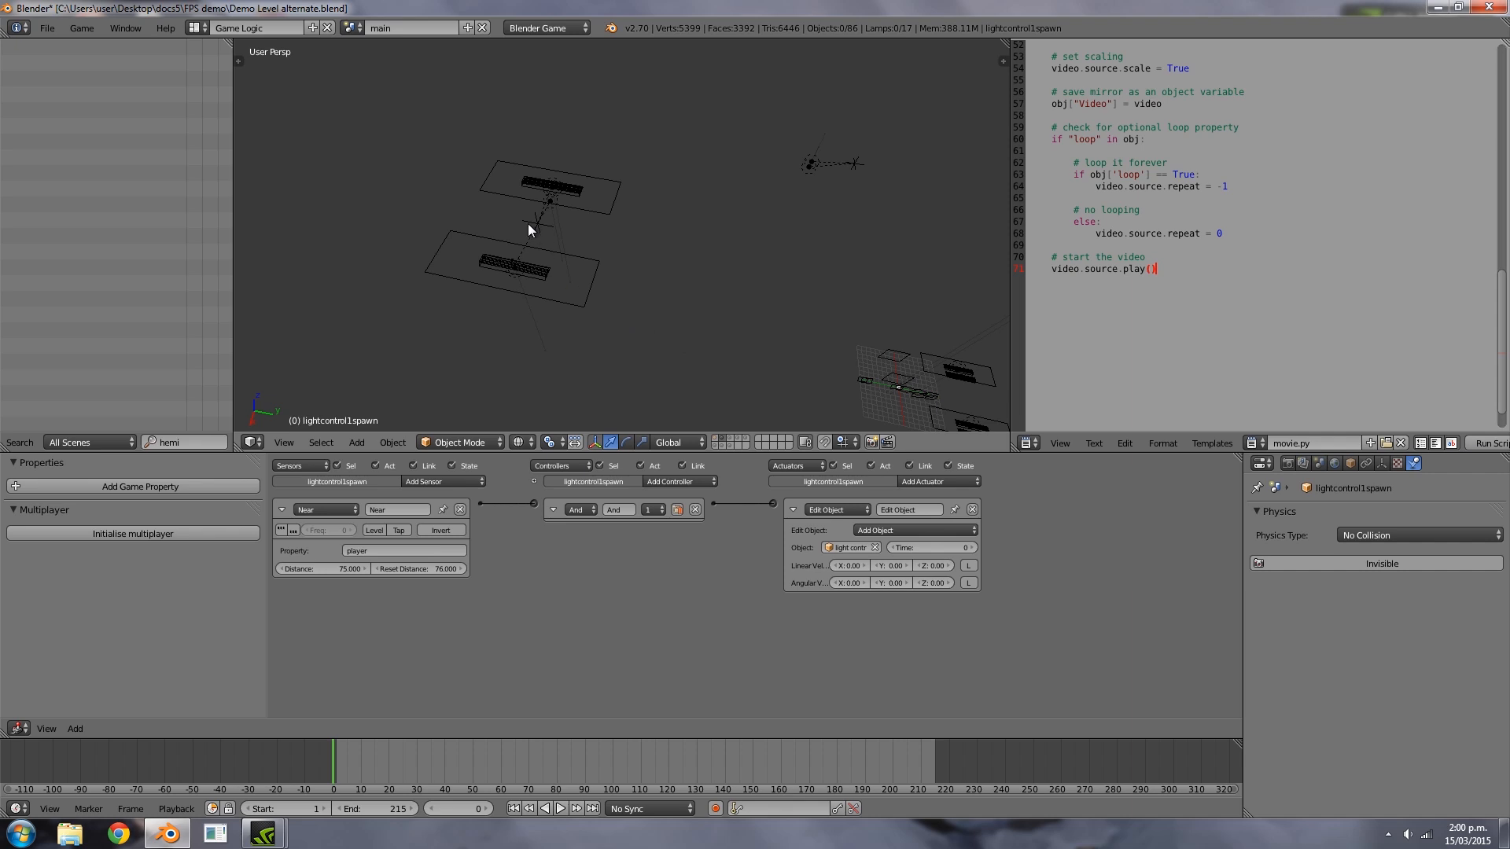
# Select Point and then light control 1 so lightcontrol1.py shows in the text editor
pyautogui.click(537, 224)
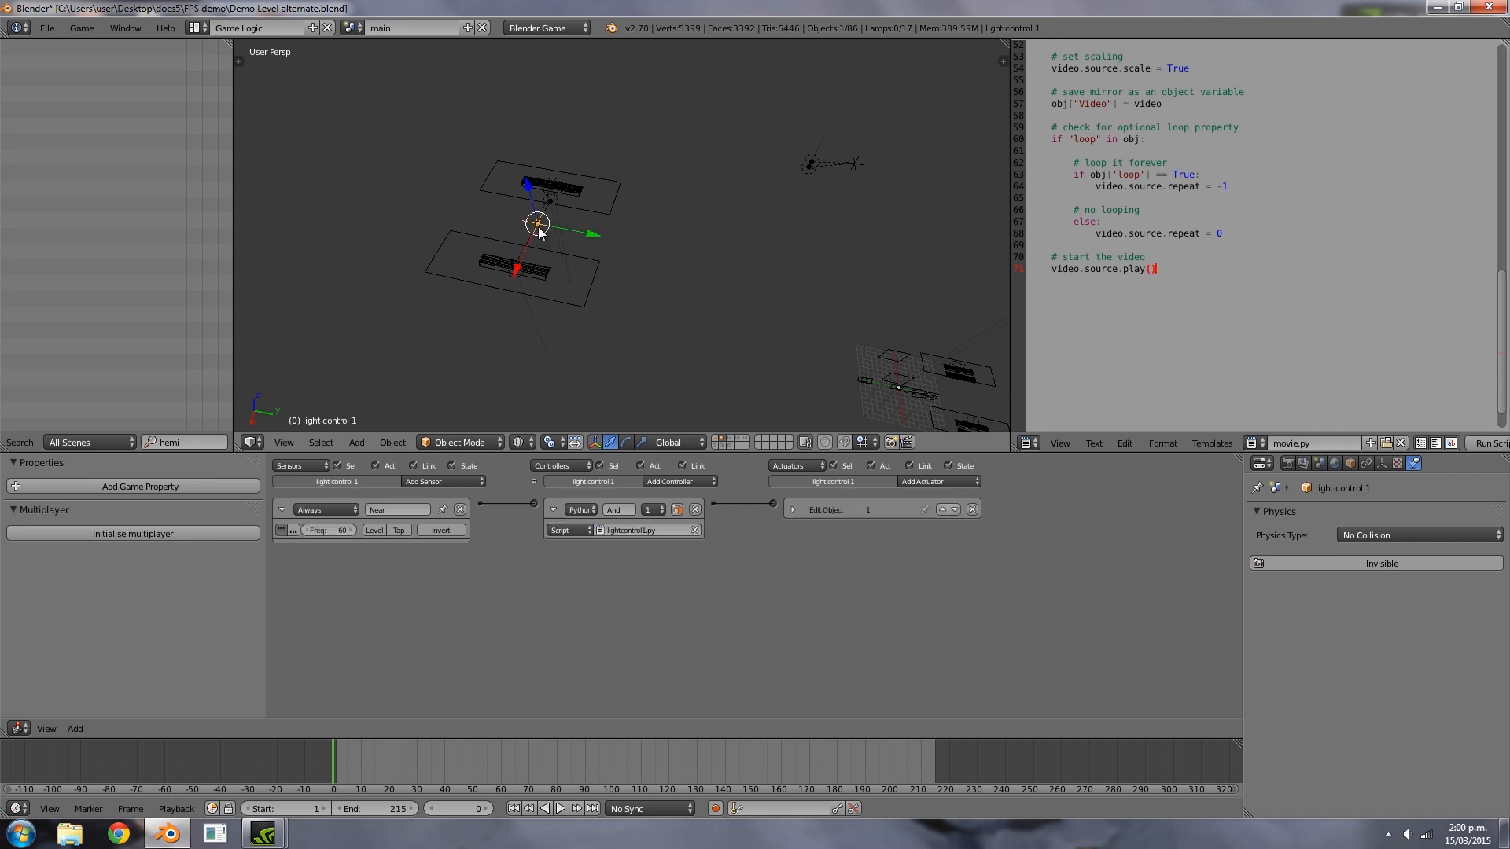
pyautogui.moveTo(554, 232)
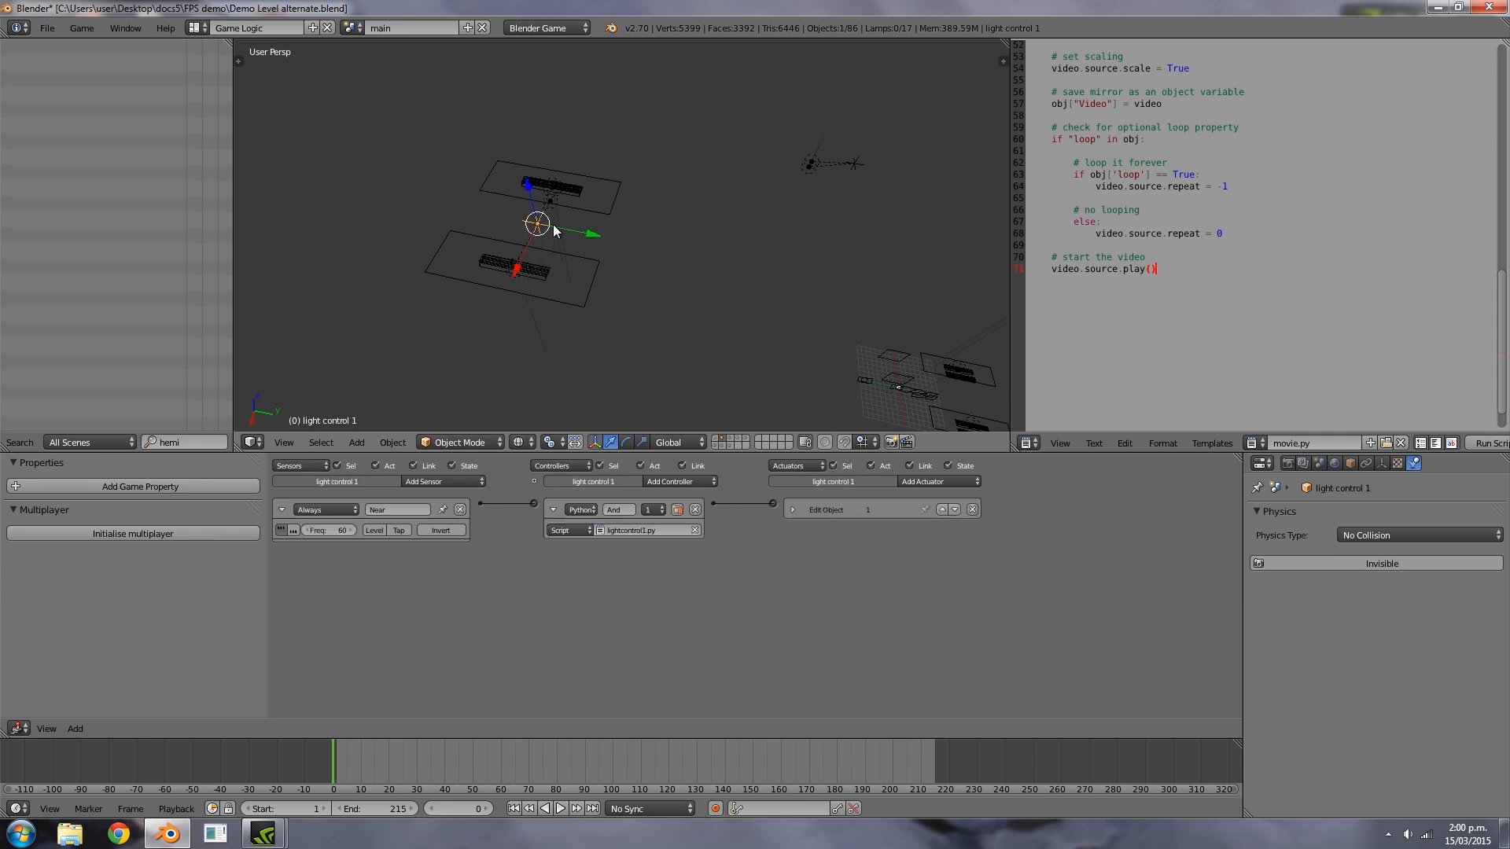
pyautogui.moveTo(578, 223)
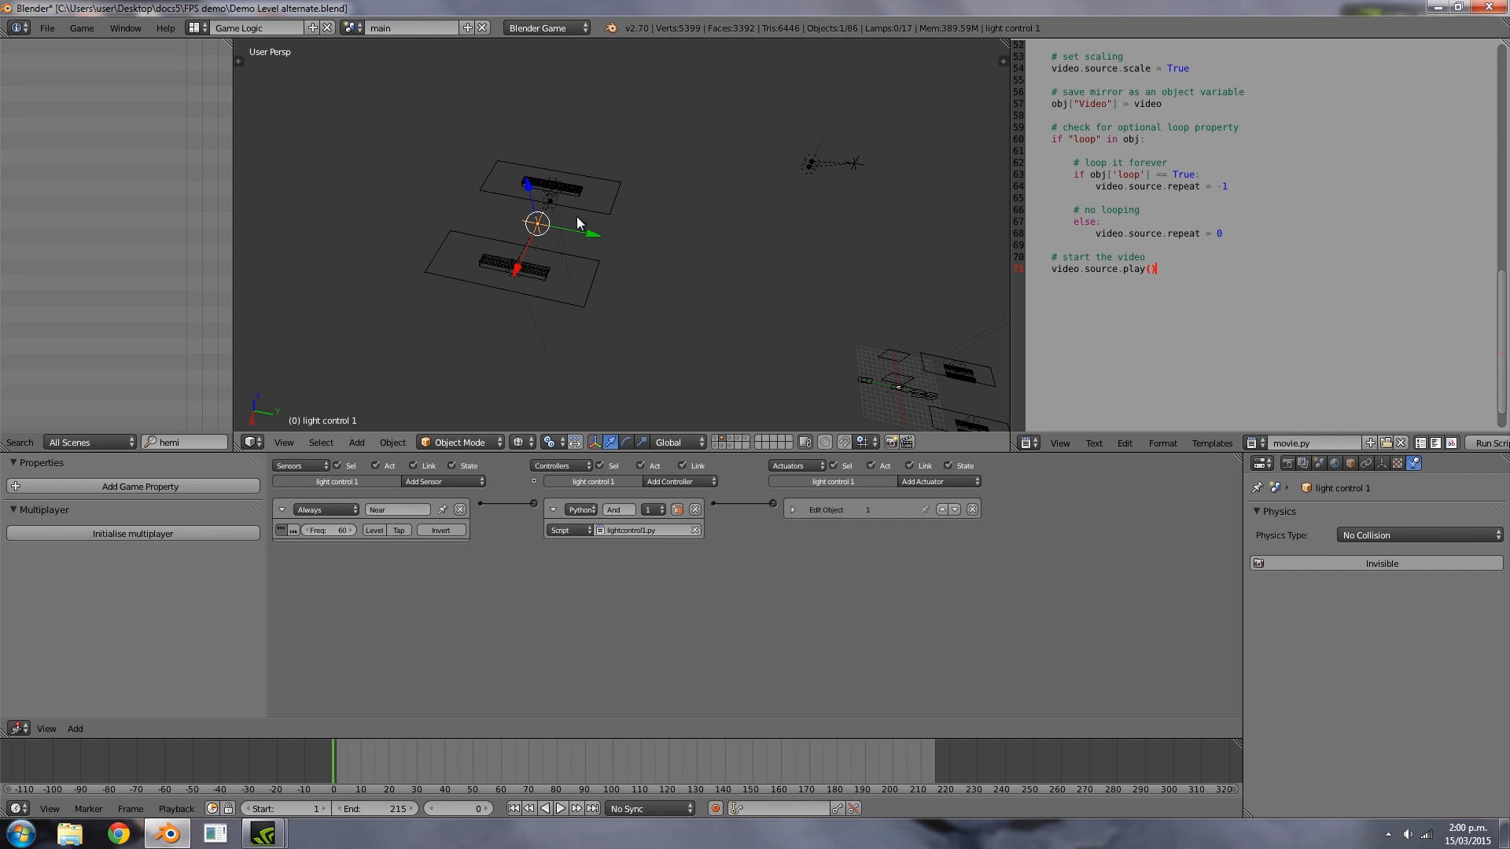
pyautogui.moveTo(578, 221); pyautogui.dragTo(400, 103)
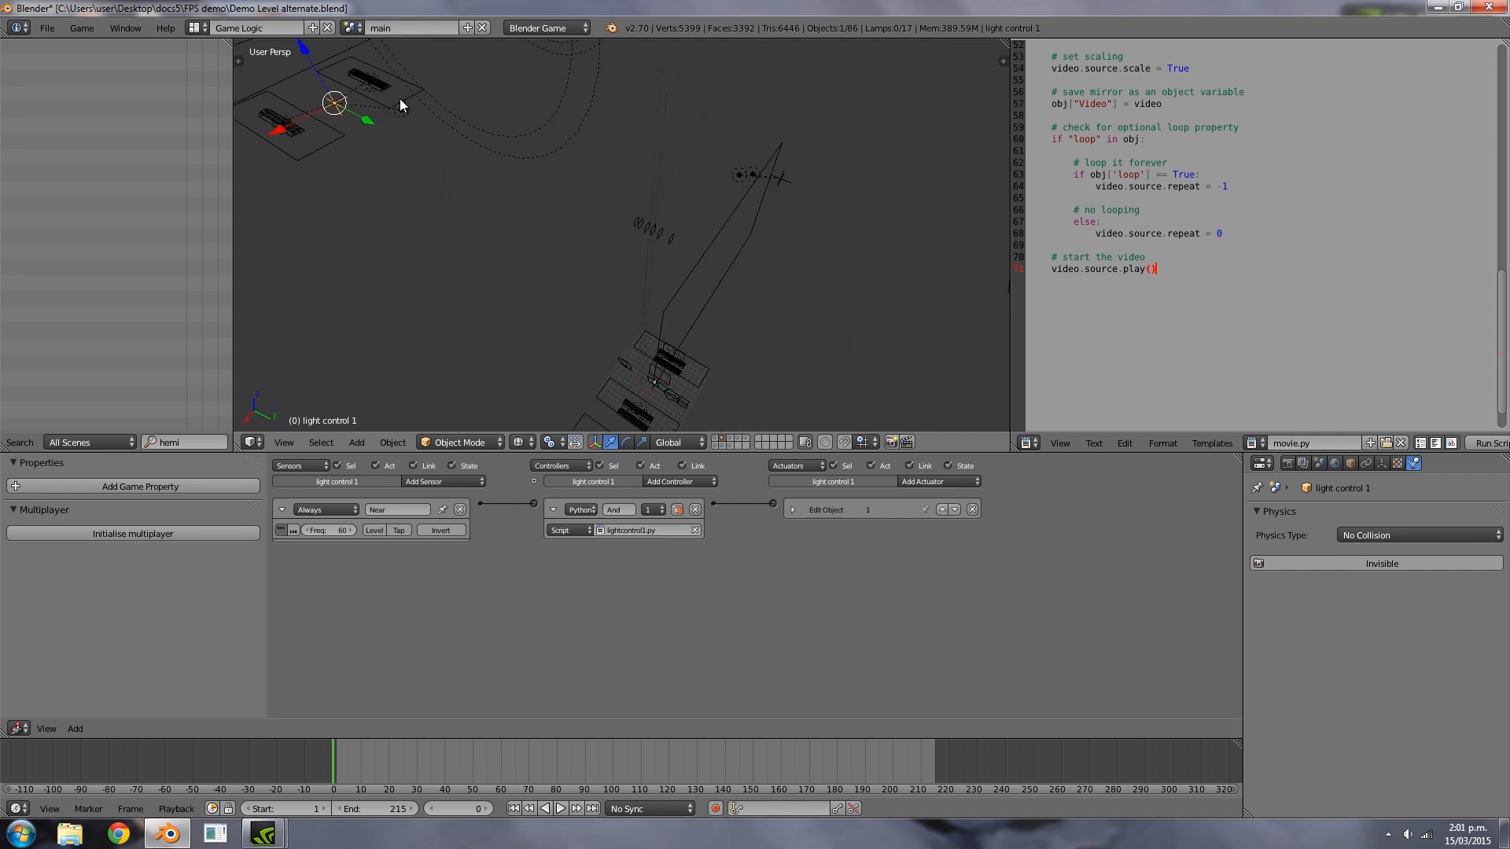
pyautogui.click(528, 168)
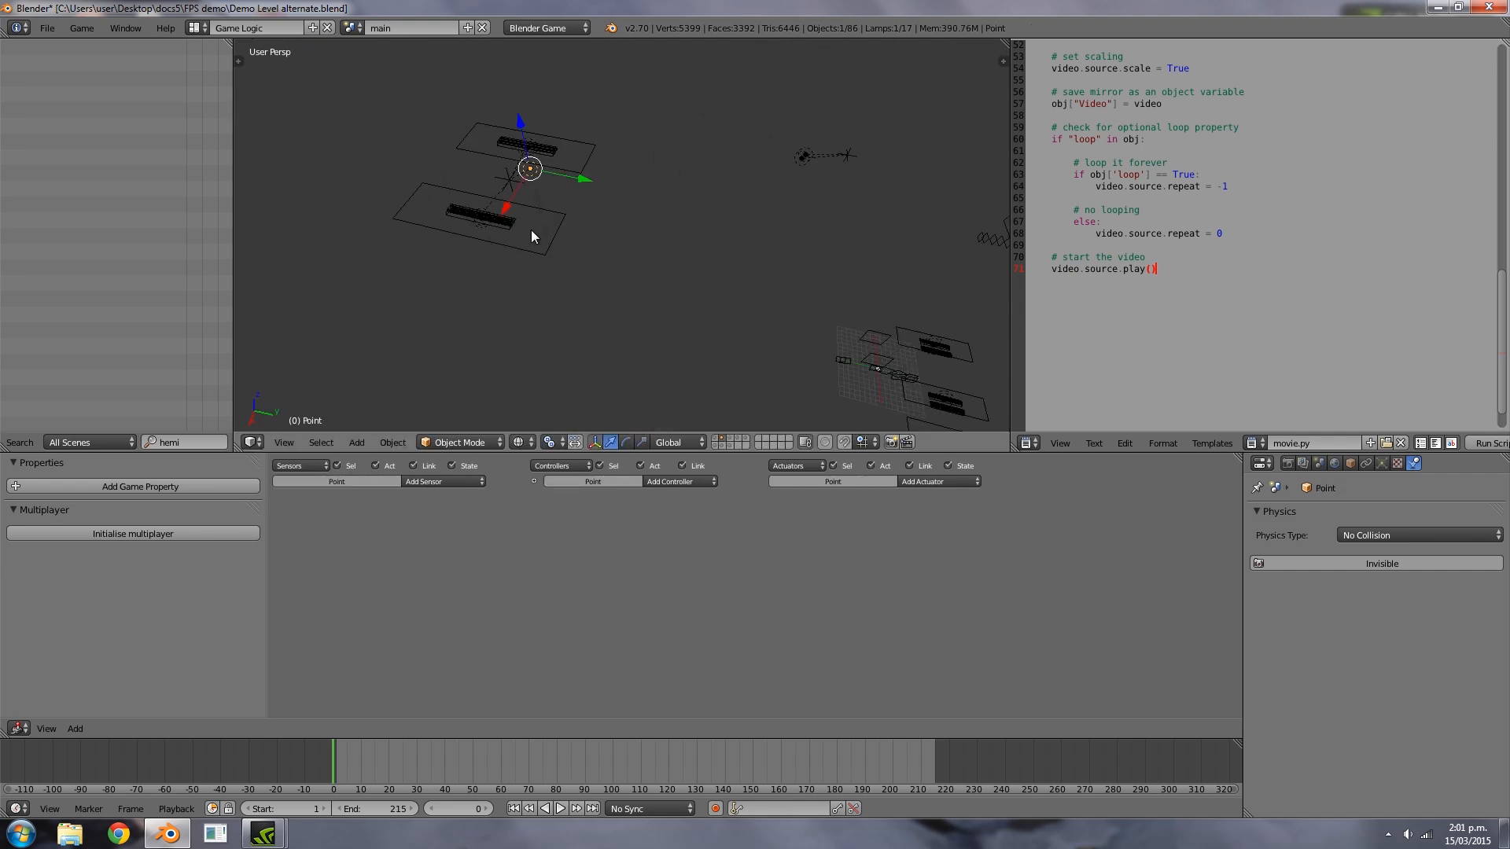
pyautogui.click(528, 146)
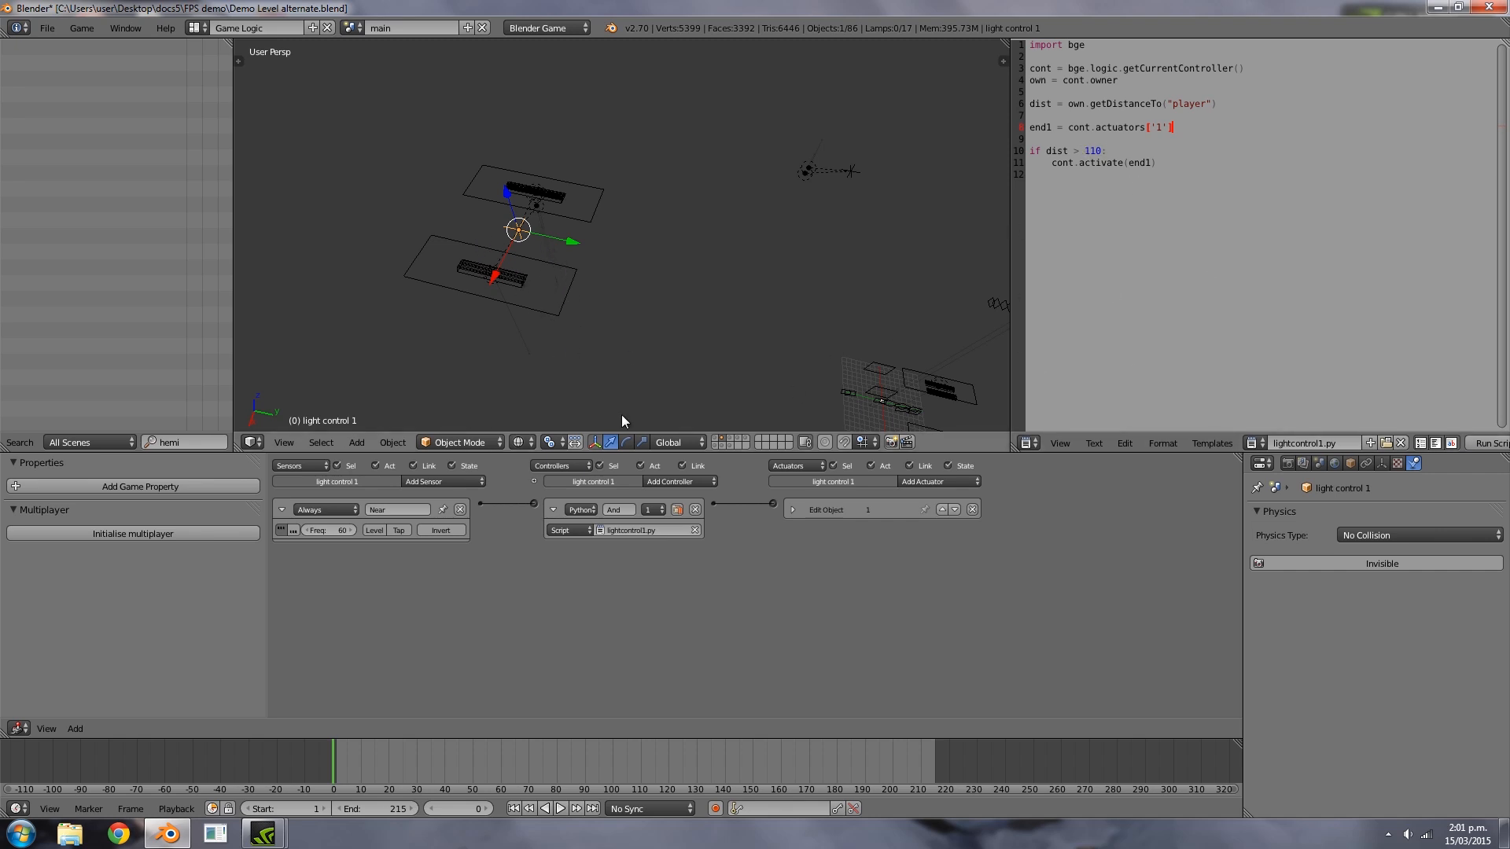
pyautogui.click(1094, 150)
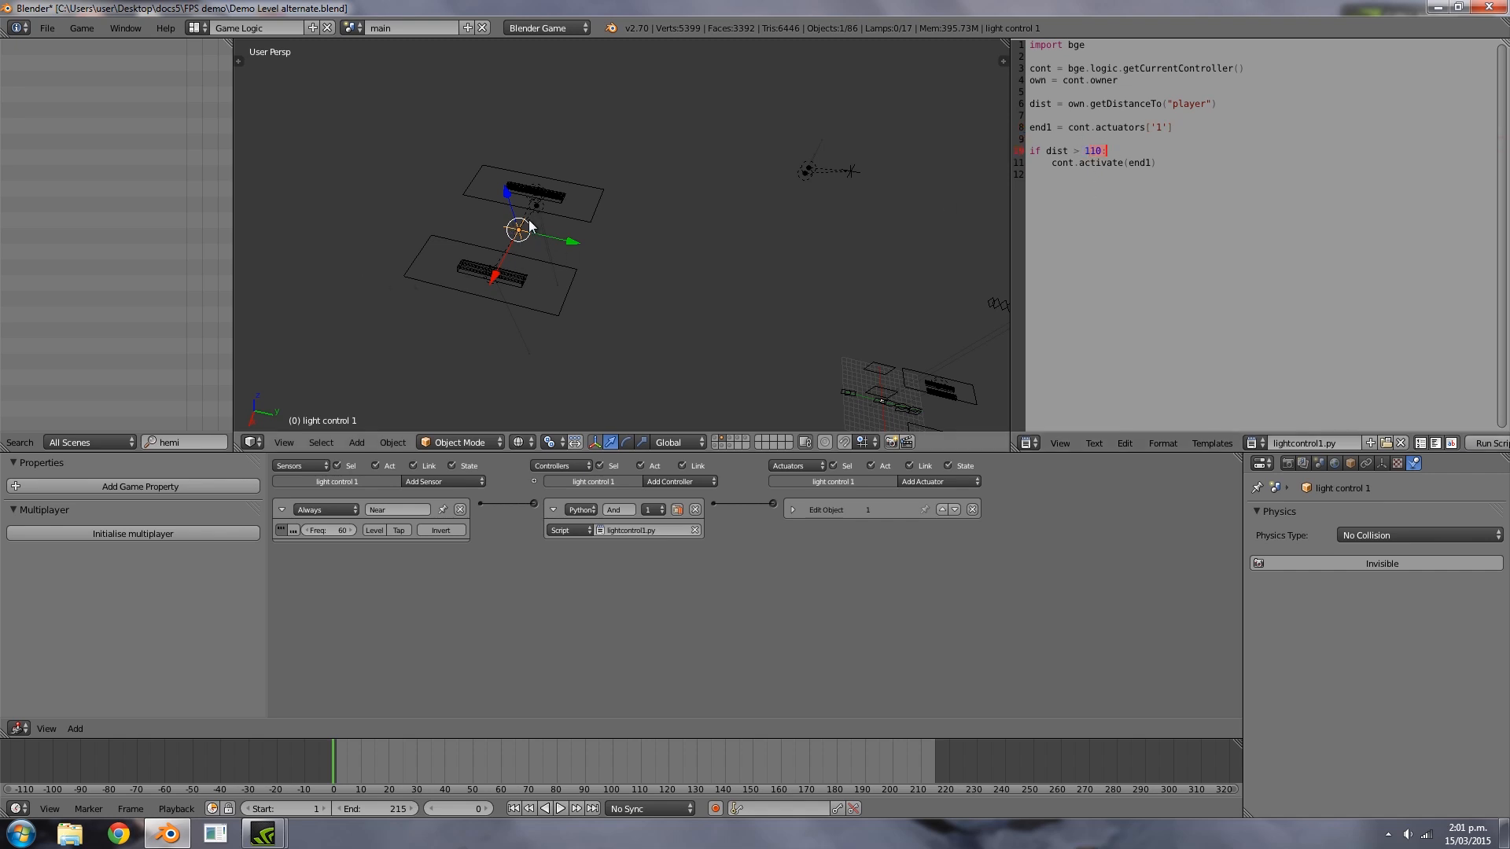
pyautogui.click(788, 510)
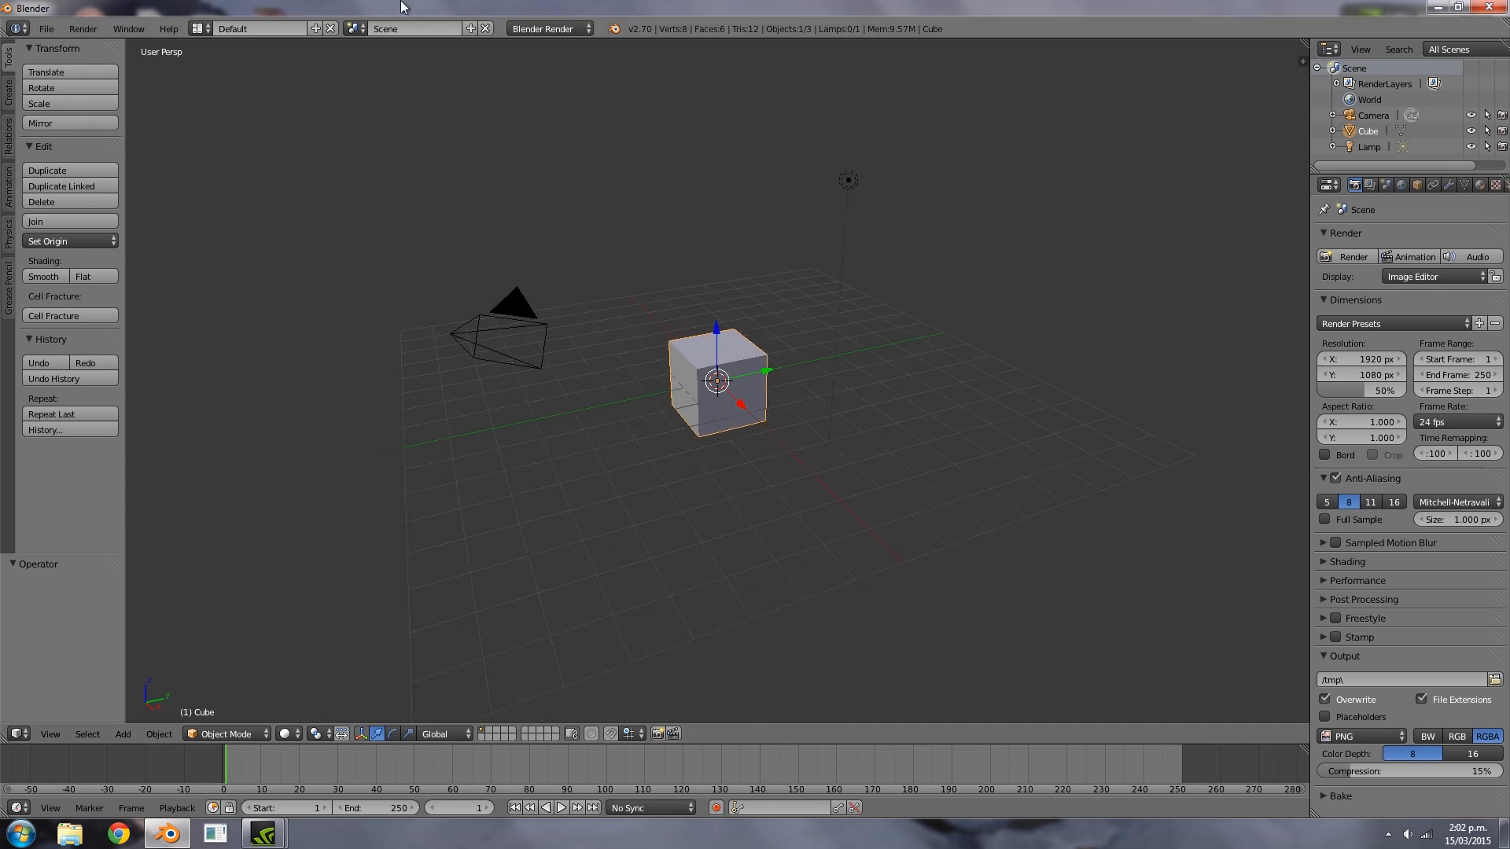
# Switch to Blender Game, add a monkey mesh and show its Physics properties
pyautogui.click(544, 28)
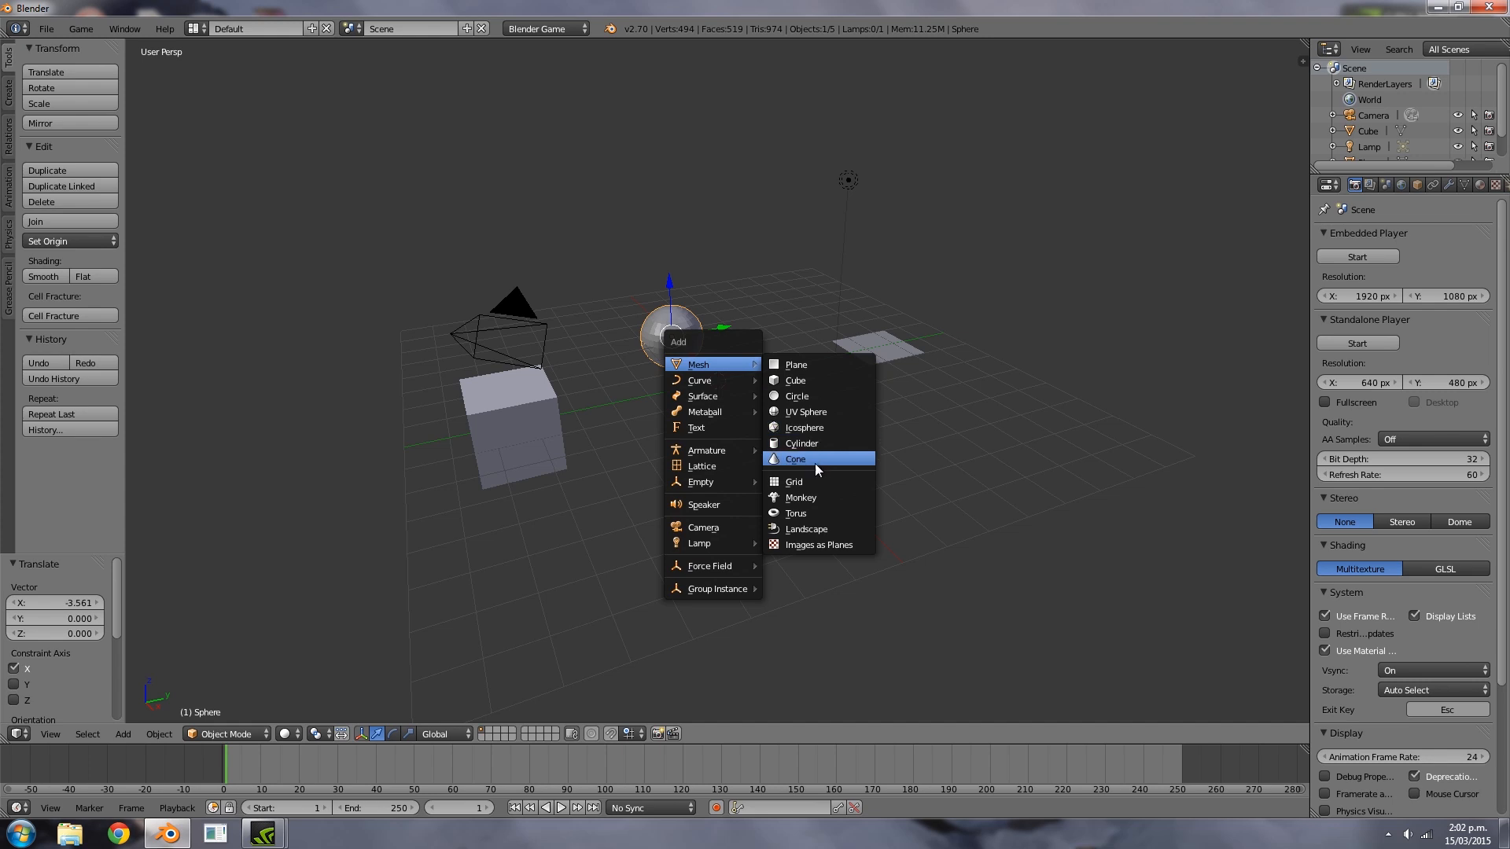
pyautogui.click(802, 497)
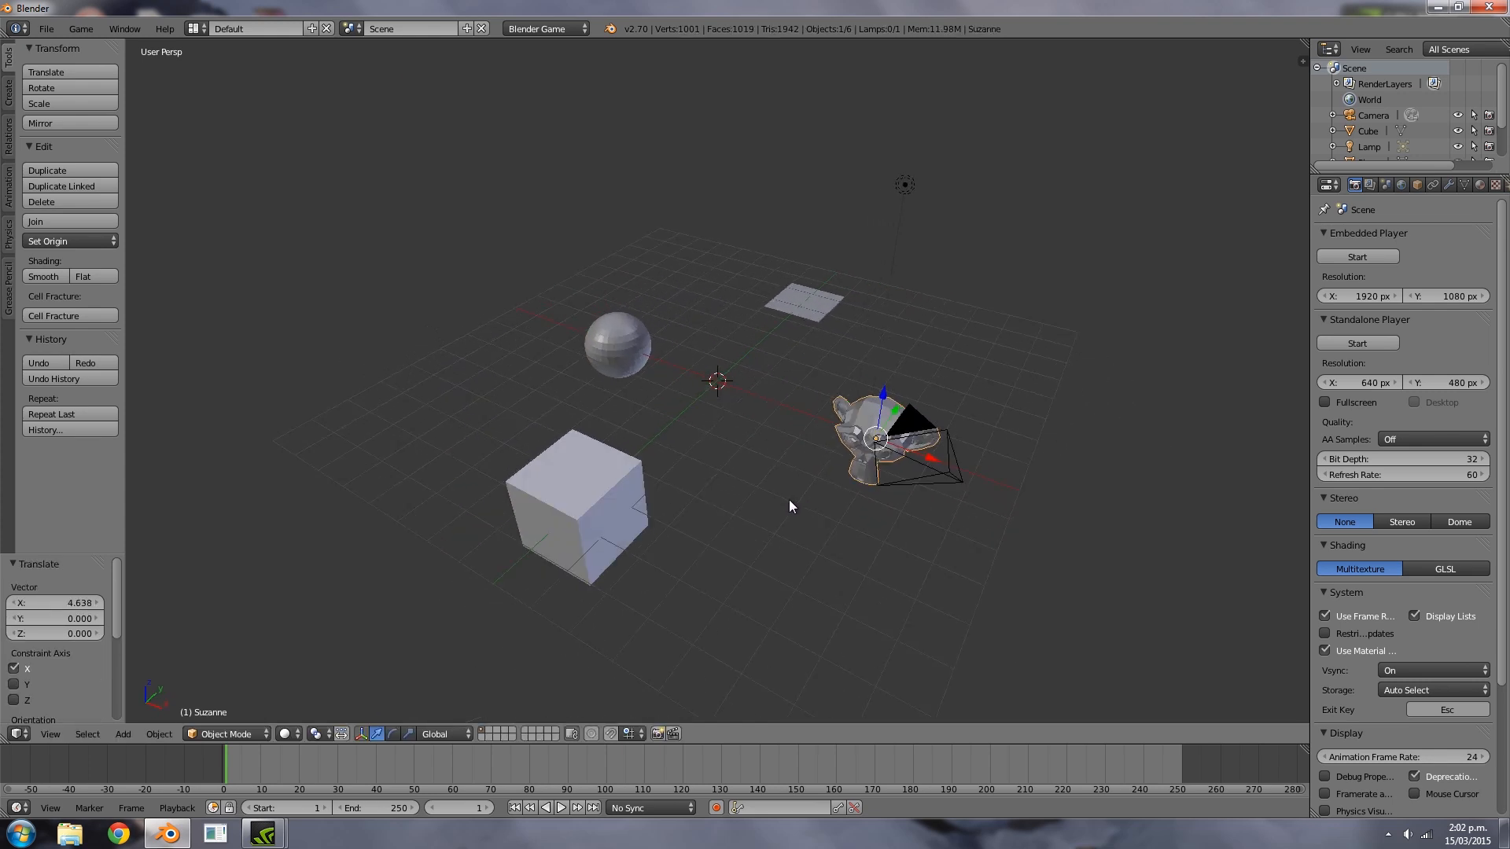
pyautogui.click(1433, 184)
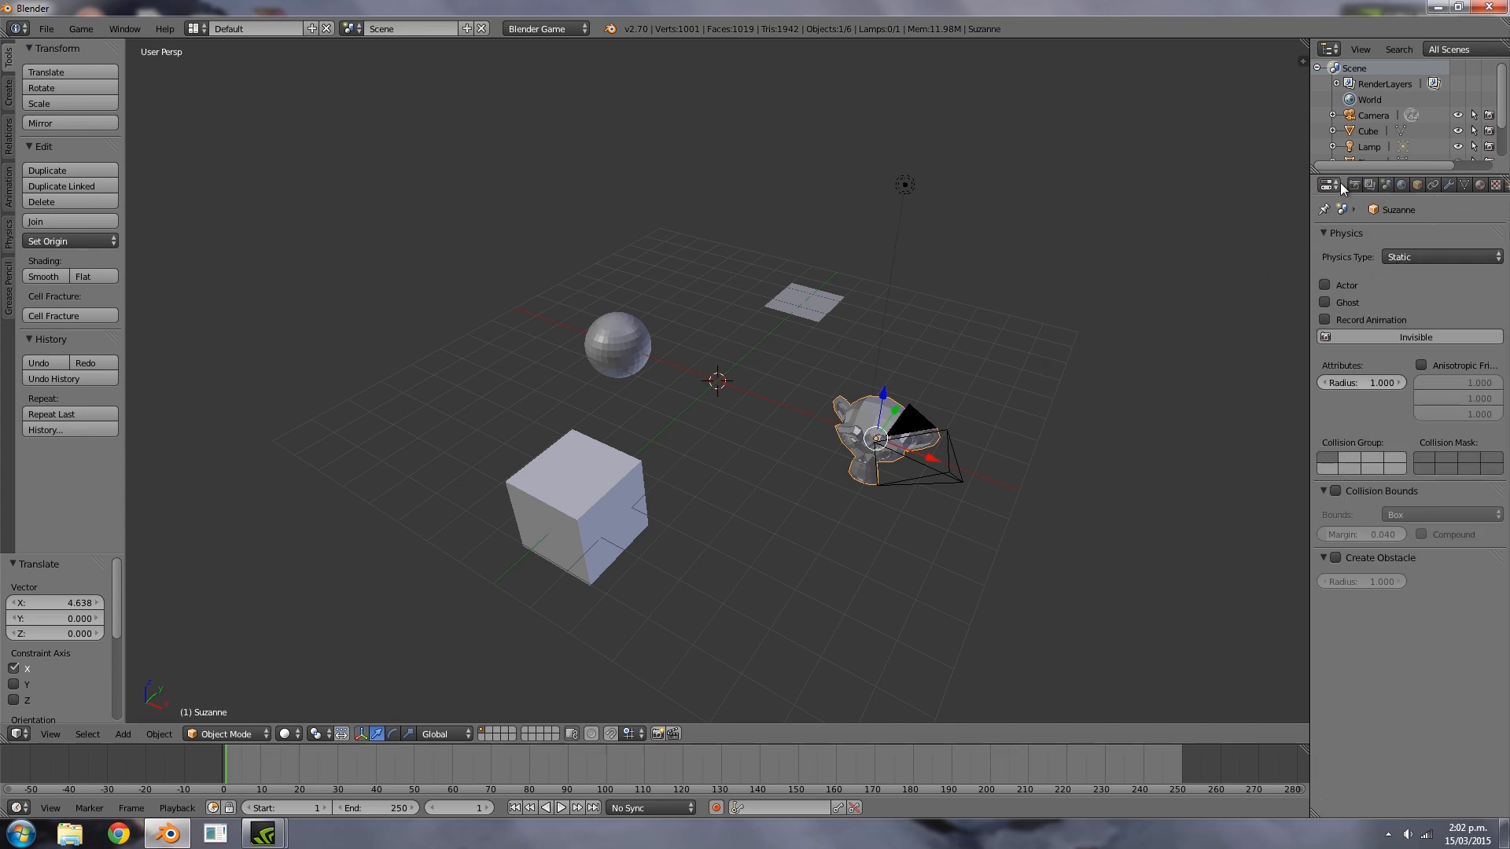
pyautogui.click(1355, 185)
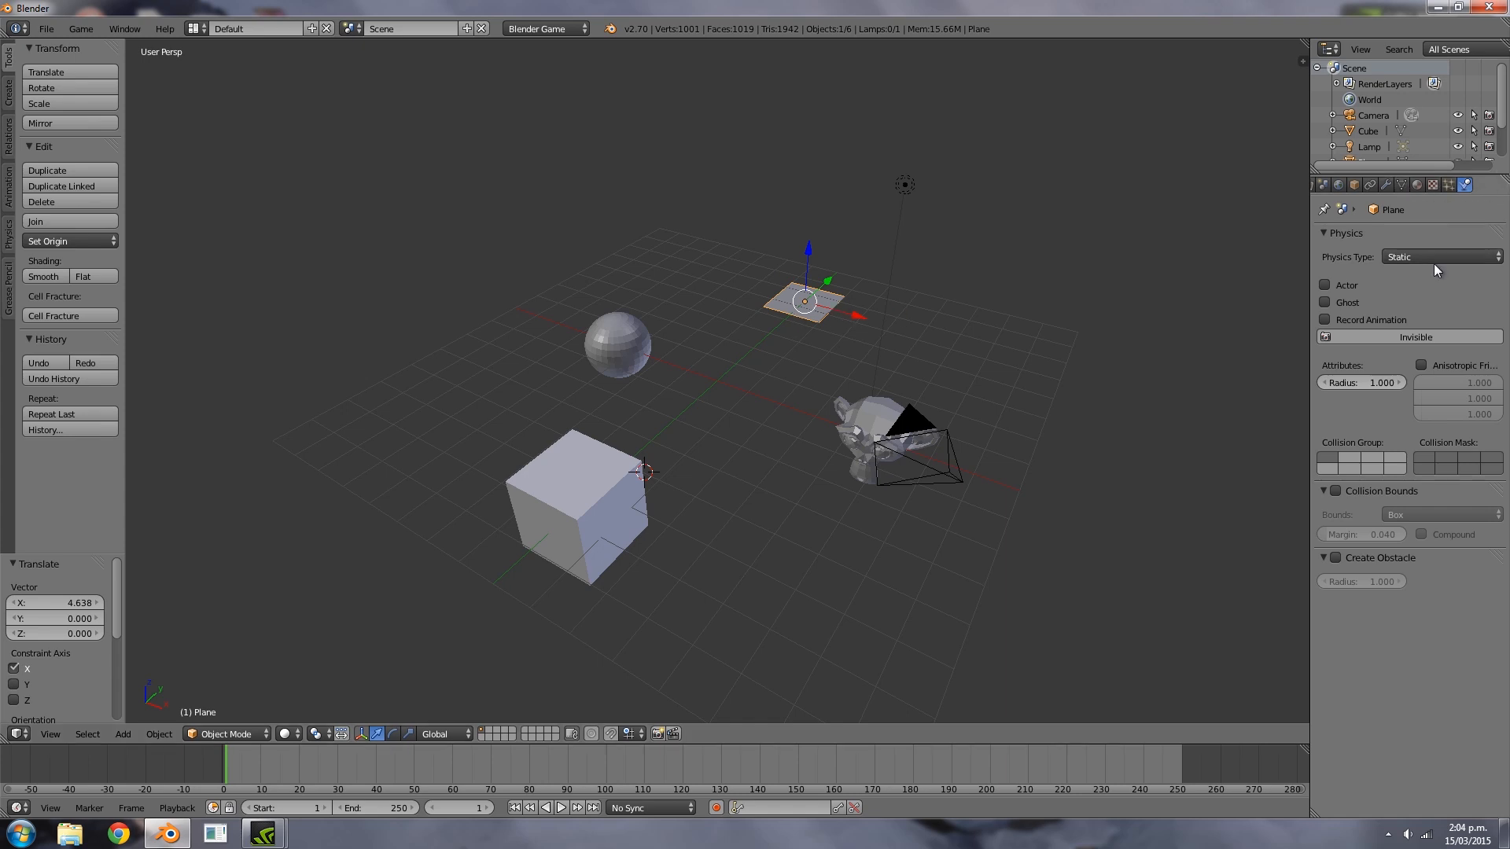
# Select the monkey, cube and sphere in turn and keep the monkey's physics type Static
pyautogui.click(867, 437)
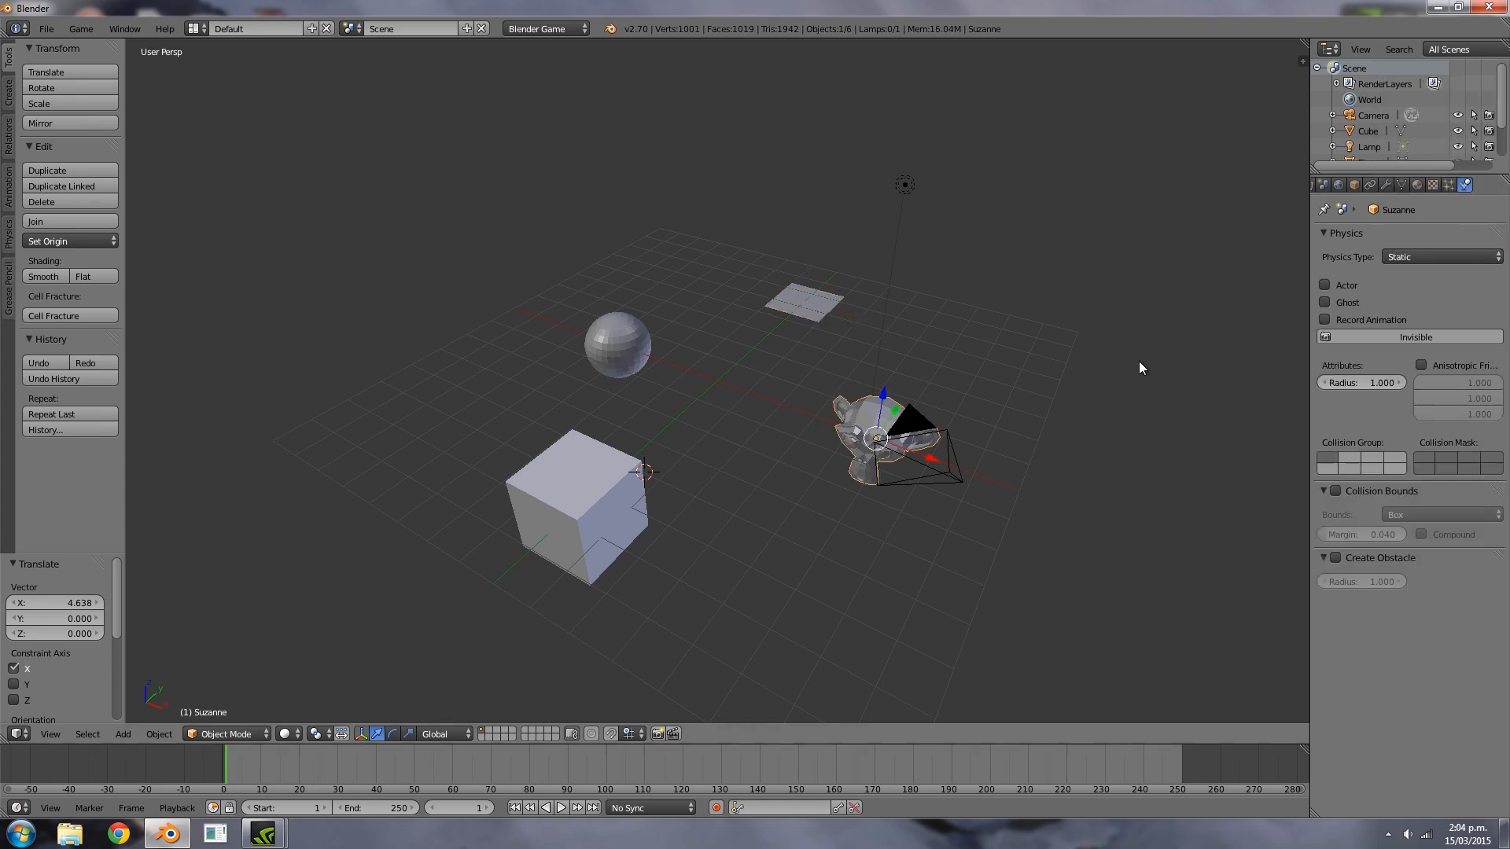
pyautogui.click(578, 510)
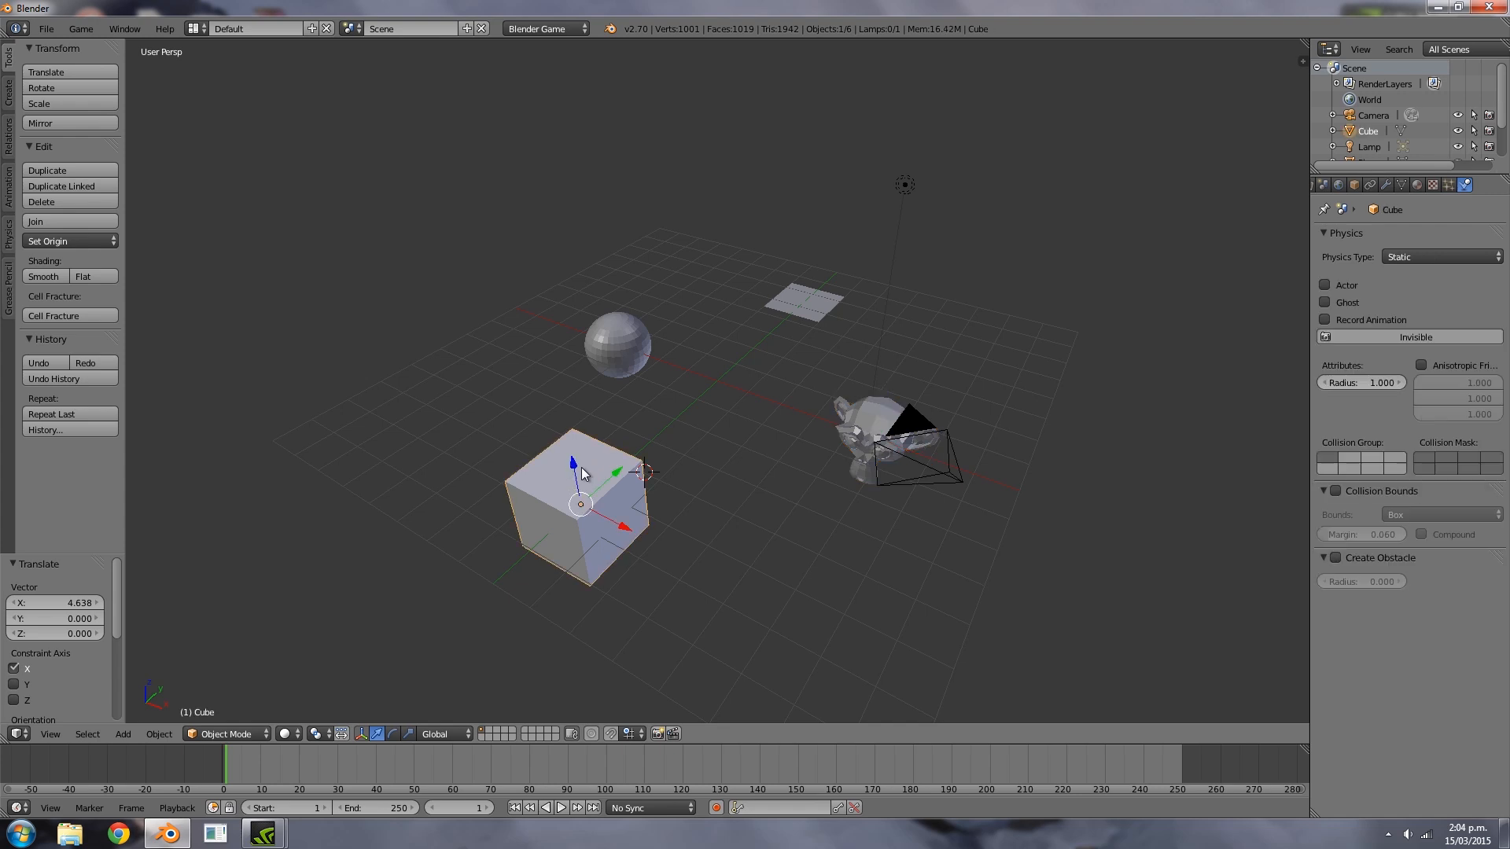
pyautogui.click(616, 344)
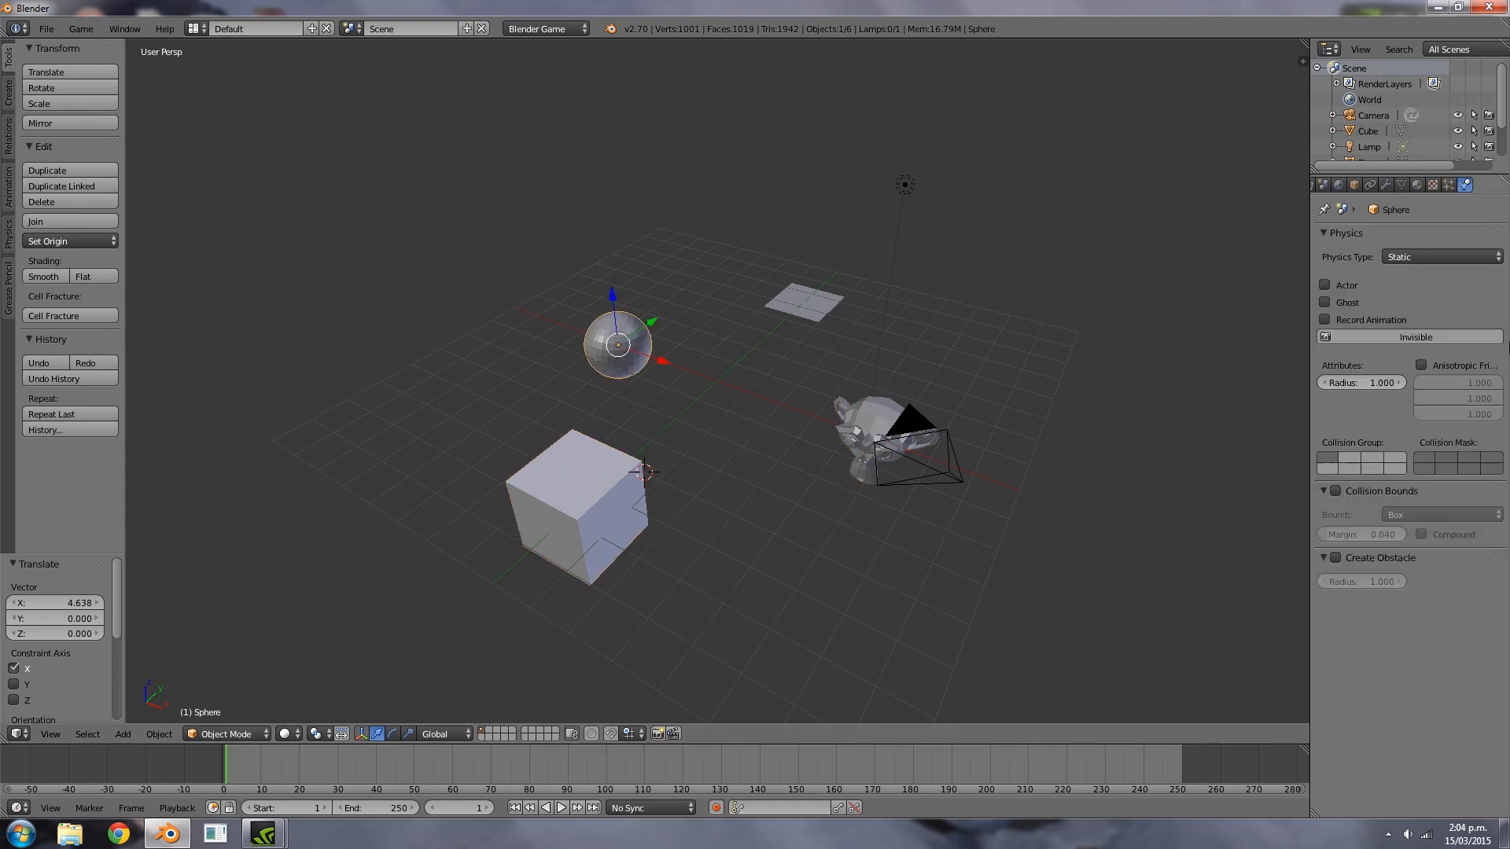
pyautogui.click(1441, 257)
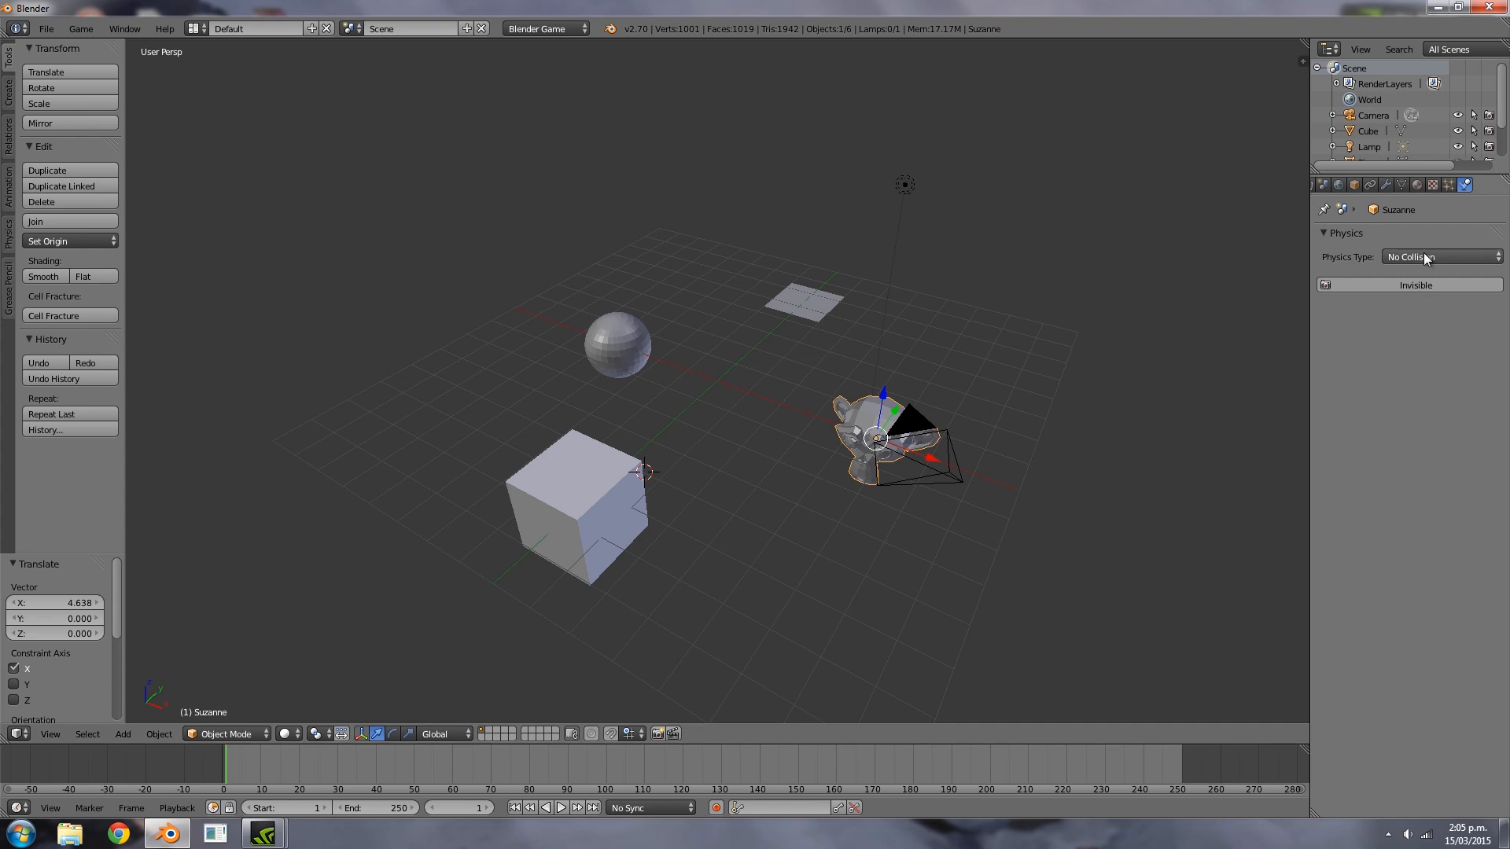
pyautogui.click(1439, 257)
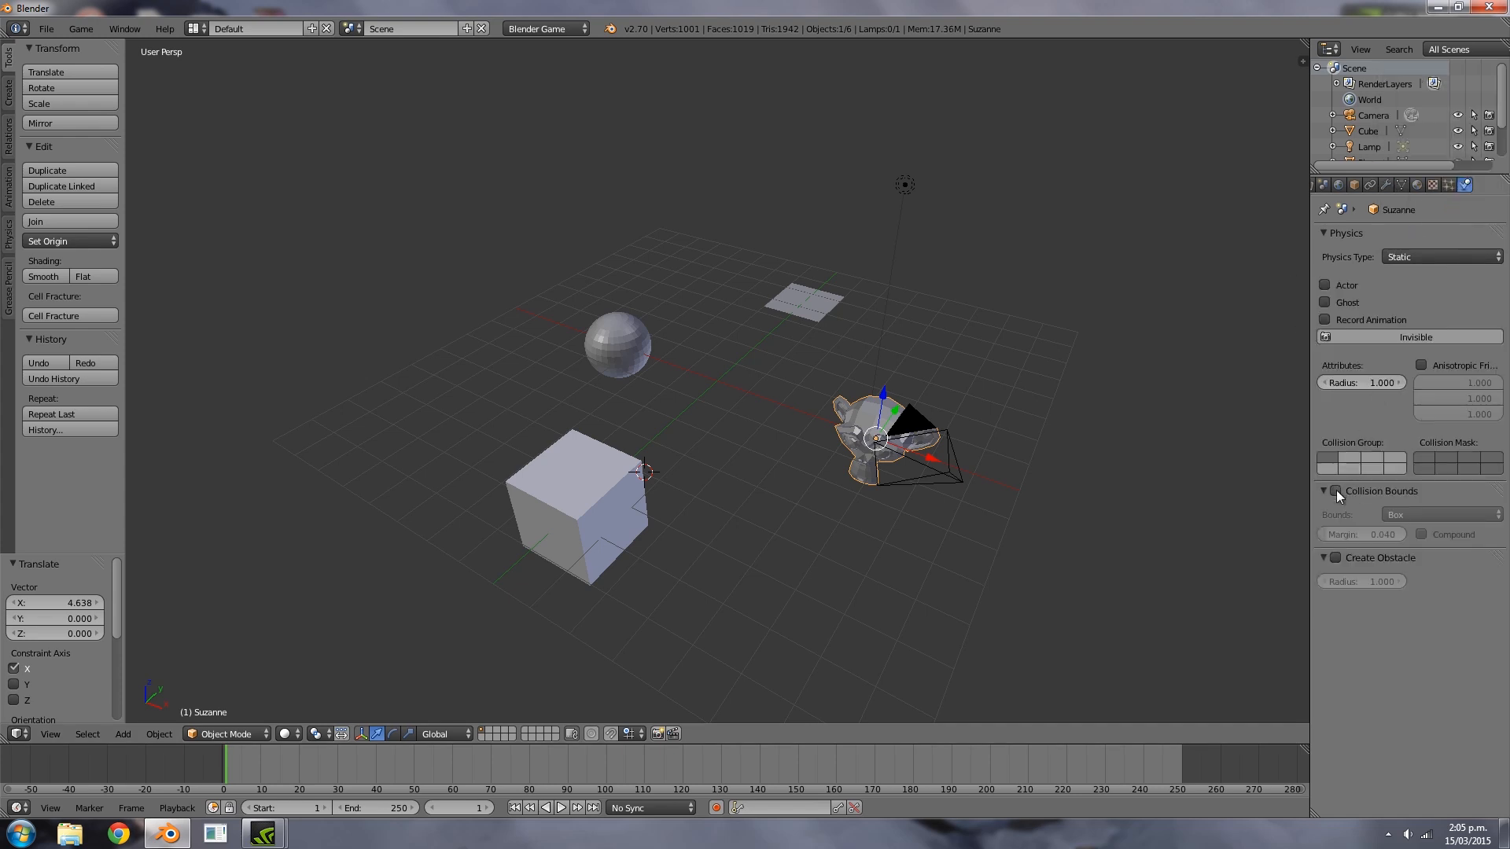
# Enable Collision Bounds on the monkey and try Box, Sphere, Cylinder and Cone shapes
pyautogui.click(1334, 490)
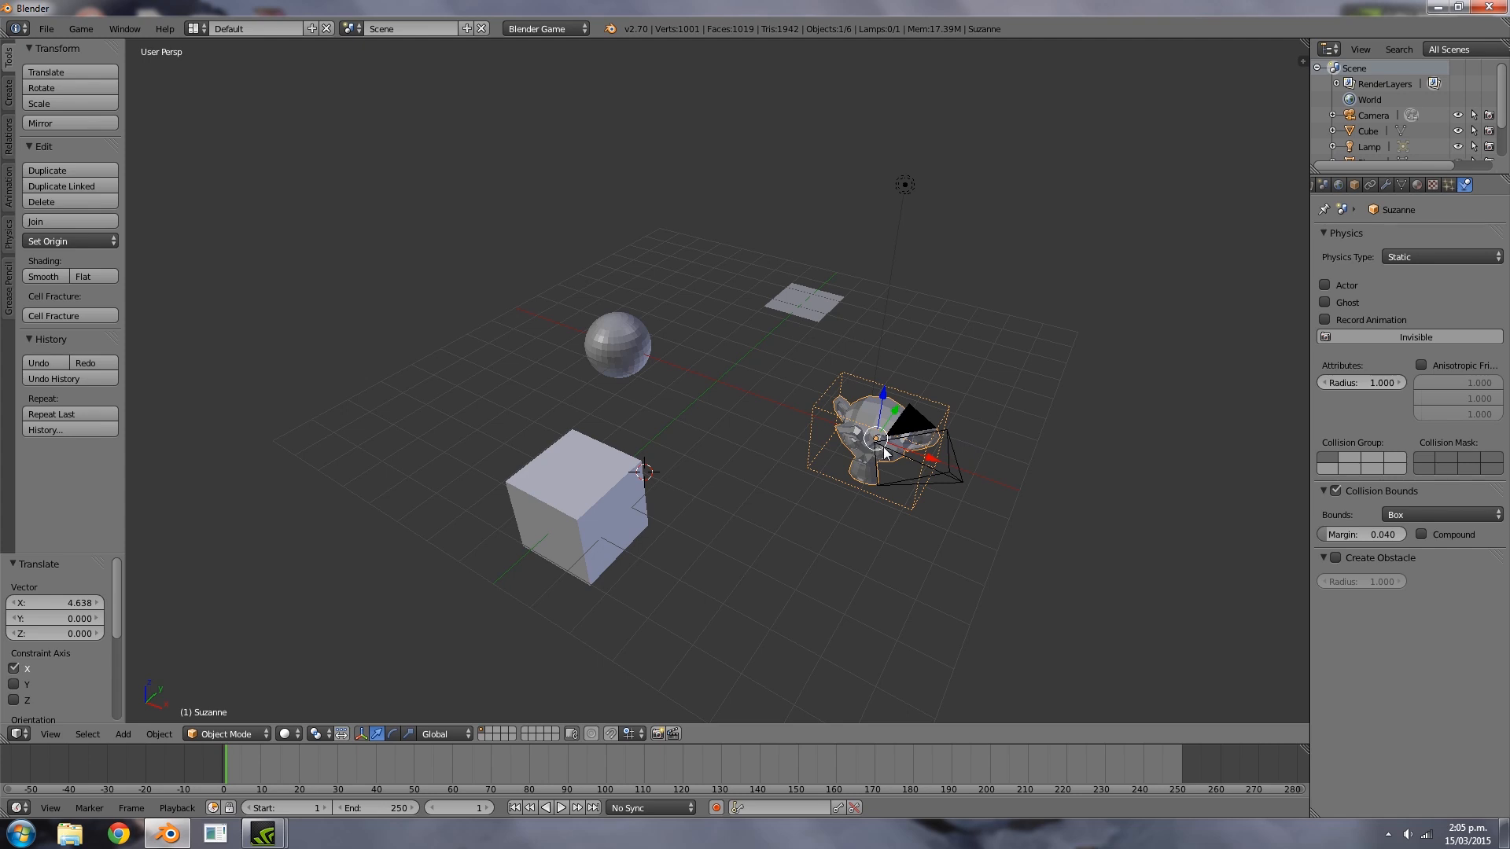
pyautogui.click(1439, 515)
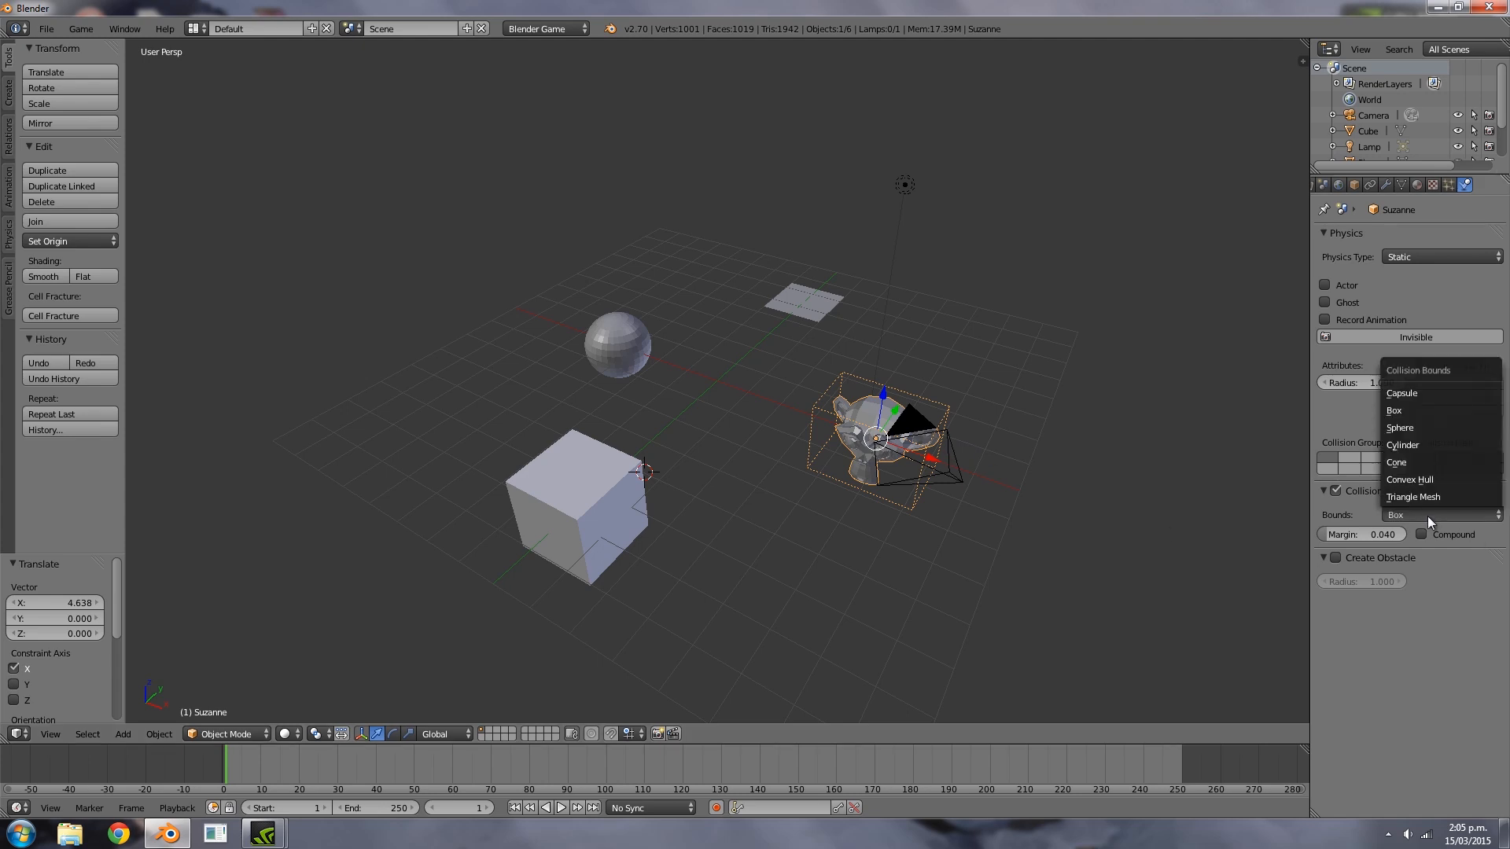
pyautogui.click(1400, 428)
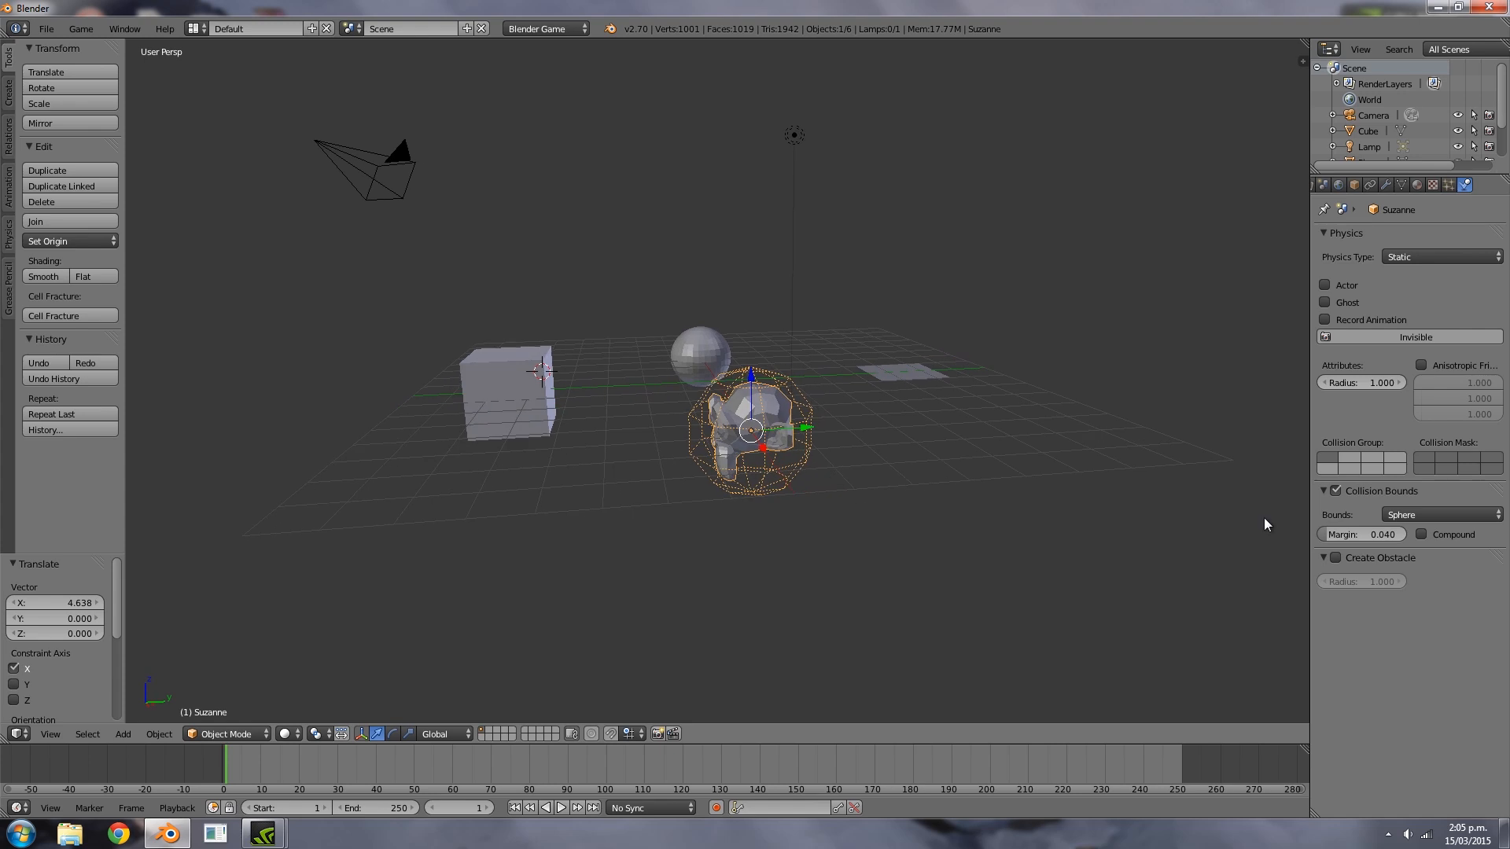
pyautogui.click(1442, 514)
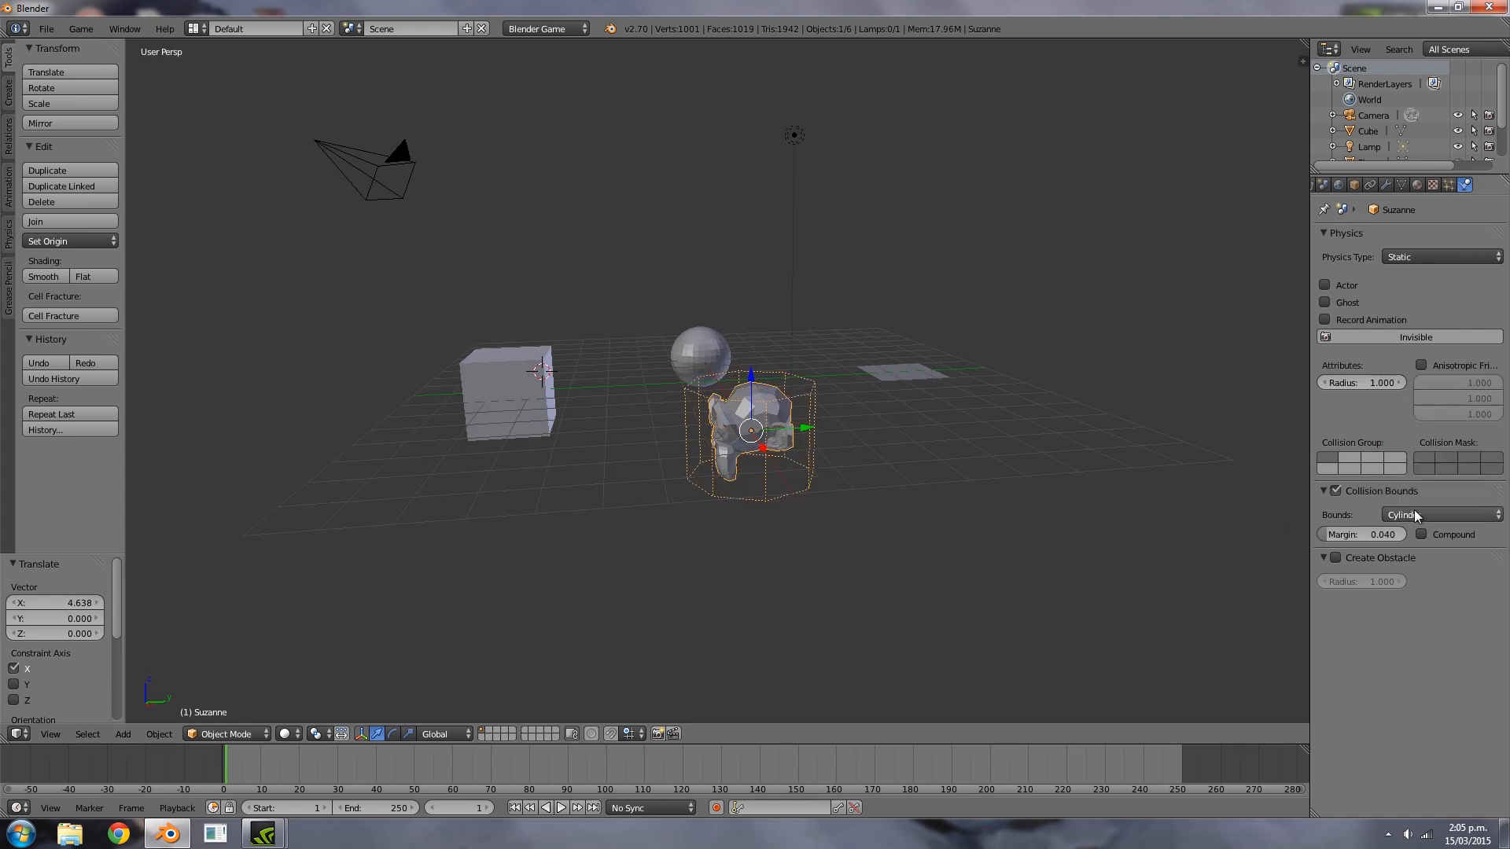
pyautogui.click(1440, 515)
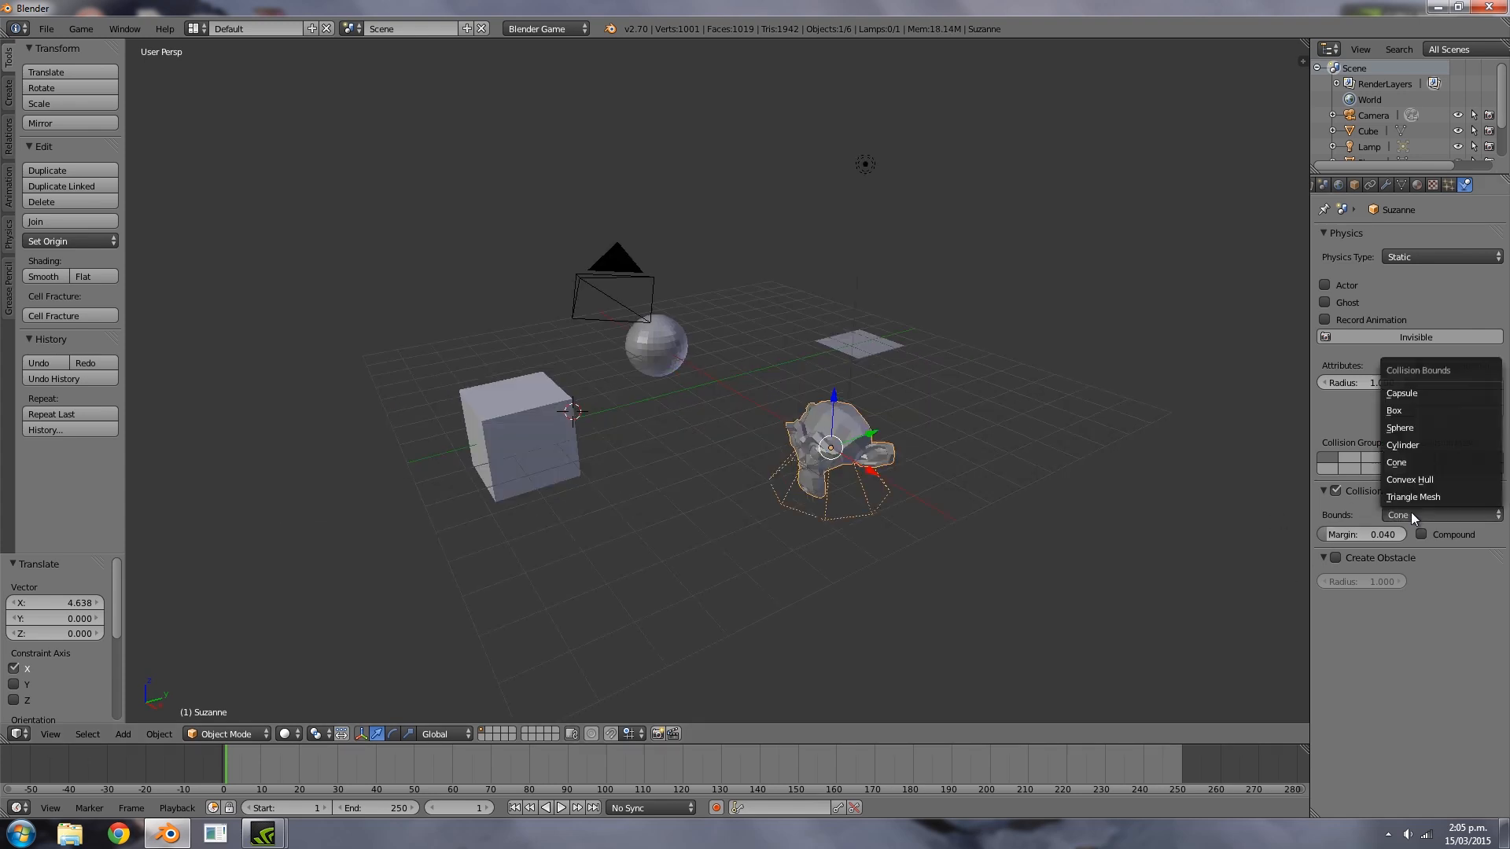
pyautogui.moveTo(1415, 445)
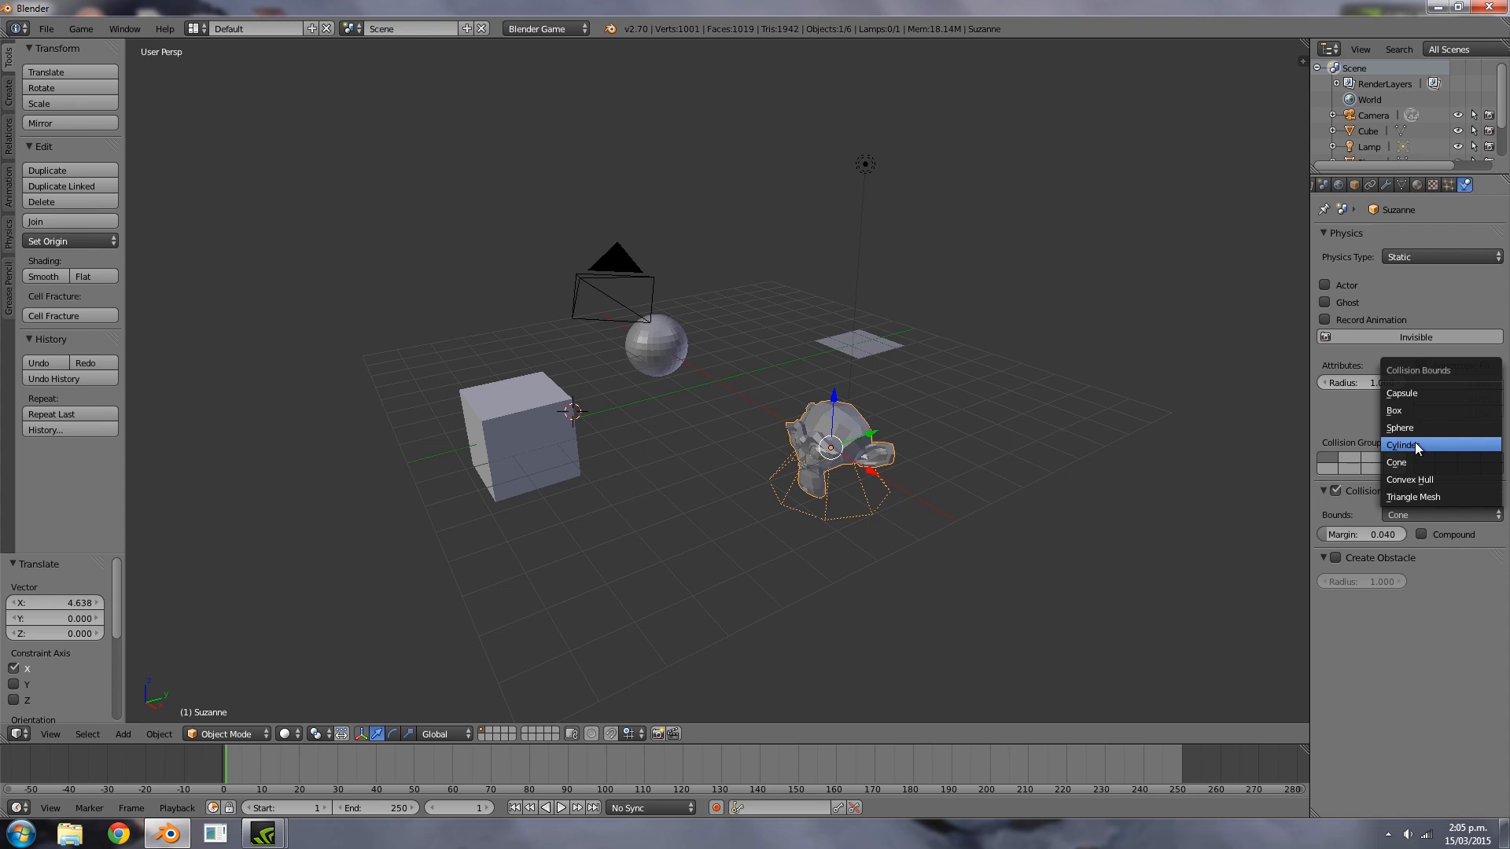
pyautogui.moveTo(1433, 518)
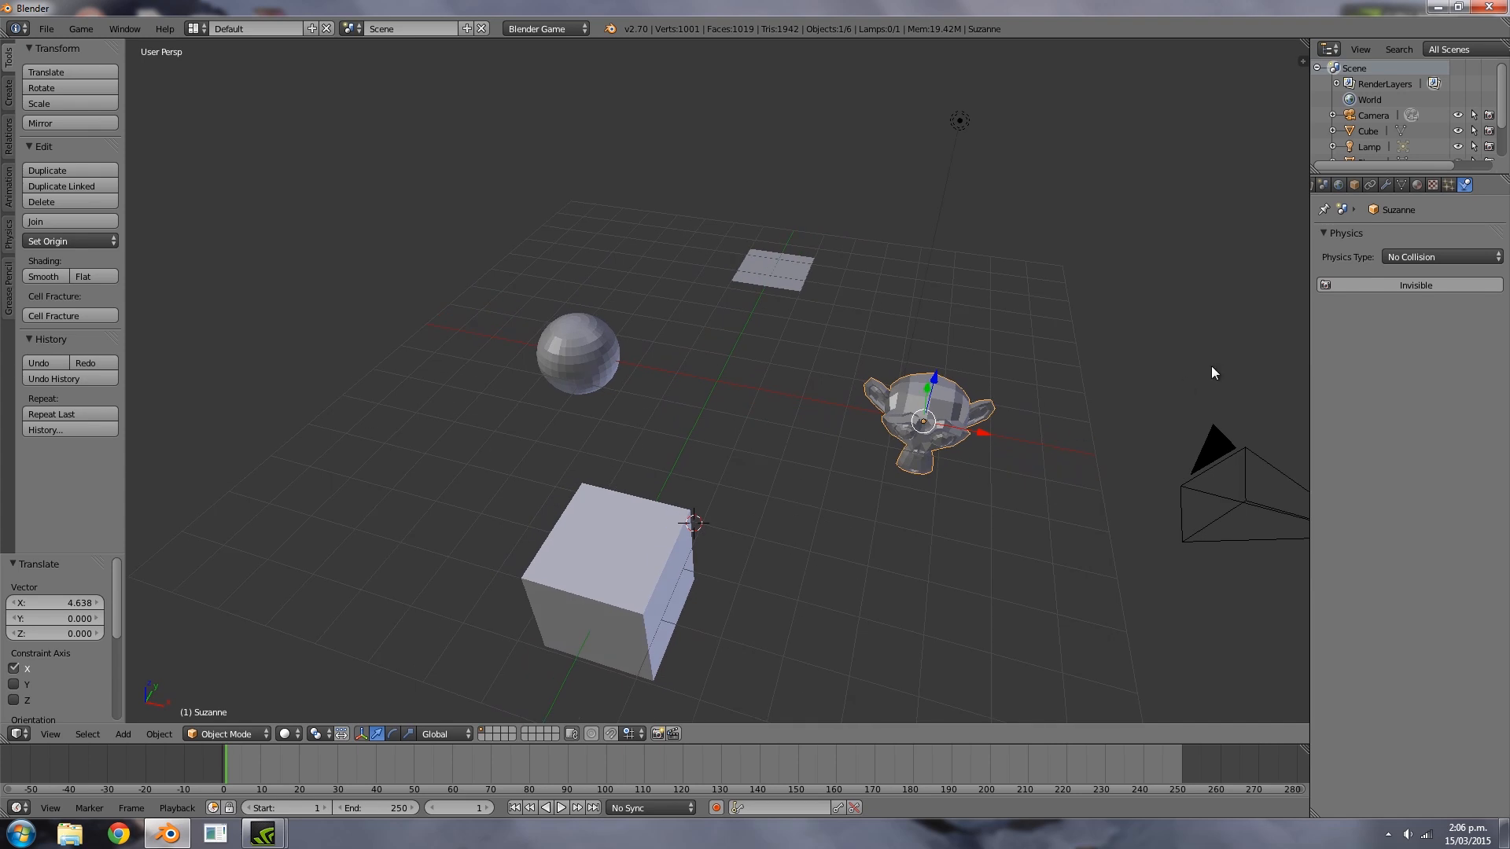
pyautogui.moveTo(1367, 197)
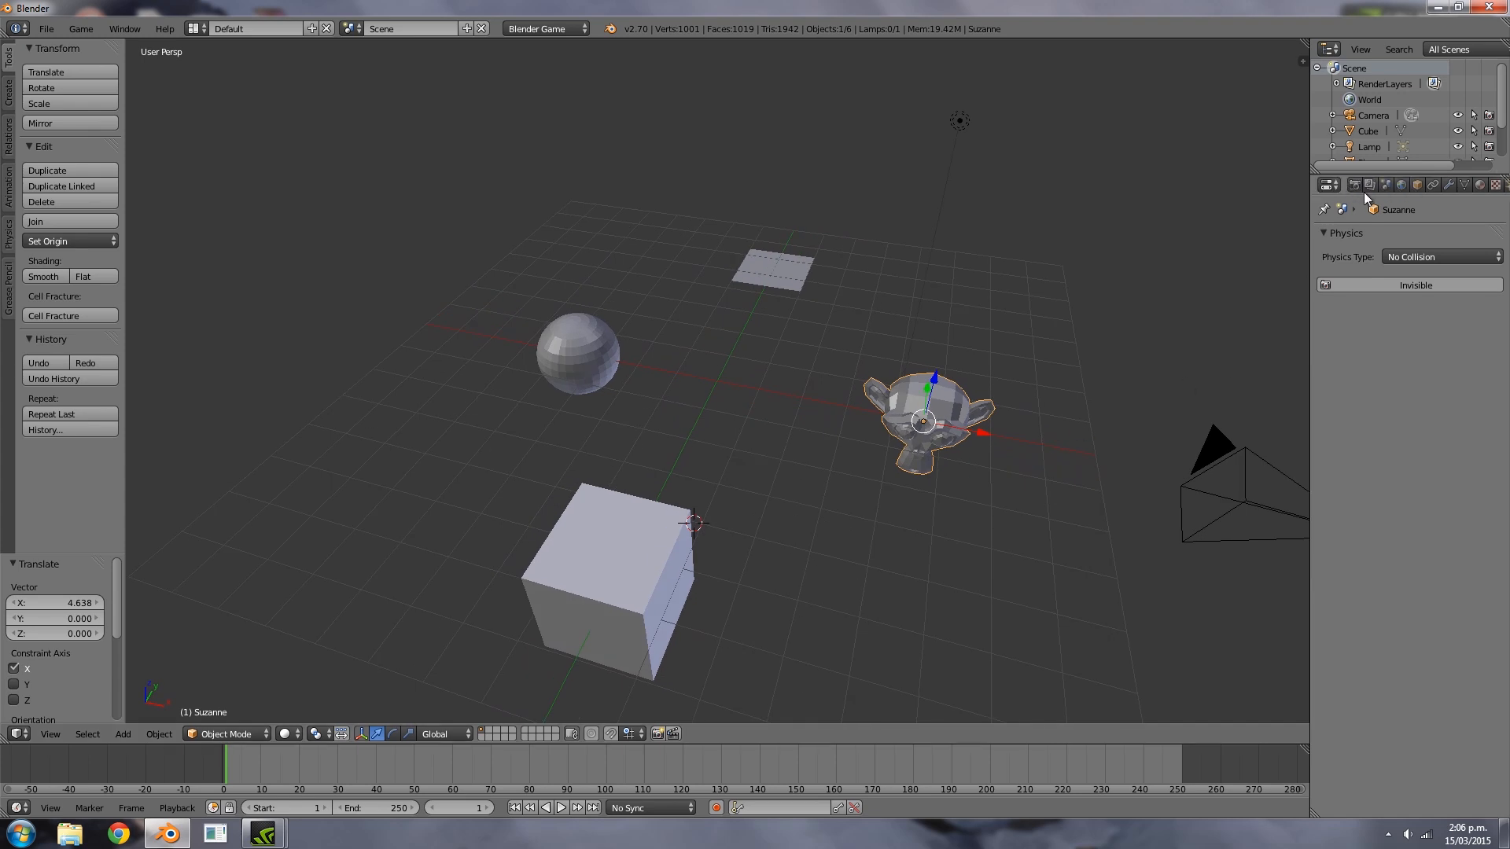
# In Render properties, switch the game's shading mode to GLSL with Shadows, Ramps and Nodes off
pyautogui.click(1354, 184)
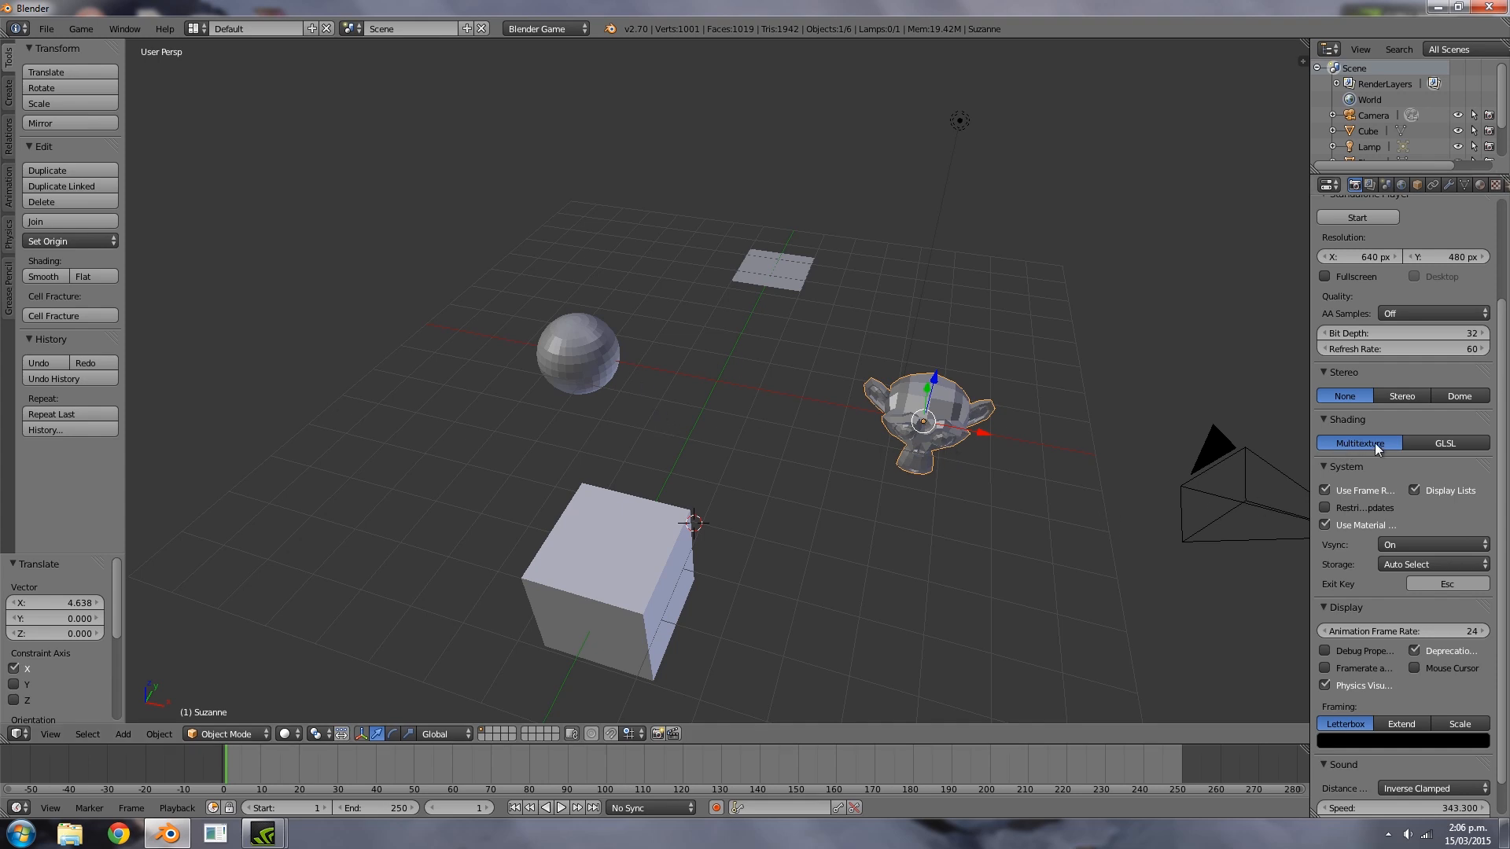
pyautogui.moveTo(1416, 455)
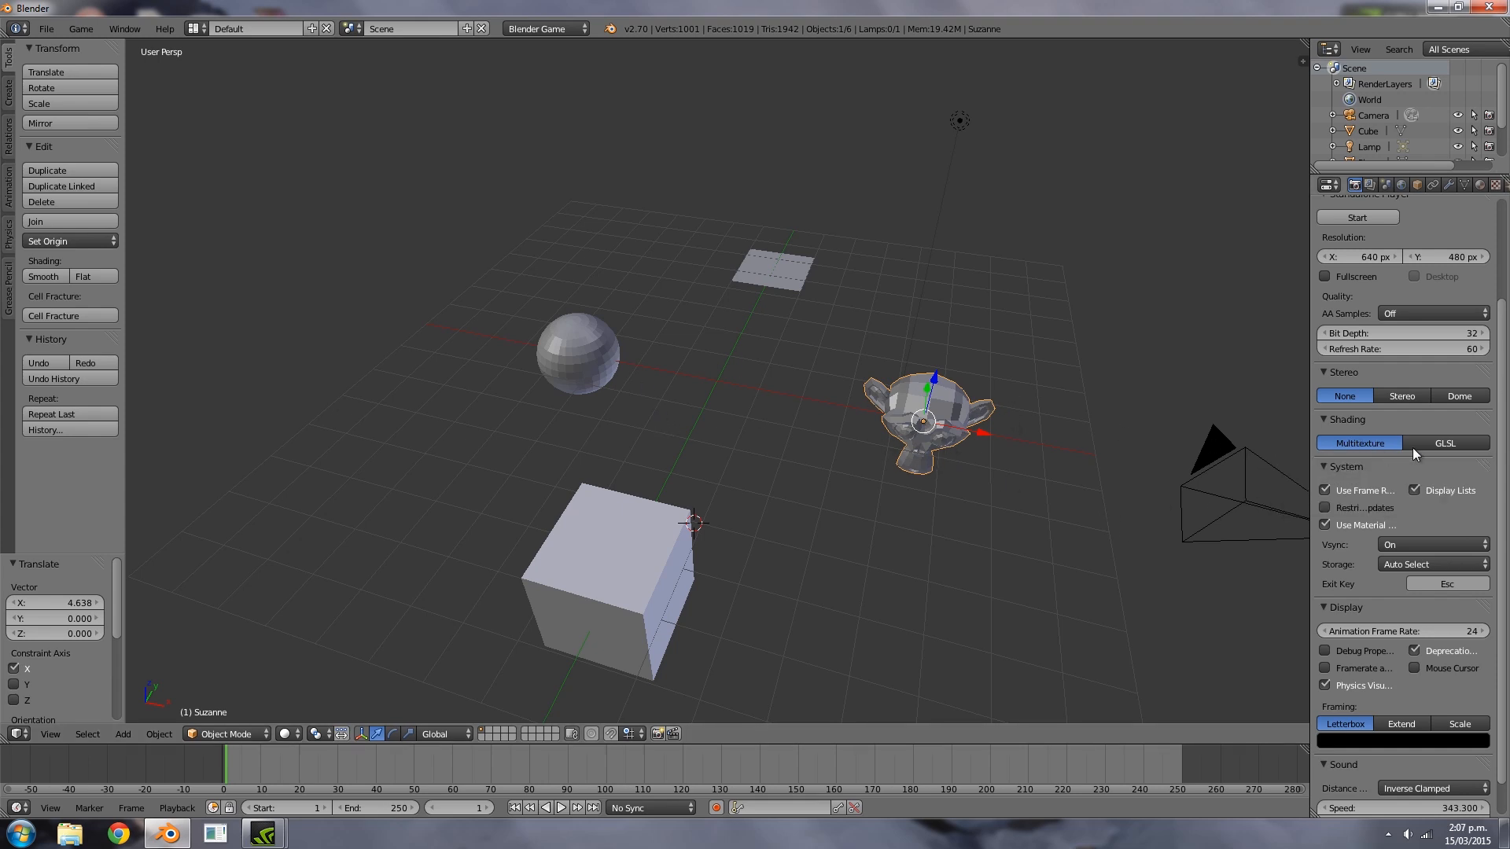
pyautogui.click(1445, 442)
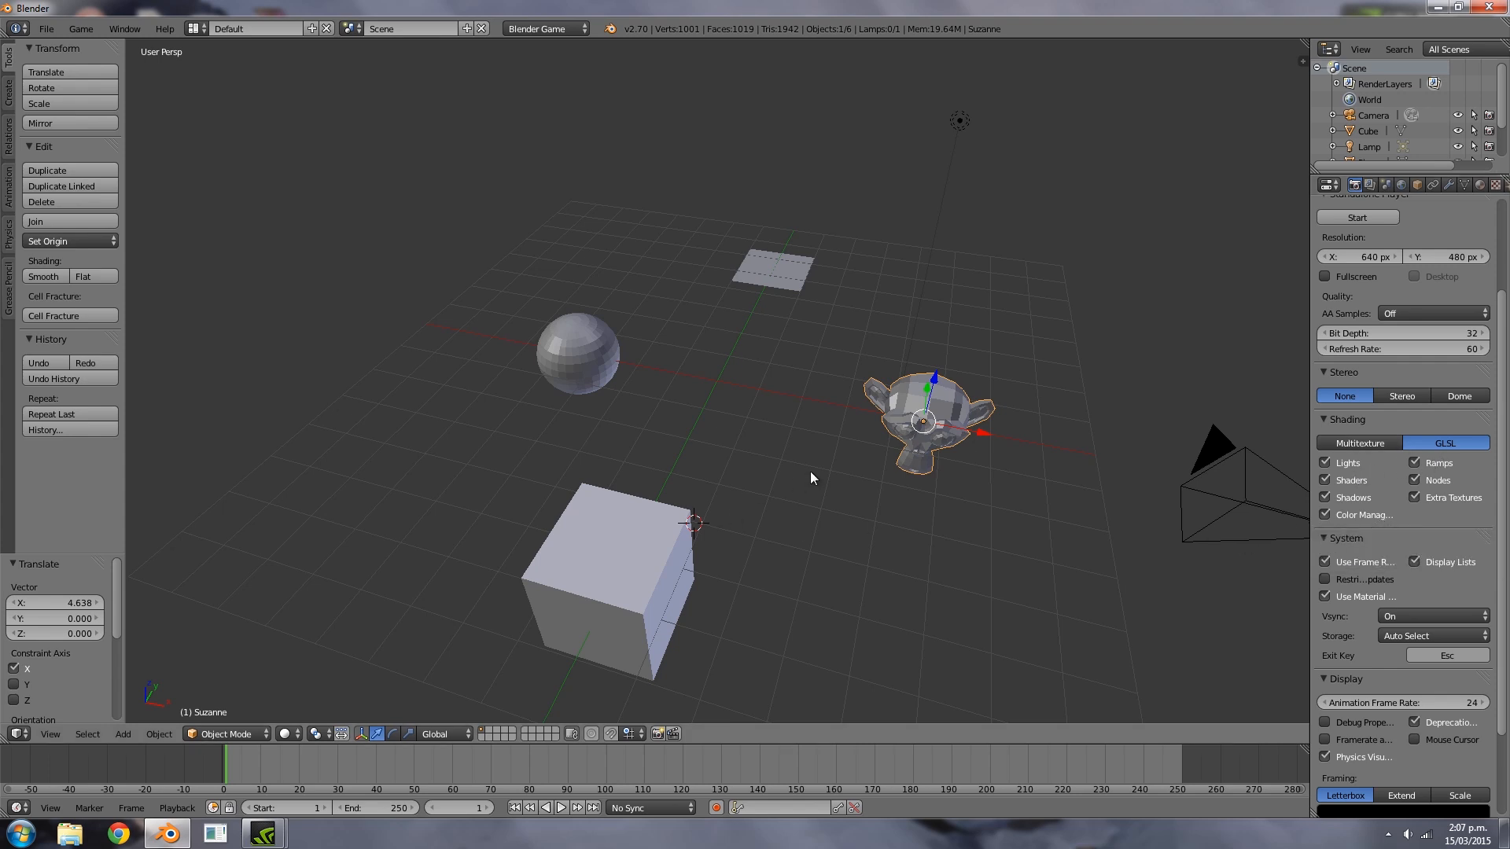
pyautogui.moveTo(1307, 510)
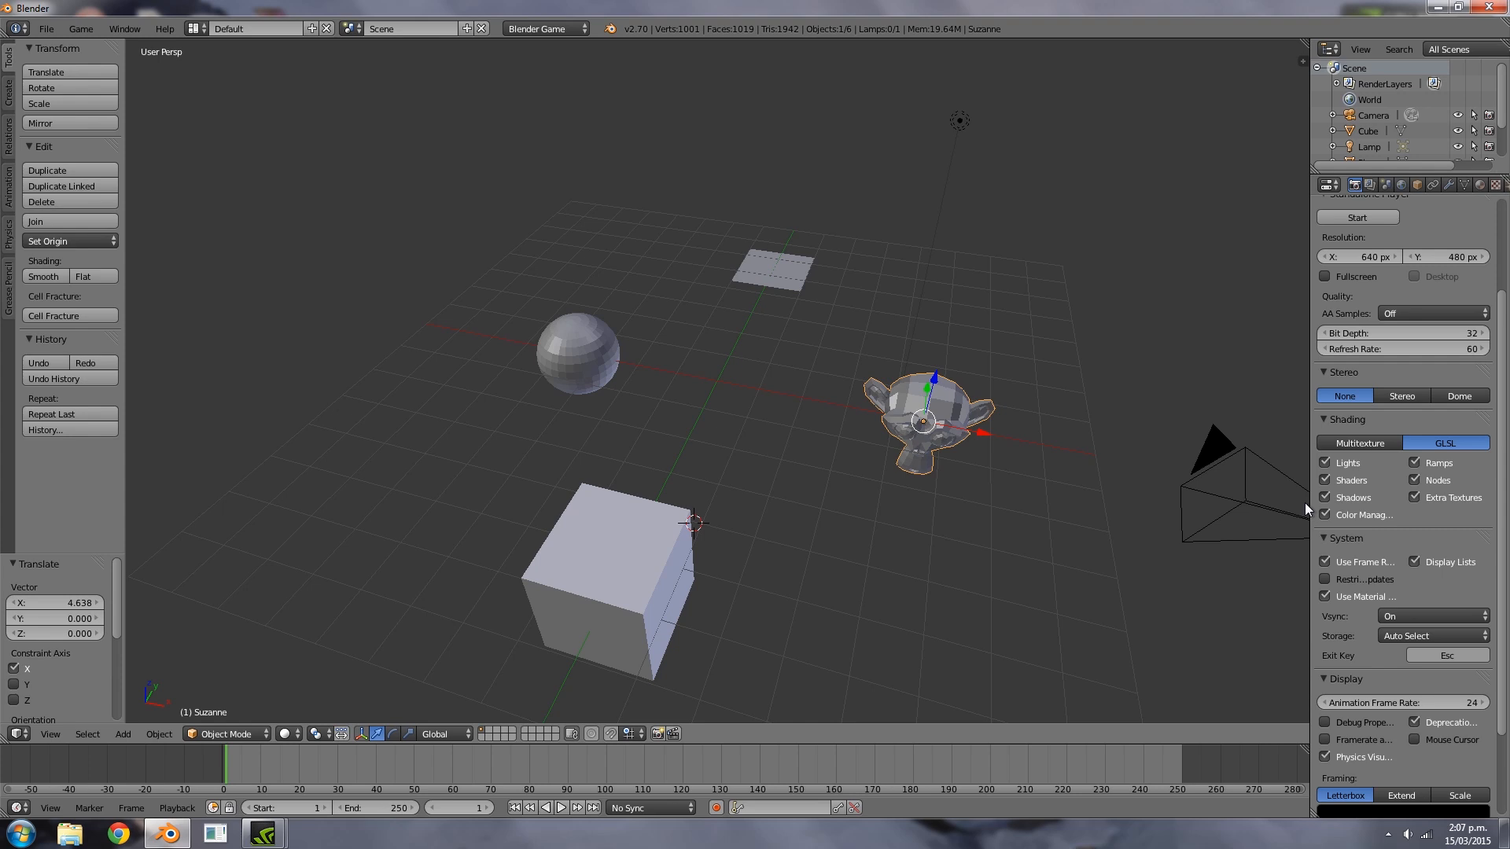
pyautogui.moveTo(999, 613)
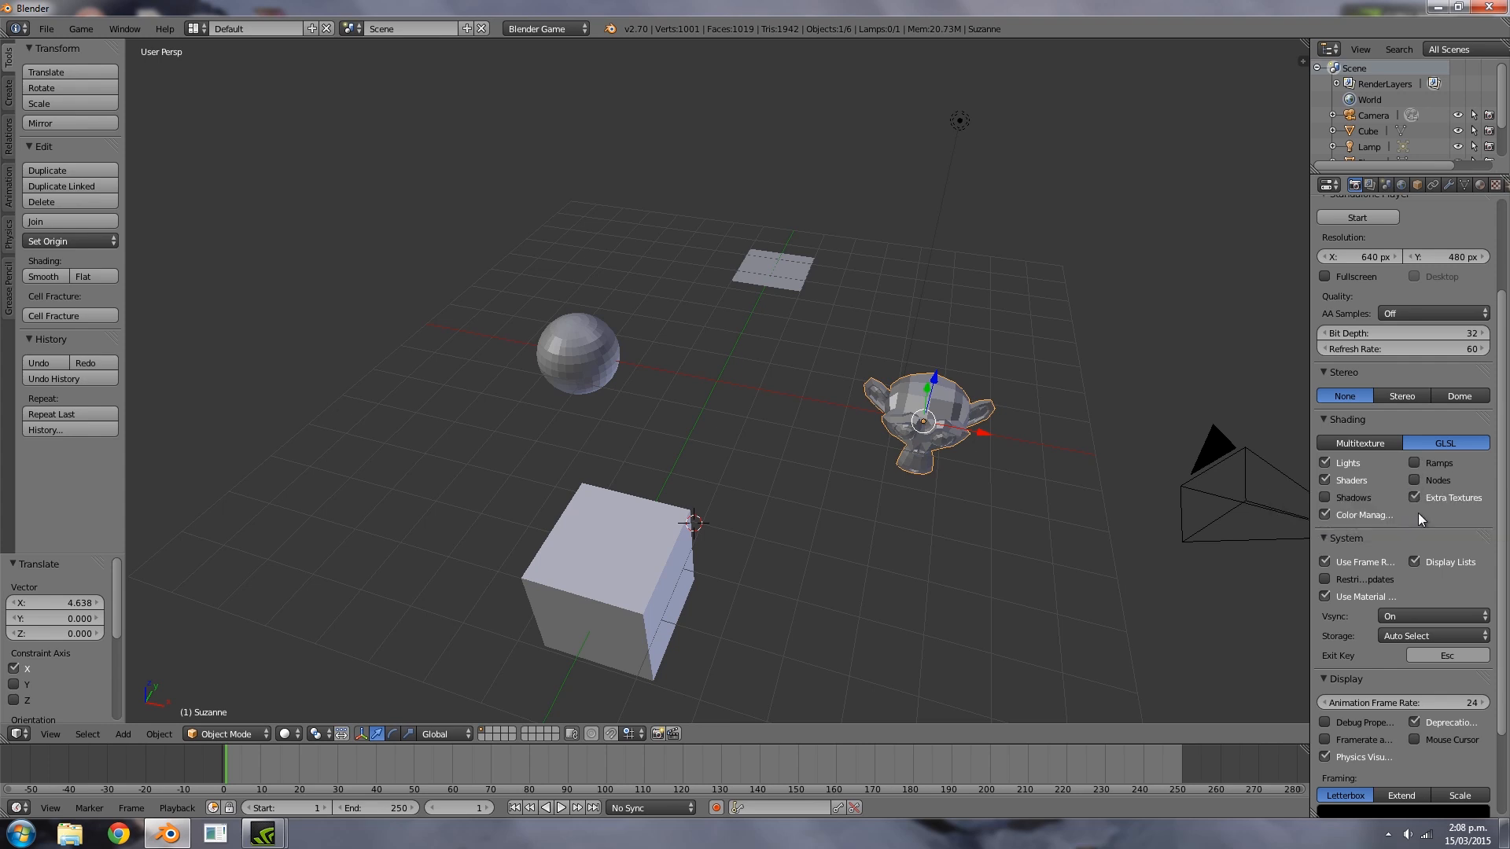
pyautogui.moveTo(1425, 520)
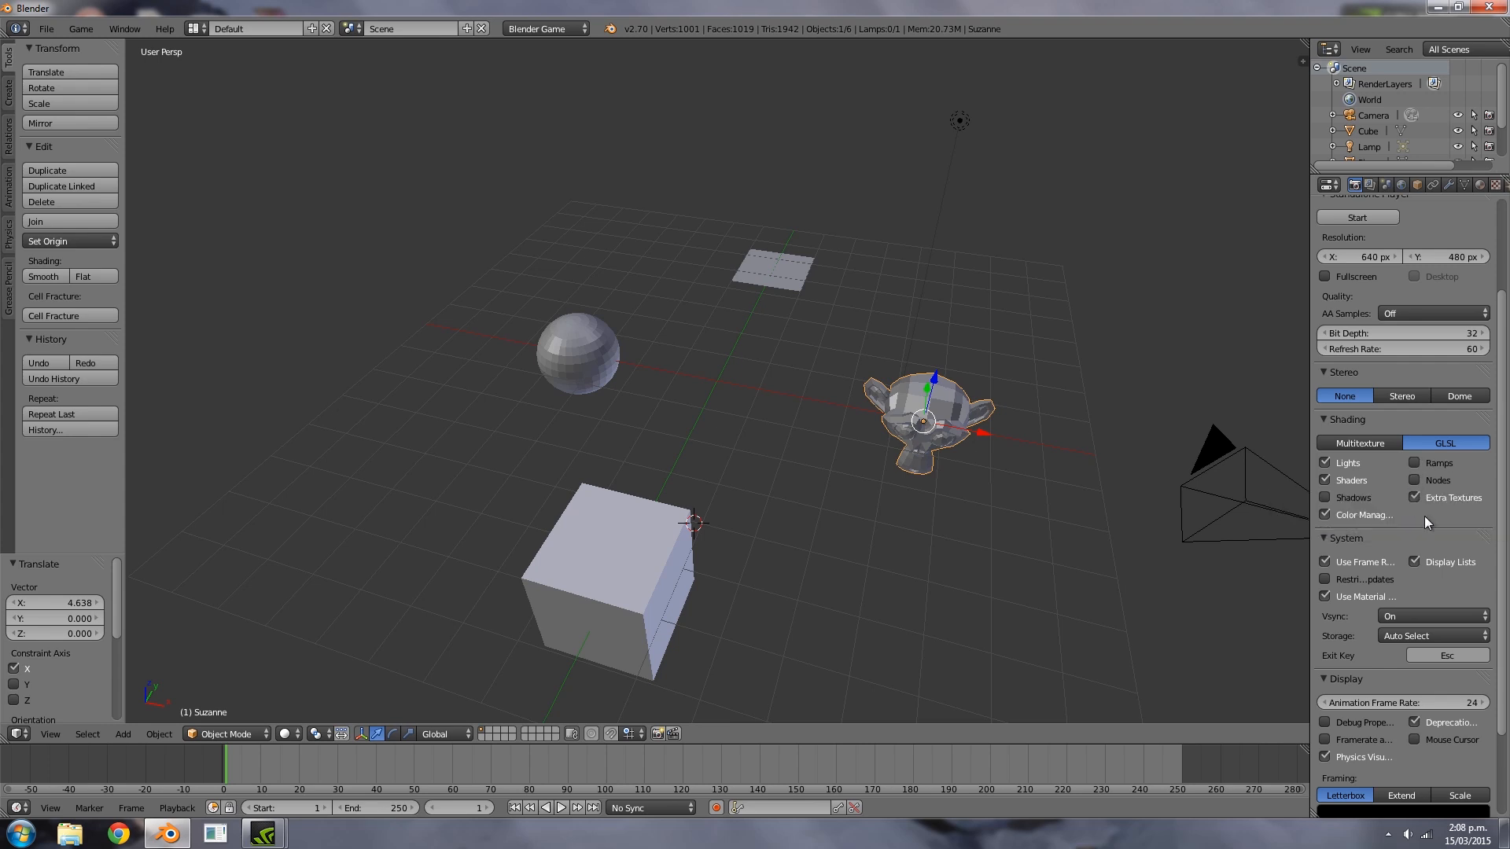
pyautogui.moveTo(1403, 523)
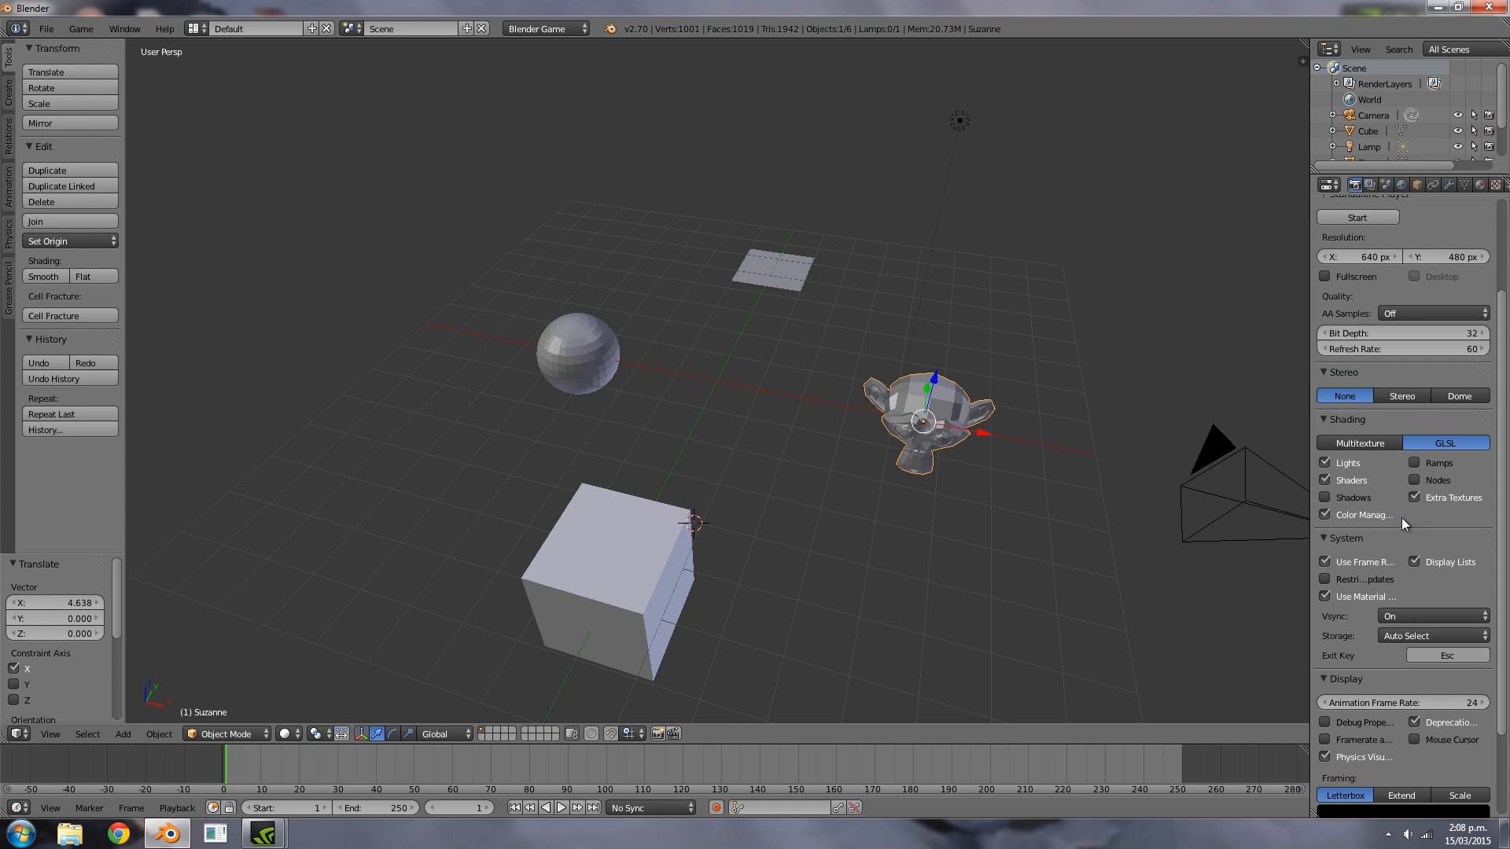
pyautogui.moveTo(1350, 497)
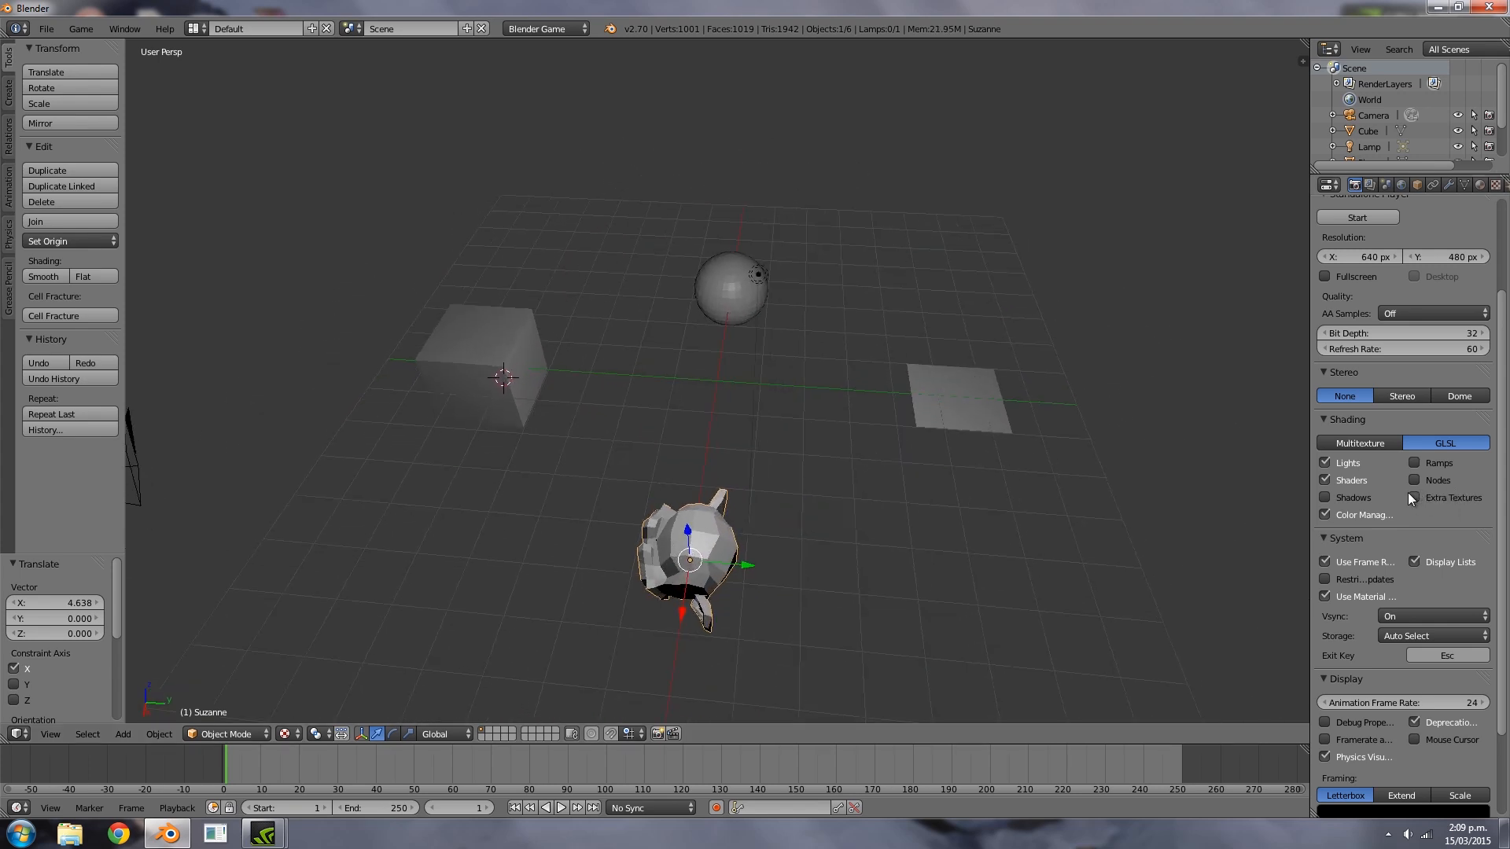
# Toggle the extra GLSL shading features on and back off to compare
pyautogui.click(1414, 480)
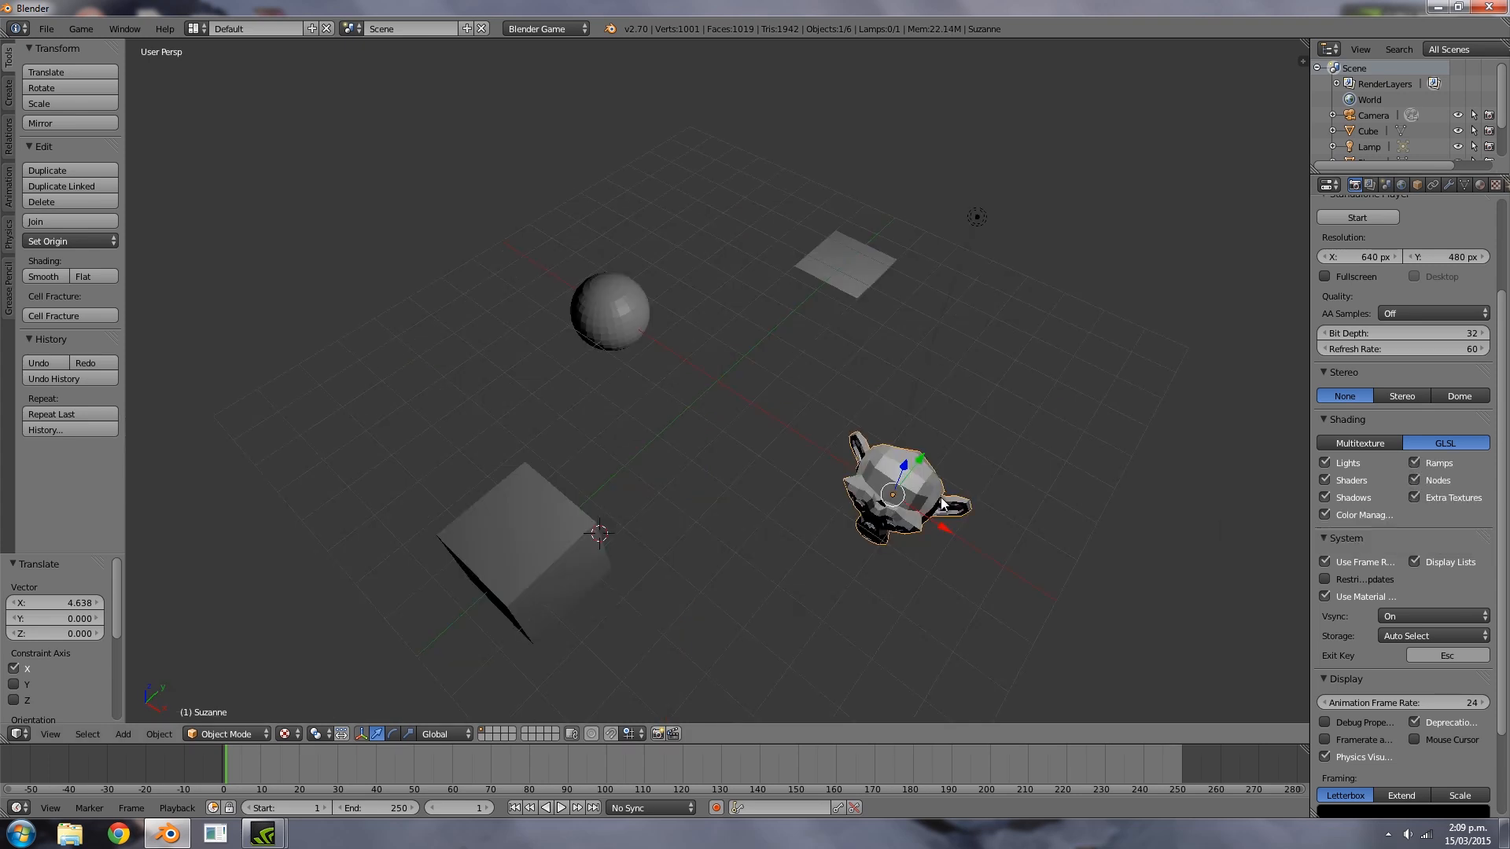
pyautogui.moveTo(1004, 489)
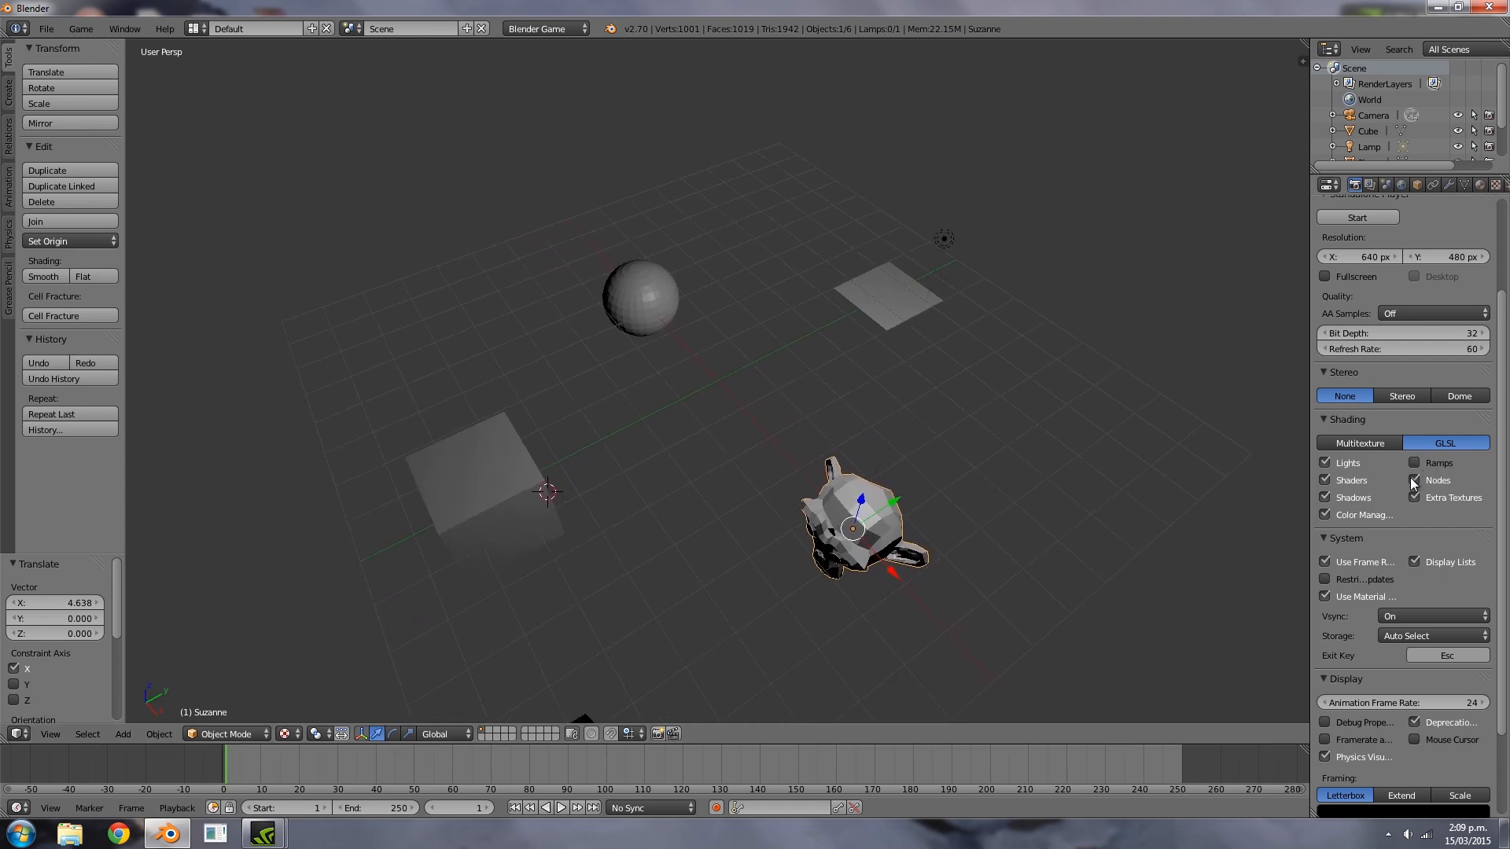
pyautogui.click(1412, 480)
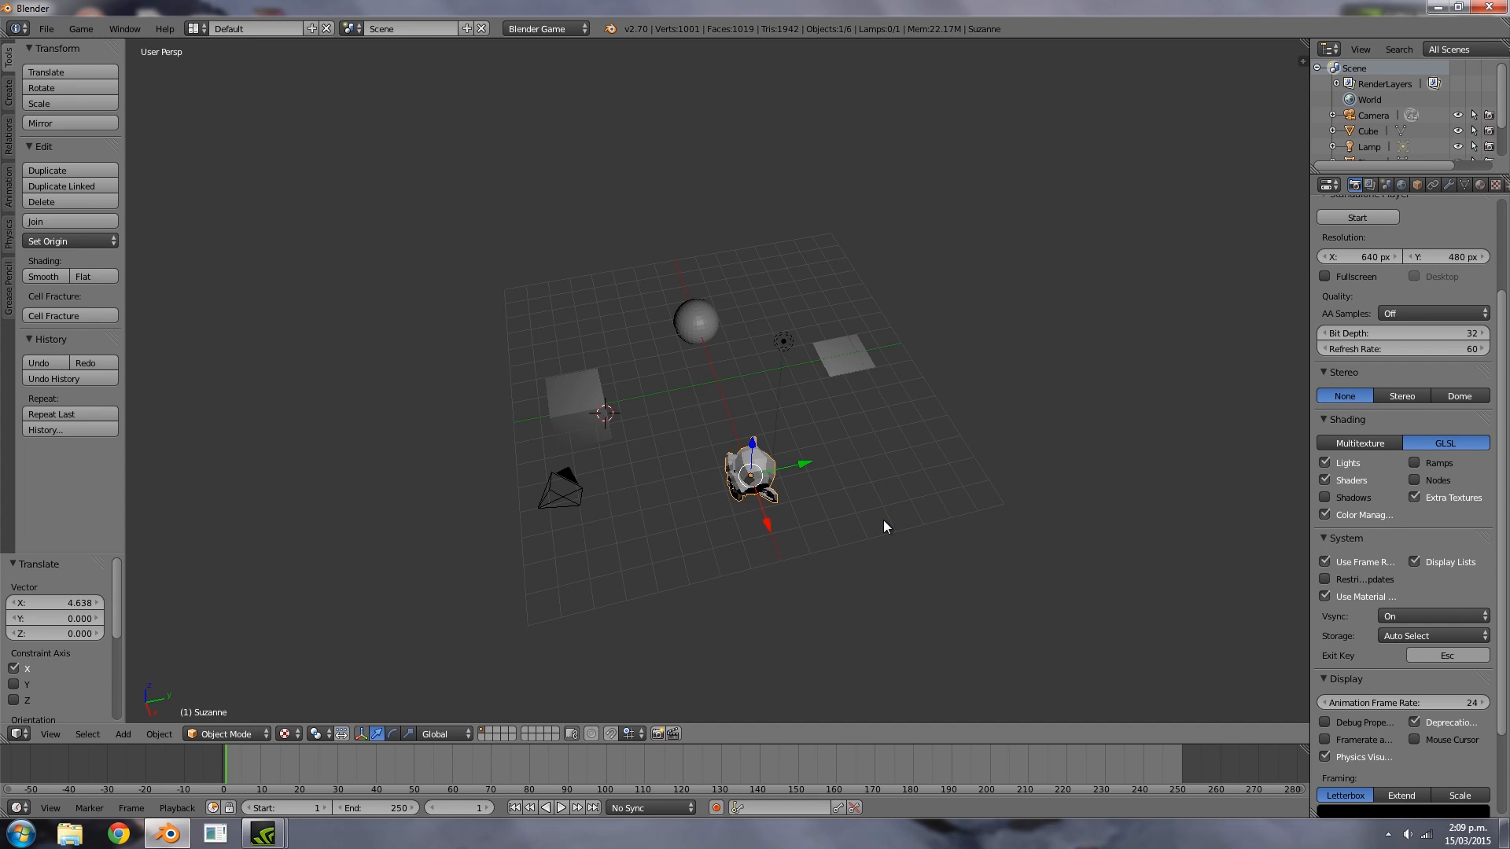
pyautogui.moveTo(897, 552)
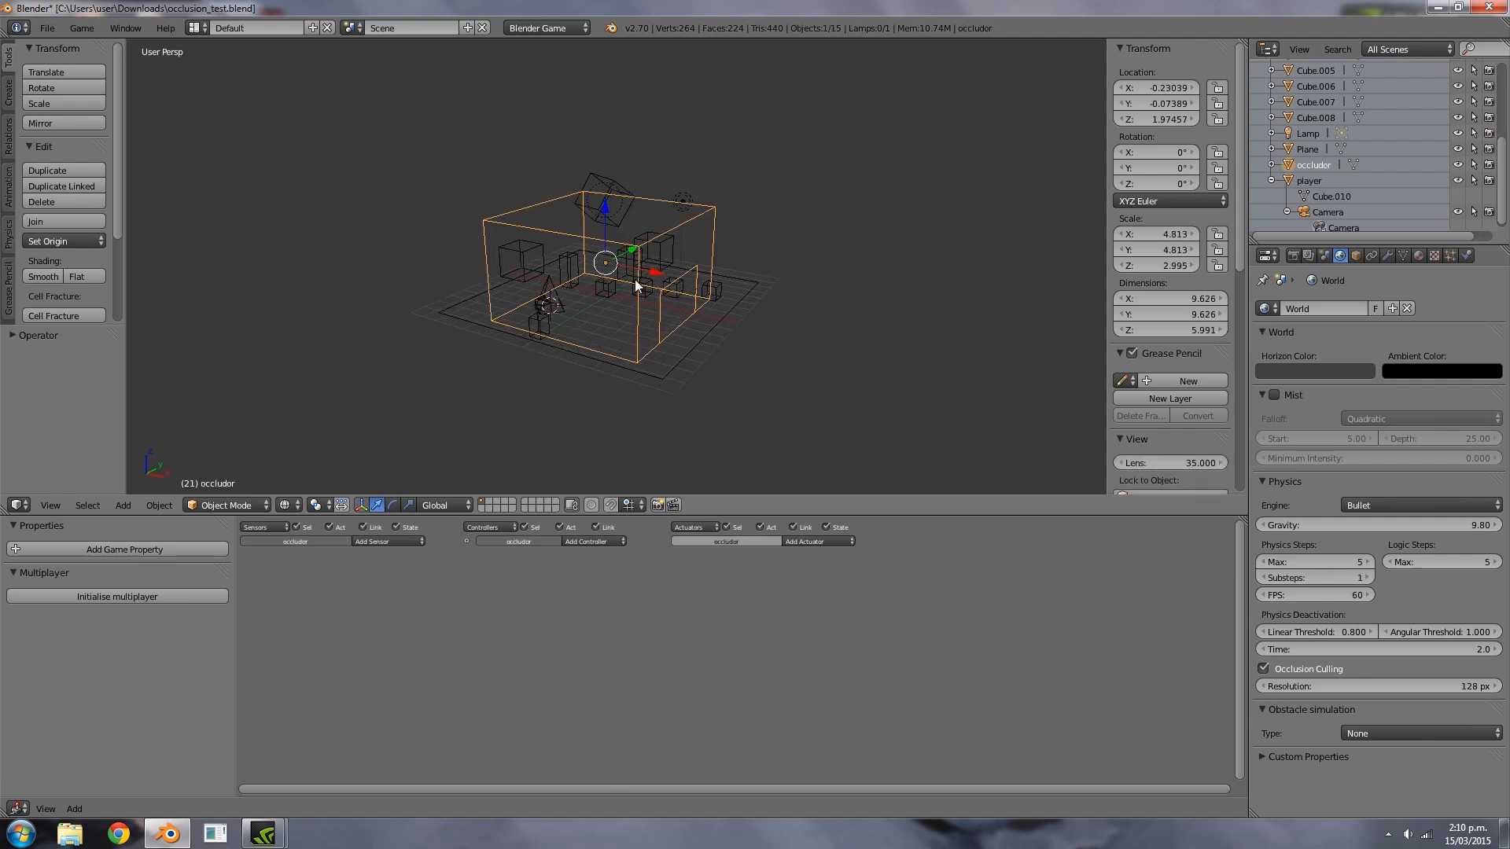
# Show the occluder box's Physics Type as Occlude and run the game to view the scene
pyautogui.click(1464, 255)
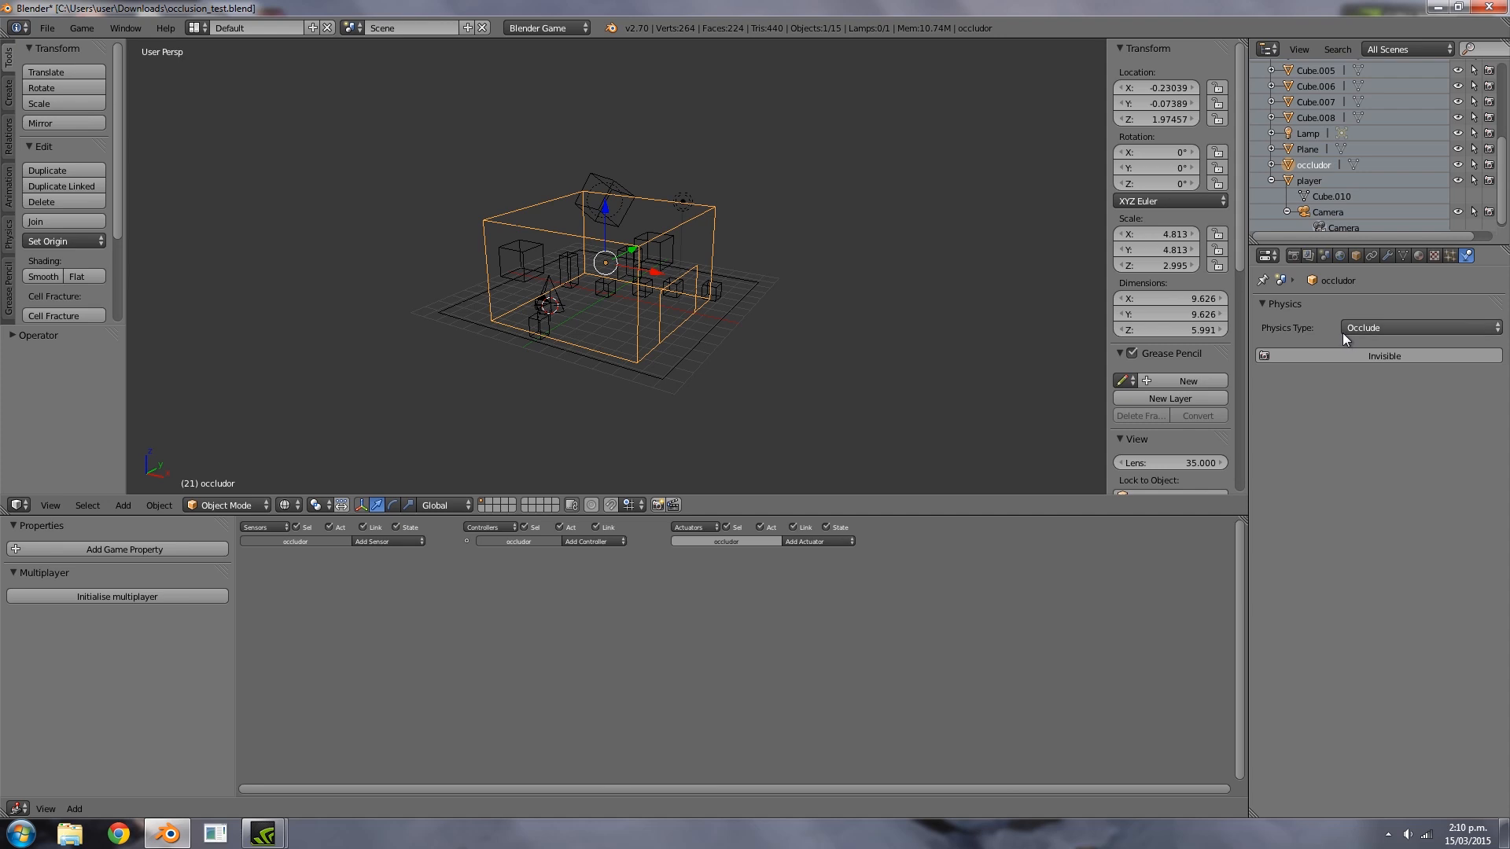
pyautogui.click(1415, 327)
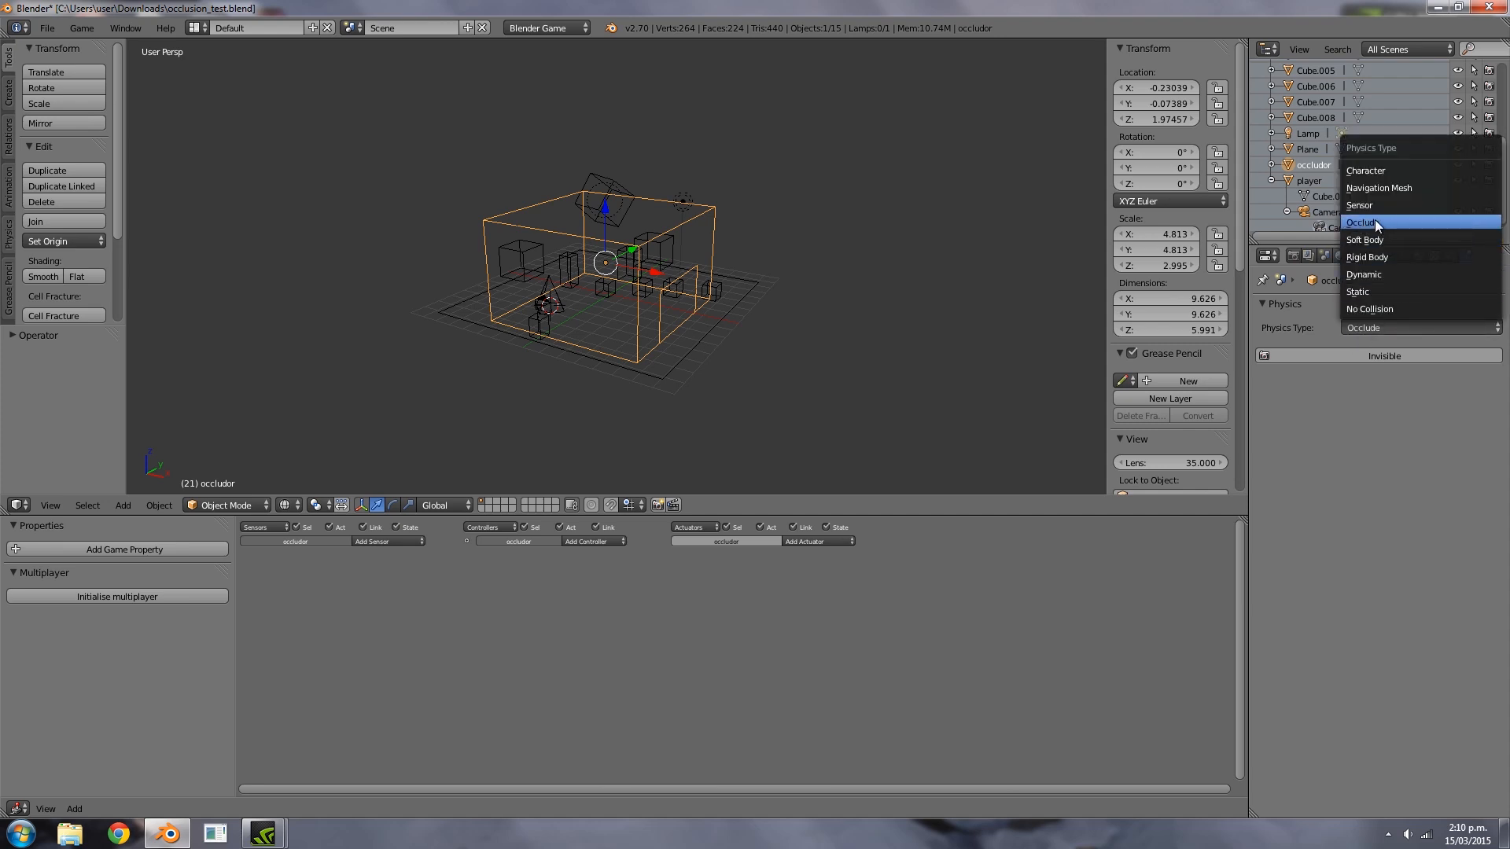
pyautogui.click(1363, 222)
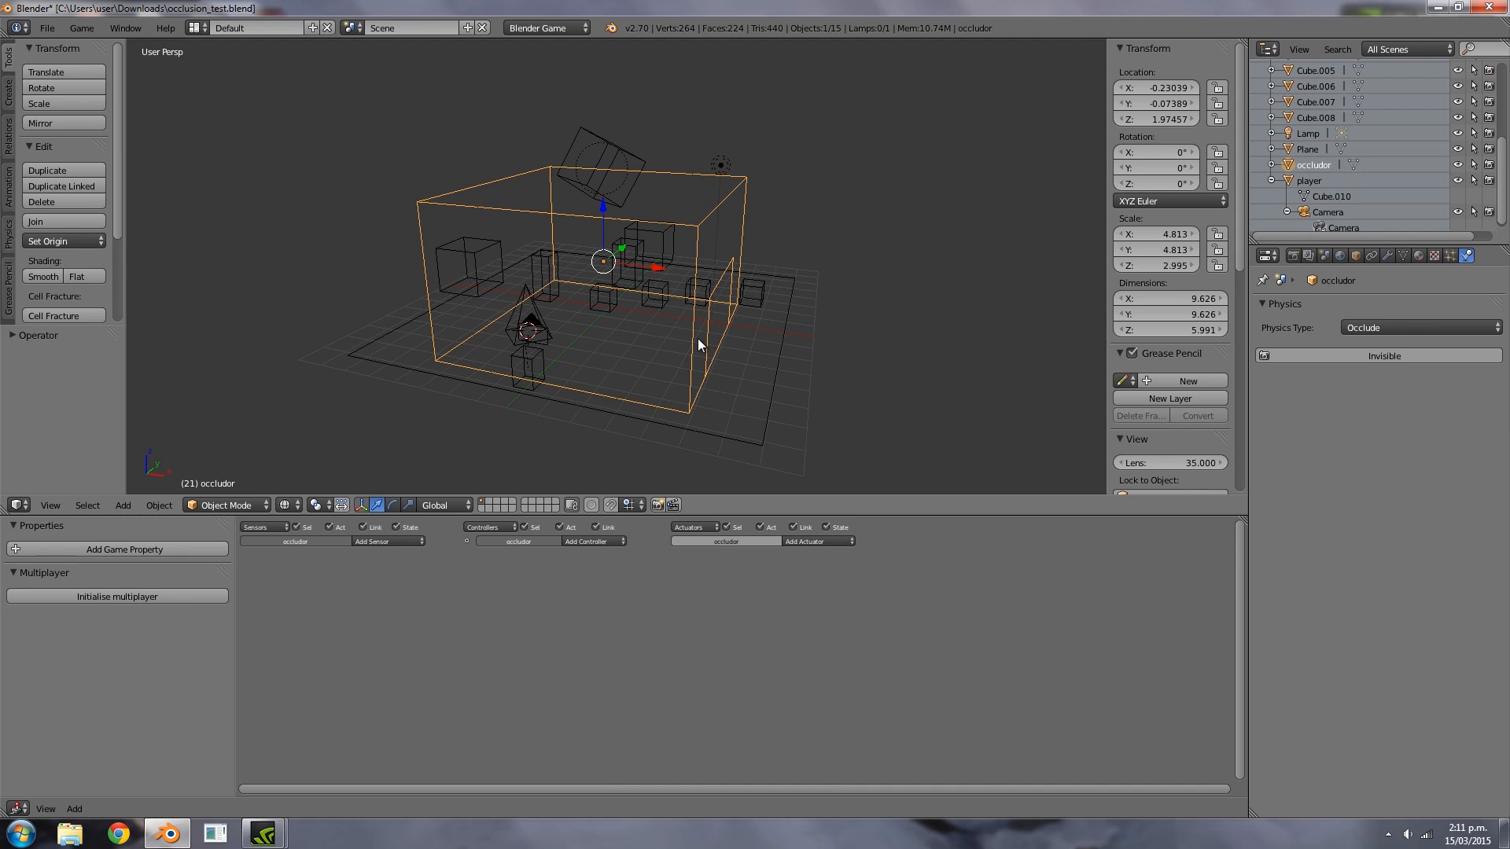
pyautogui.press('p')
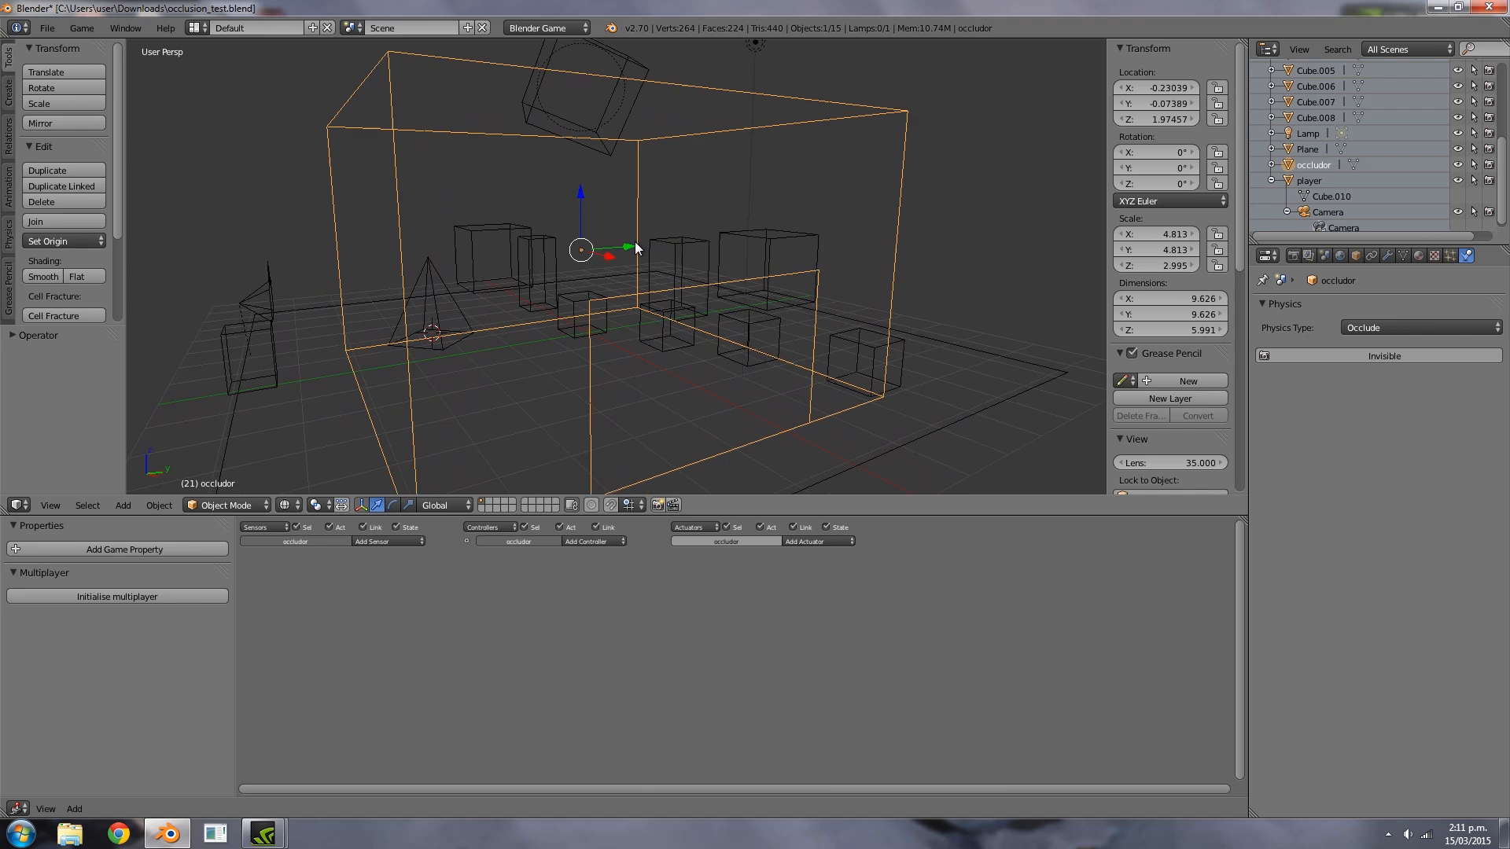
pyautogui.press('p')
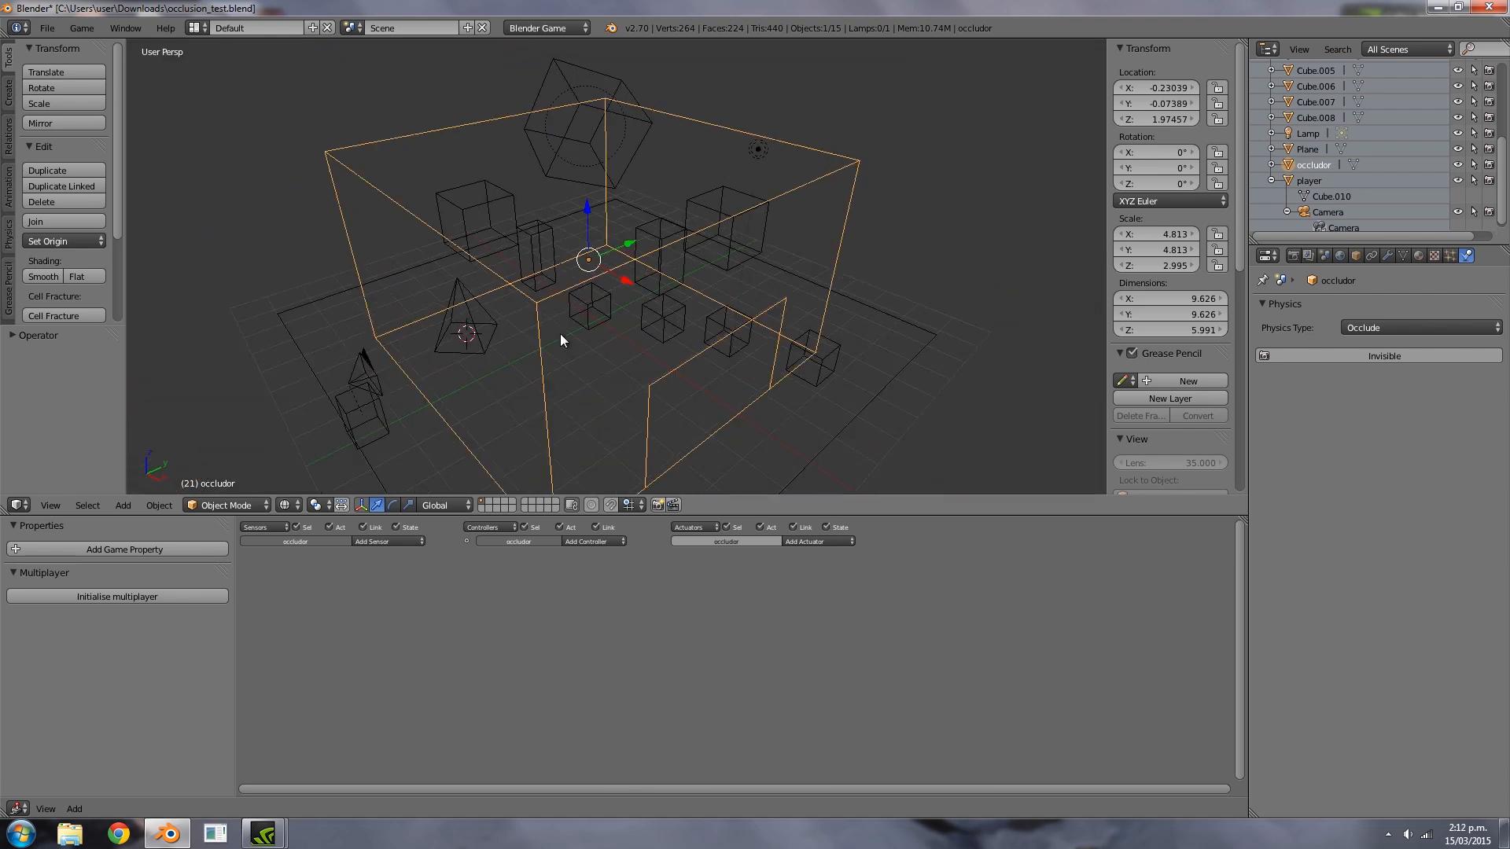
pyautogui.moveTo(562, 339); pyautogui.dragTo(606, 292)
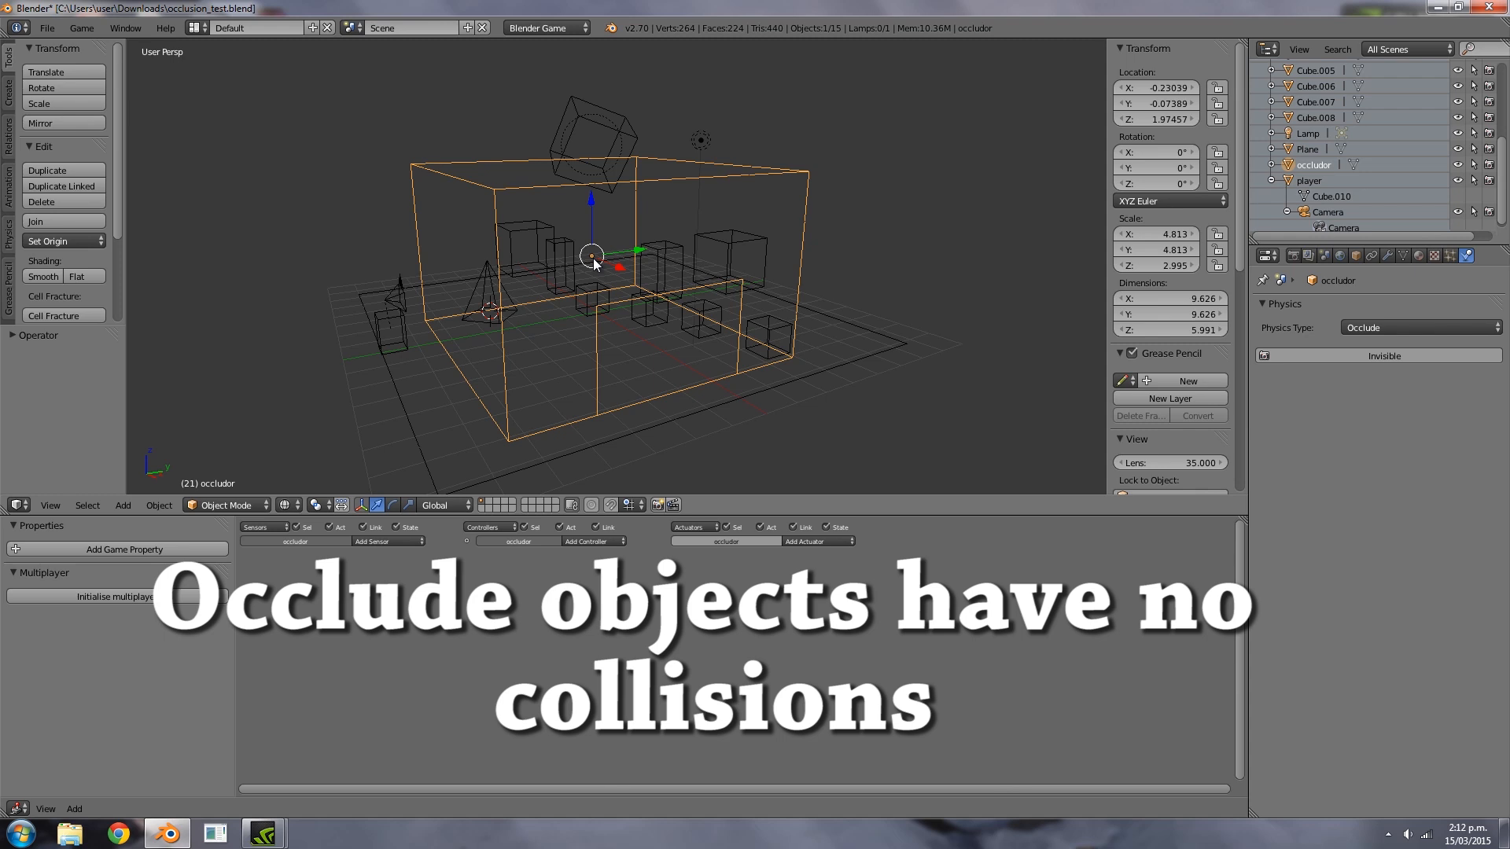
pyautogui.click(1418, 327)
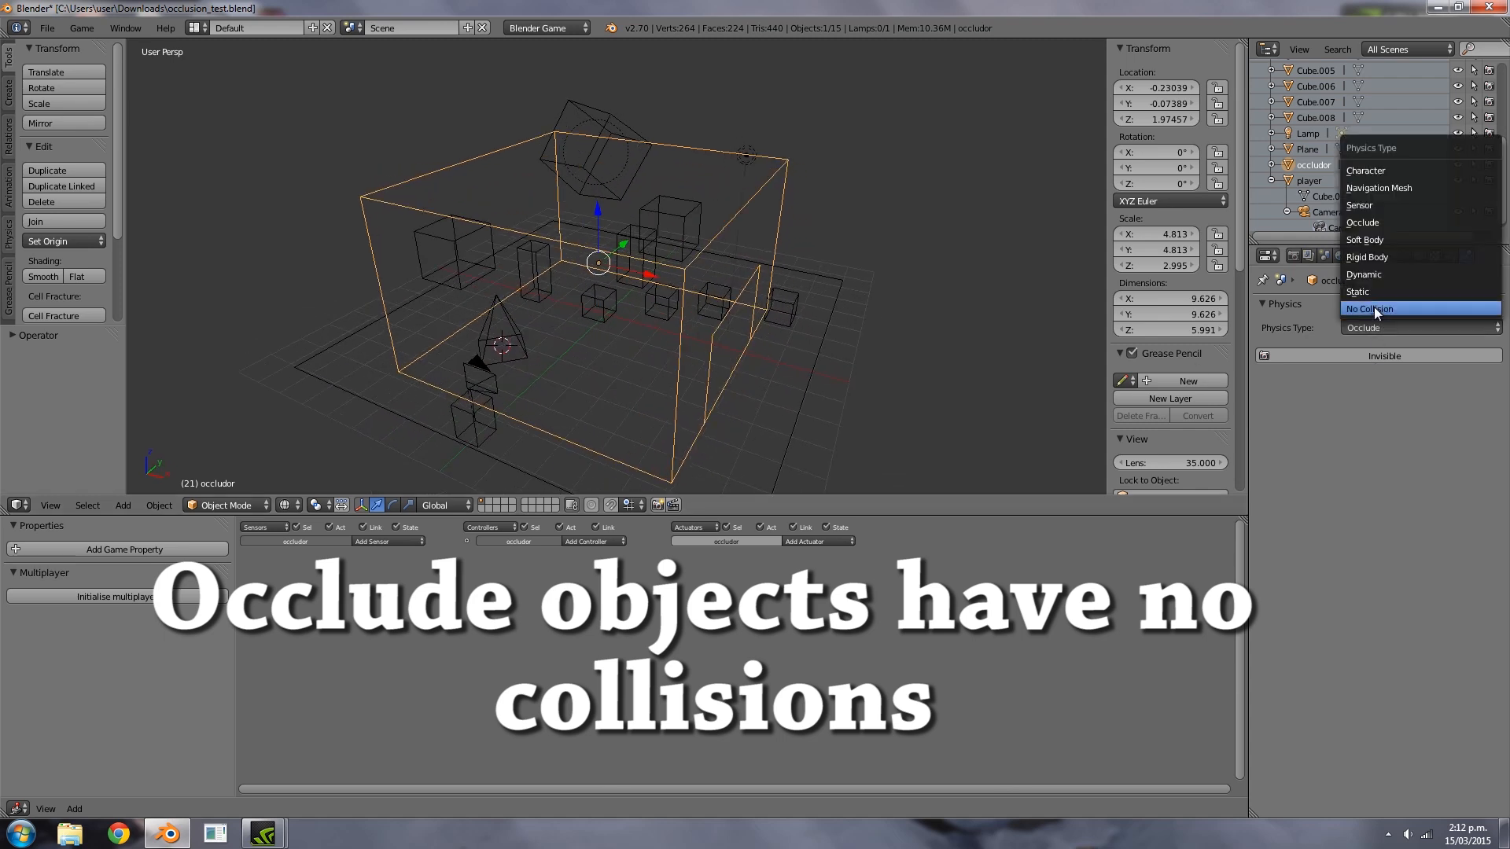
pyautogui.click(1359, 292)
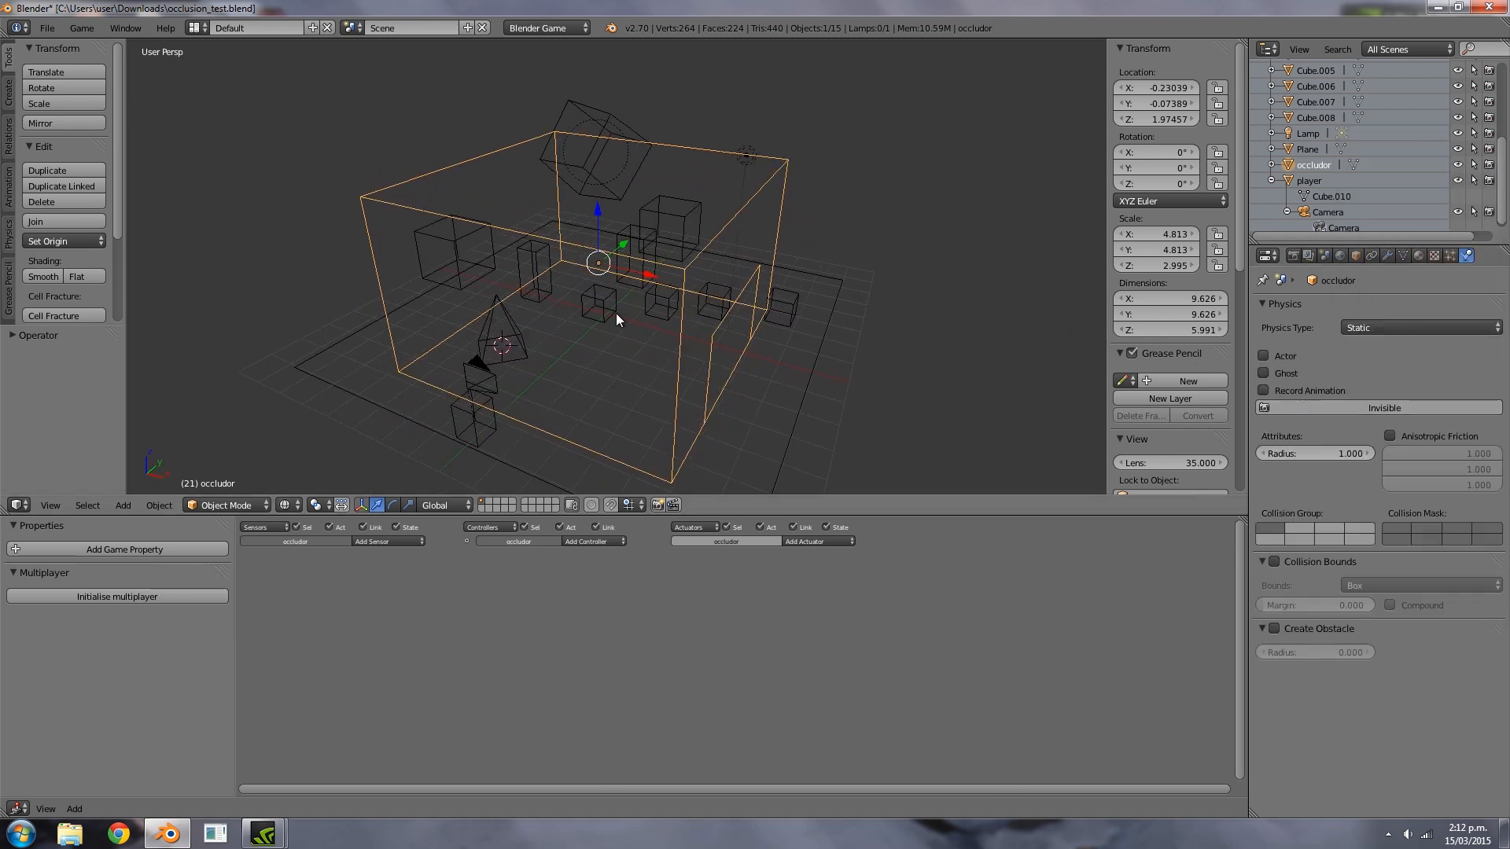
pyautogui.click(1415, 327)
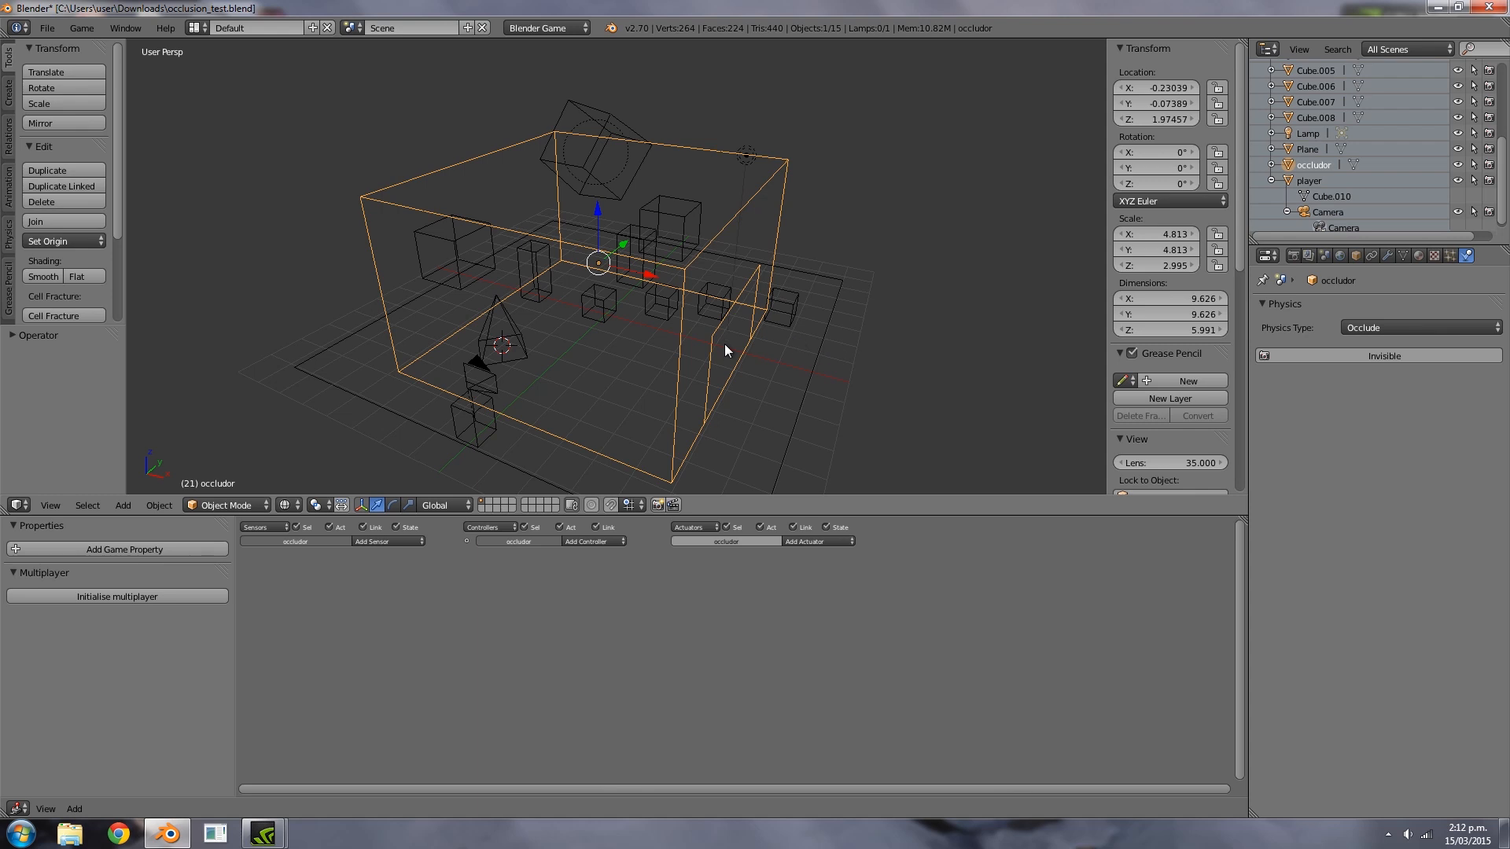
pyautogui.moveTo(702, 343)
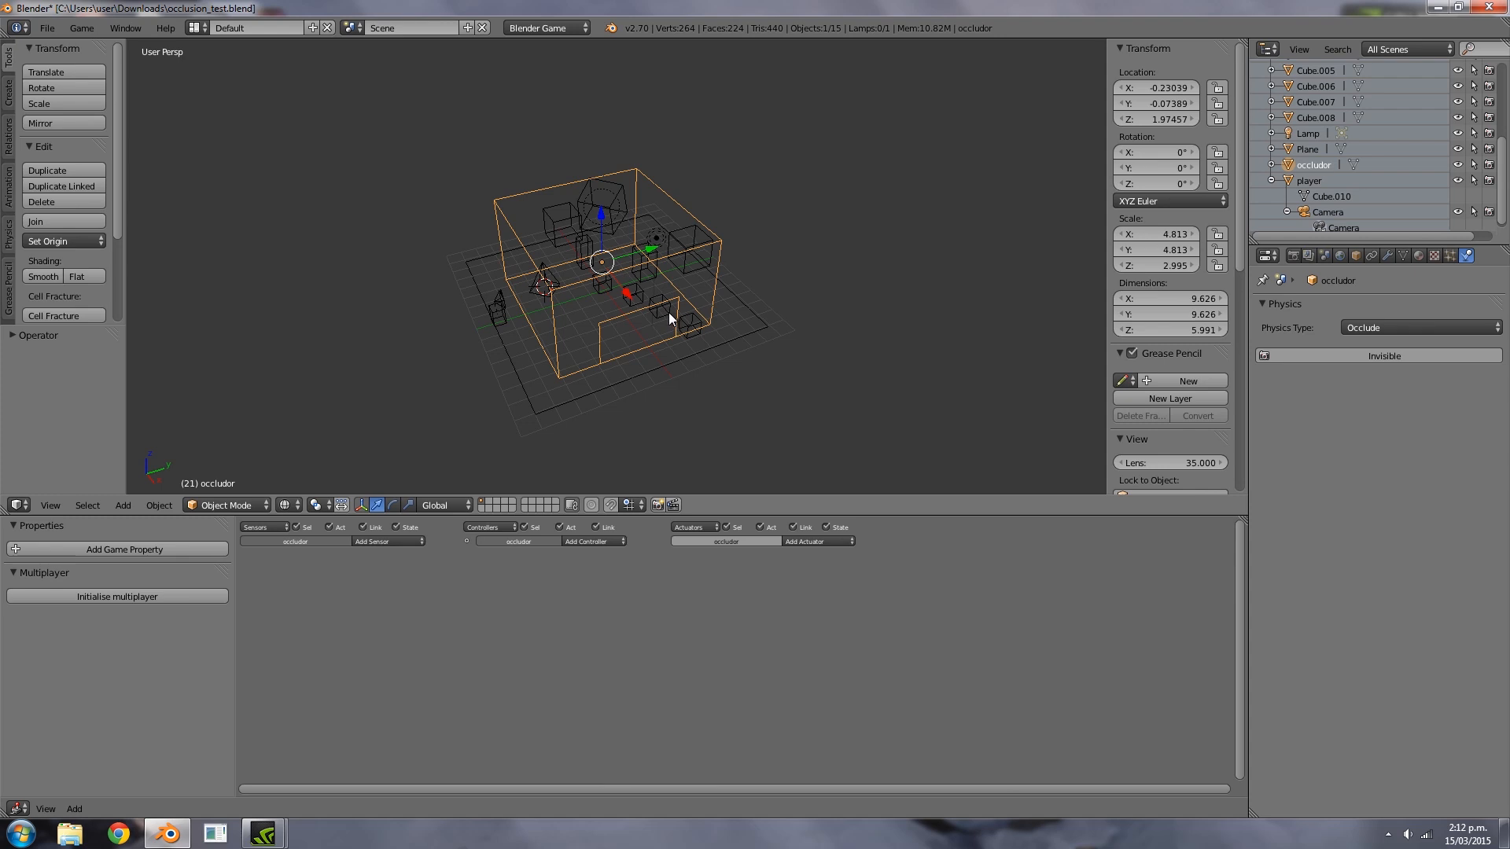
pyautogui.moveTo(568, 337)
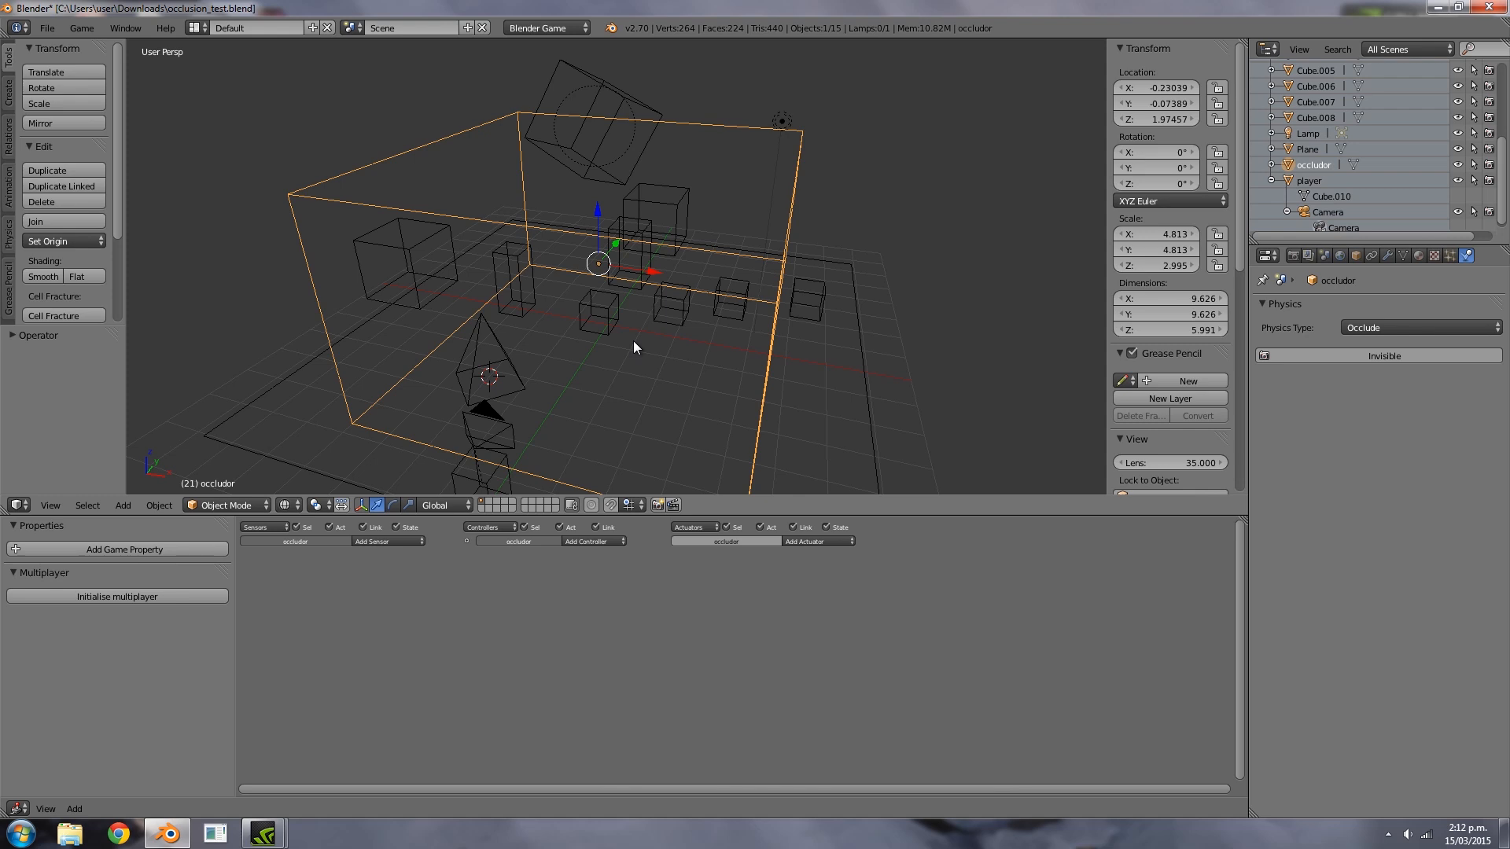
pyautogui.press('p')
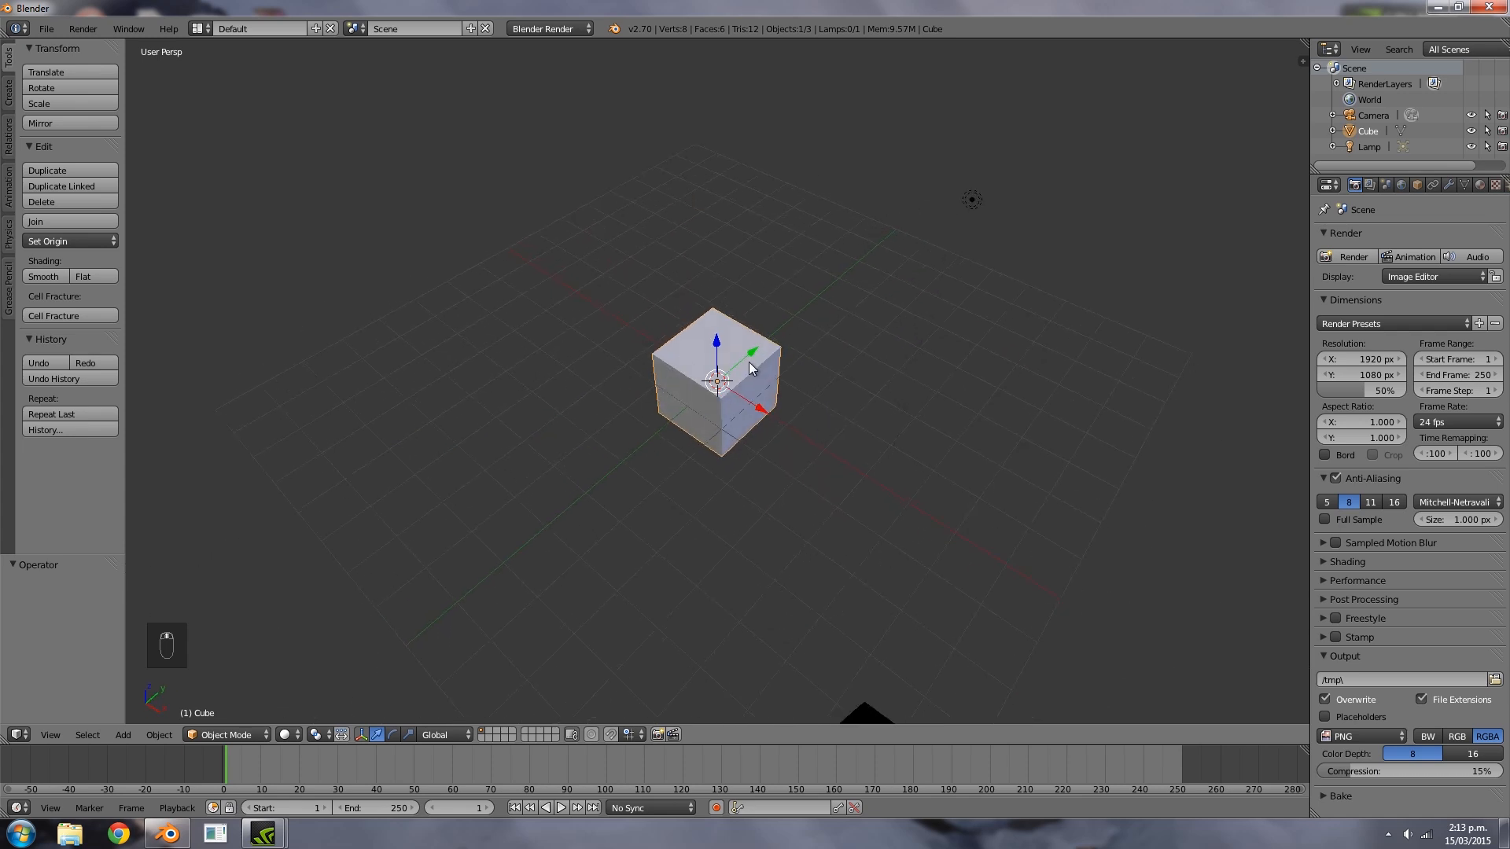
# Shift+D duplicate the cube as an independent copy, then delete it
pyautogui.press('shift+d')
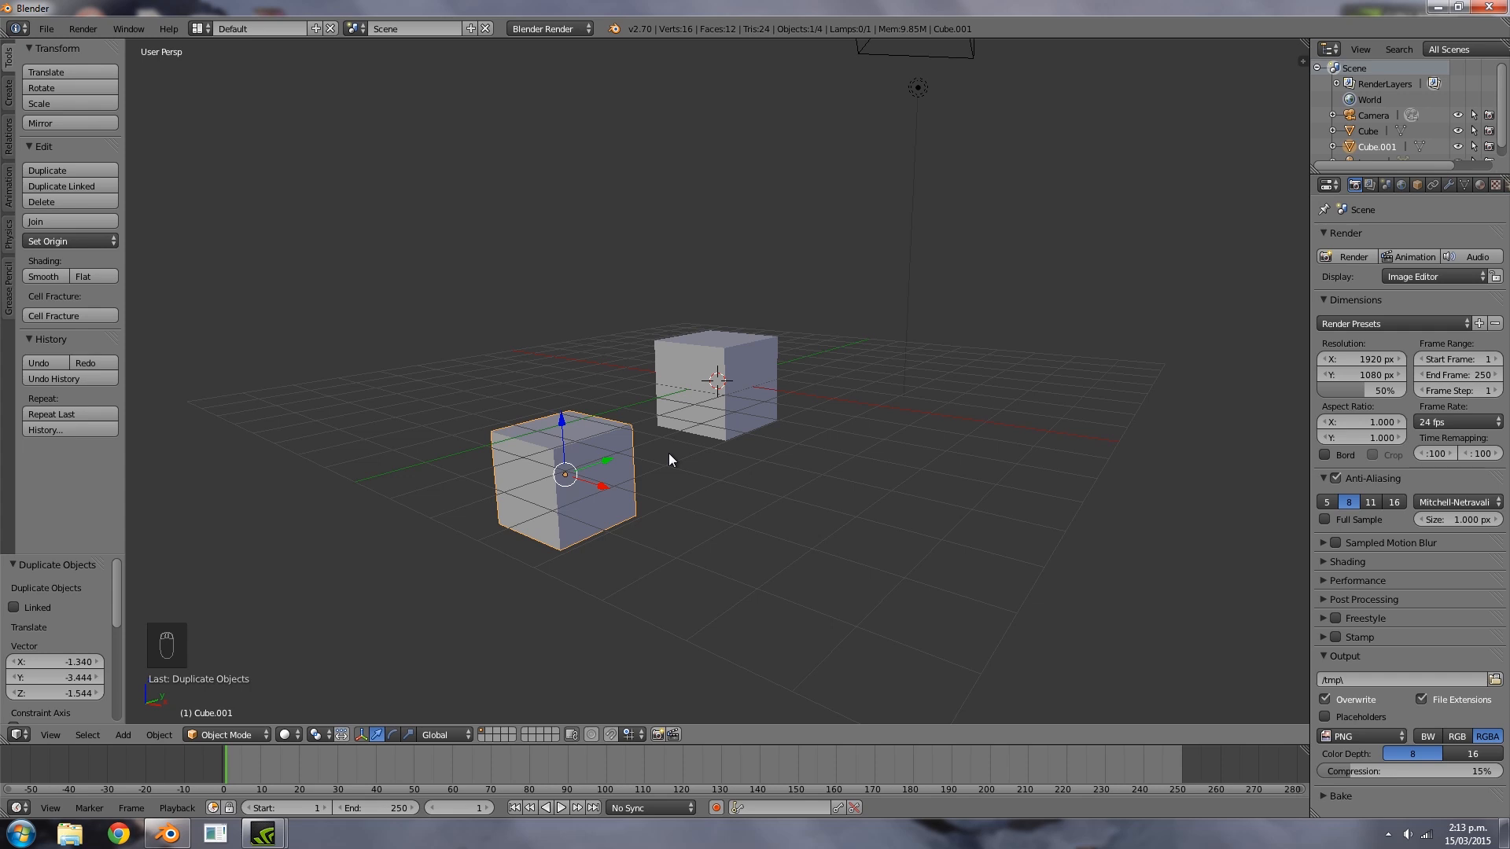
pyautogui.moveTo(649, 489)
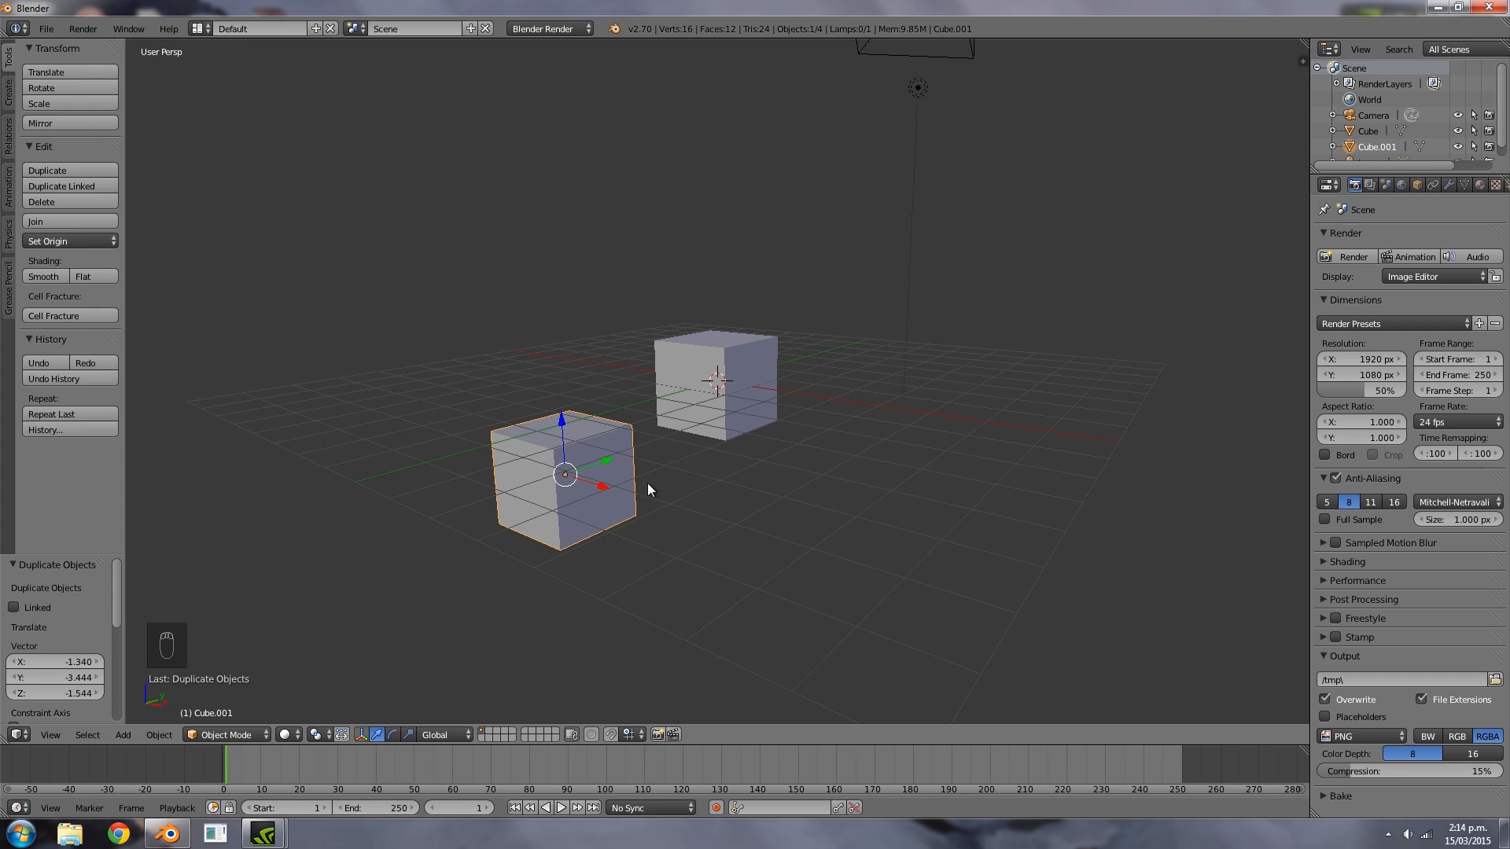
pyautogui.scroll(-3)
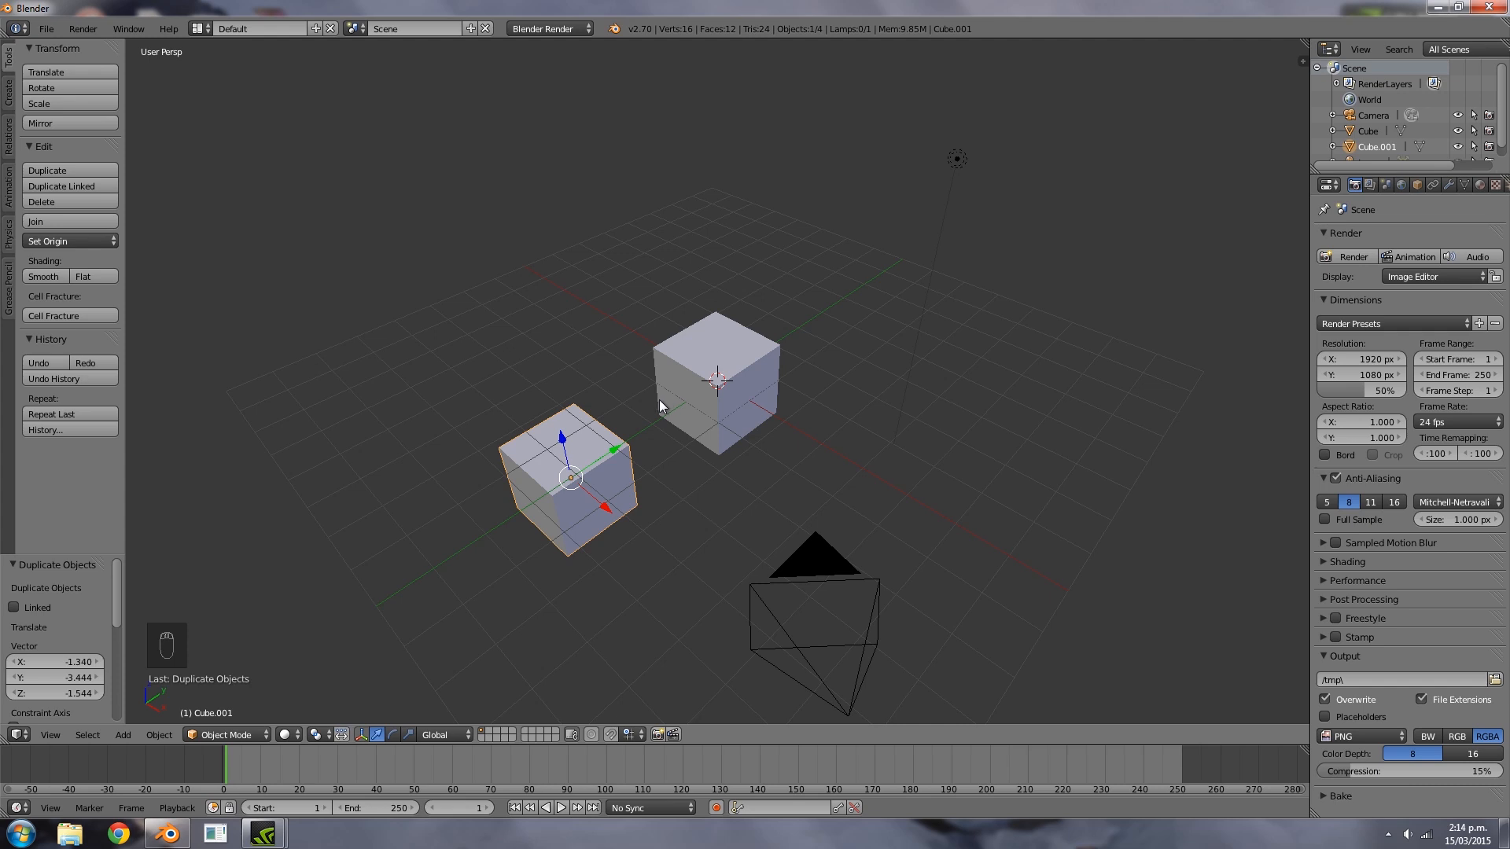
pyautogui.moveTo(634, 449)
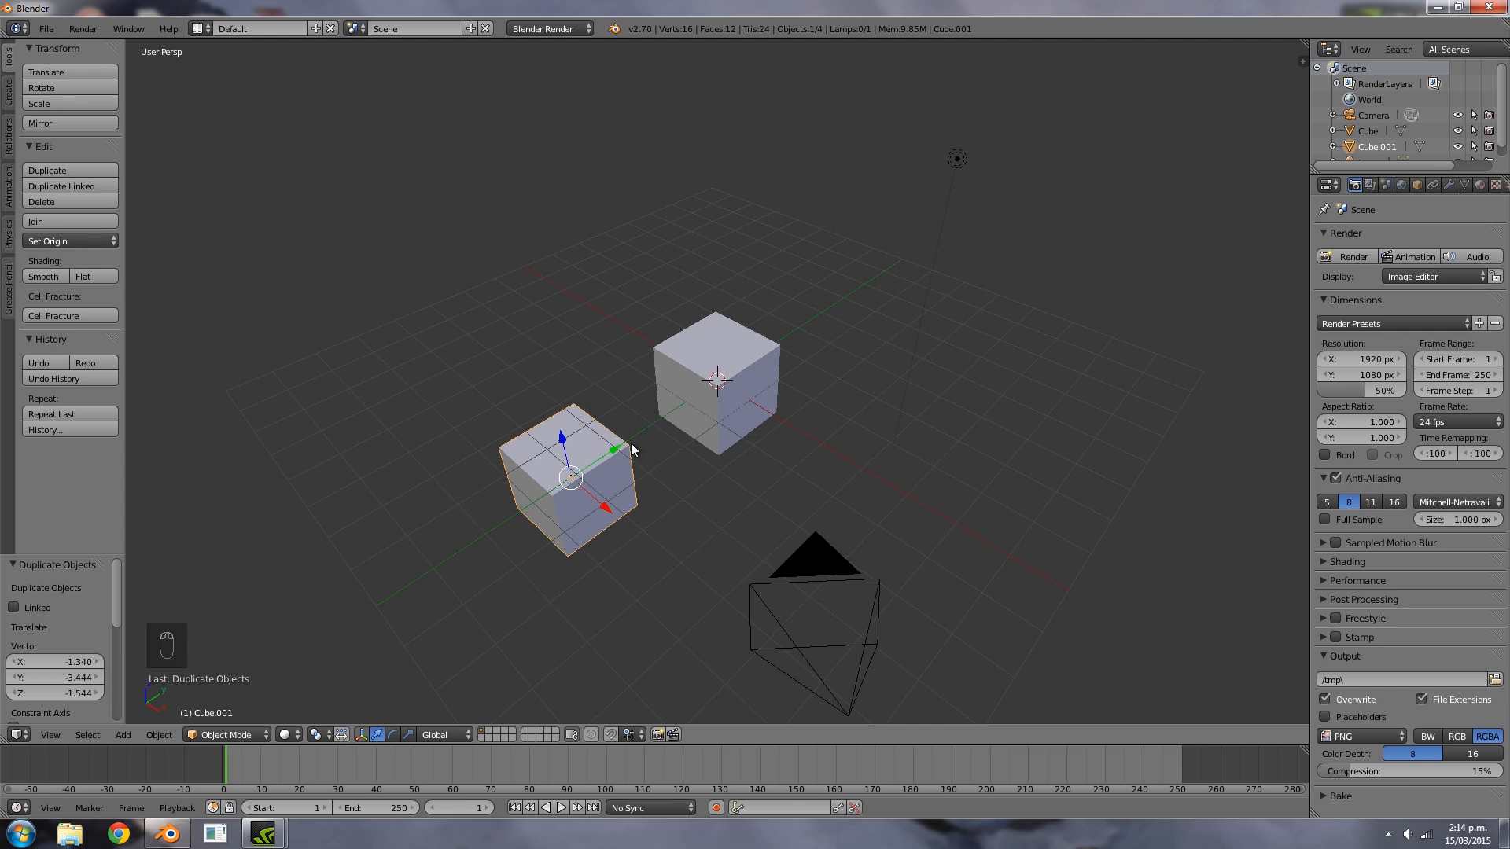
pyautogui.press('x')
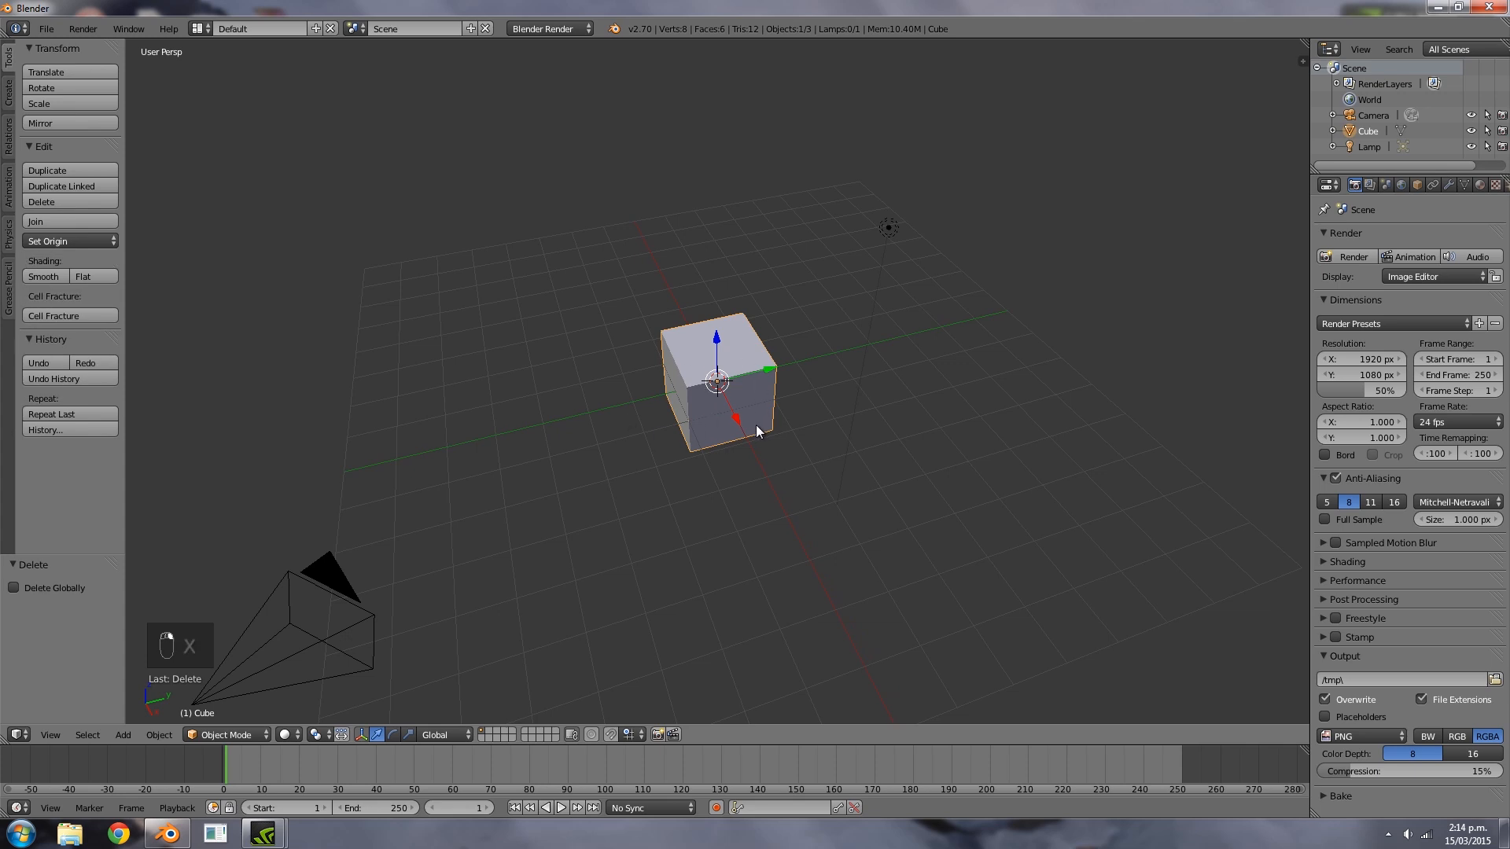
pyautogui.moveTo(772, 446)
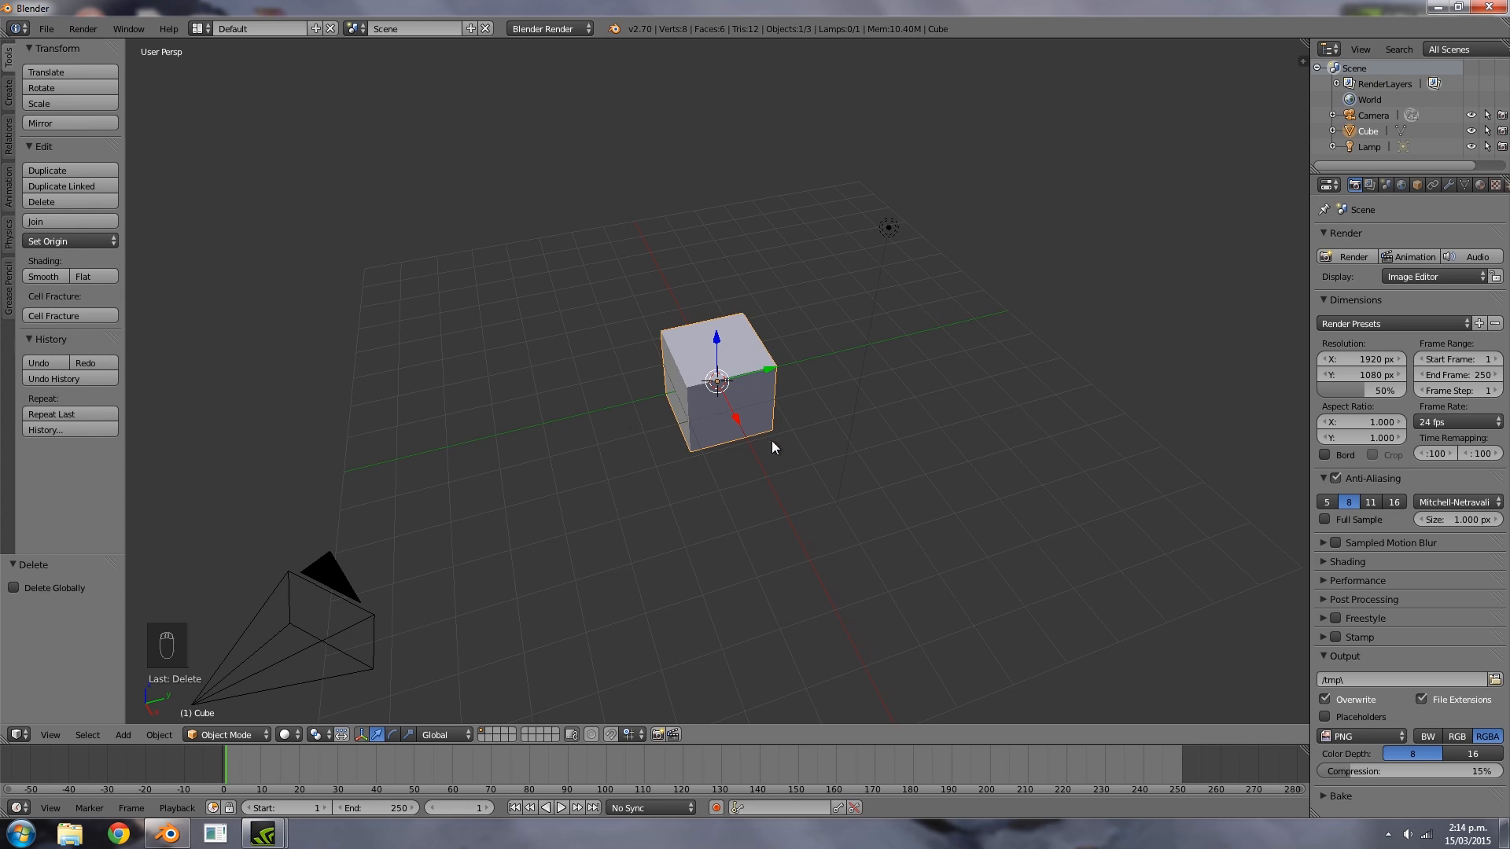
# Alt+D a linked duplicate of the cube and move part of its mesh in Edit Mode
pyautogui.press('alt+d')
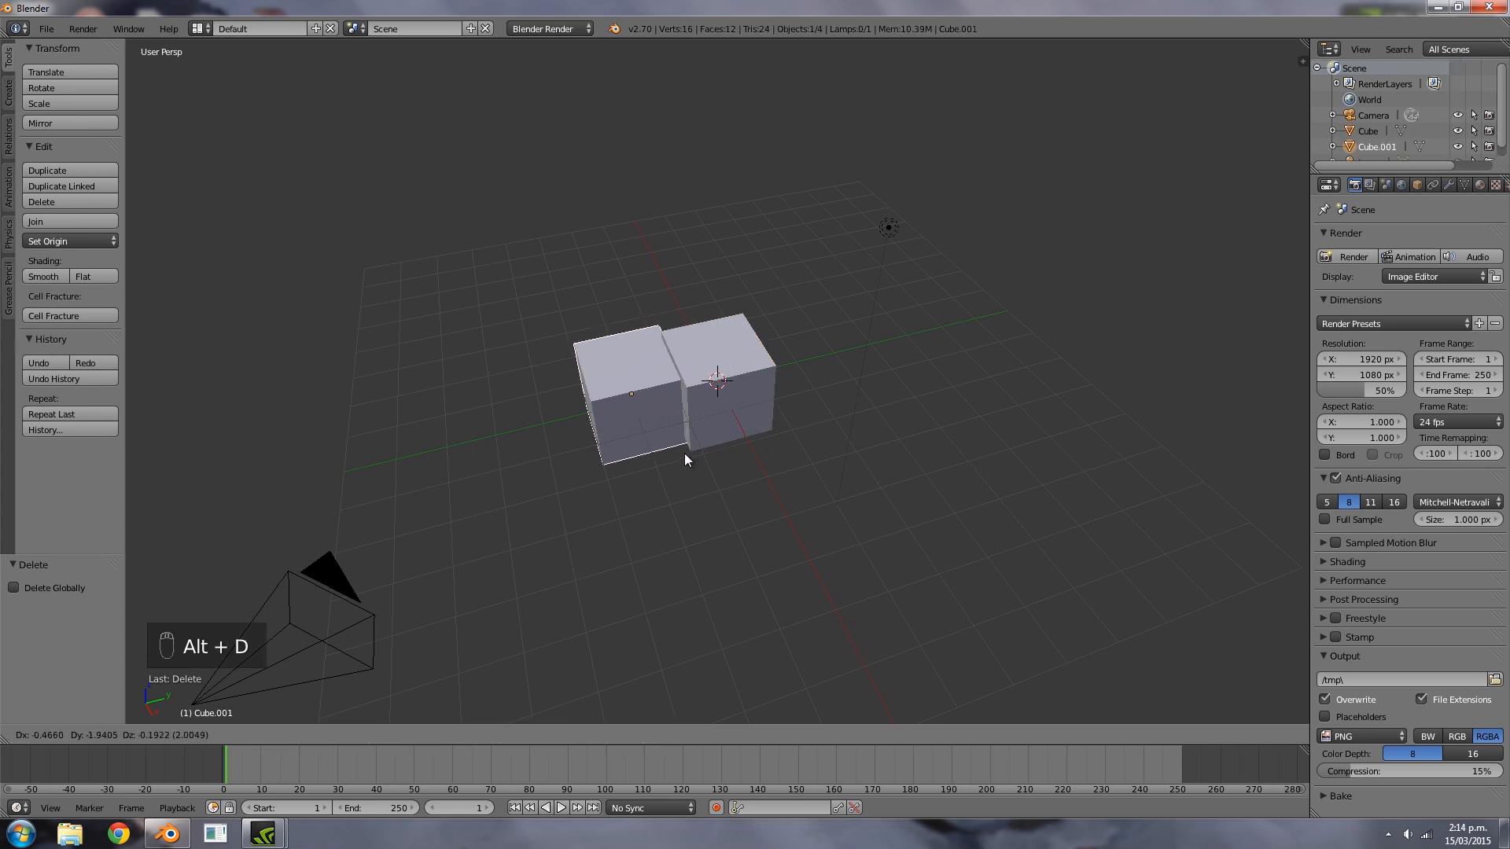
pyautogui.moveTo(600, 473)
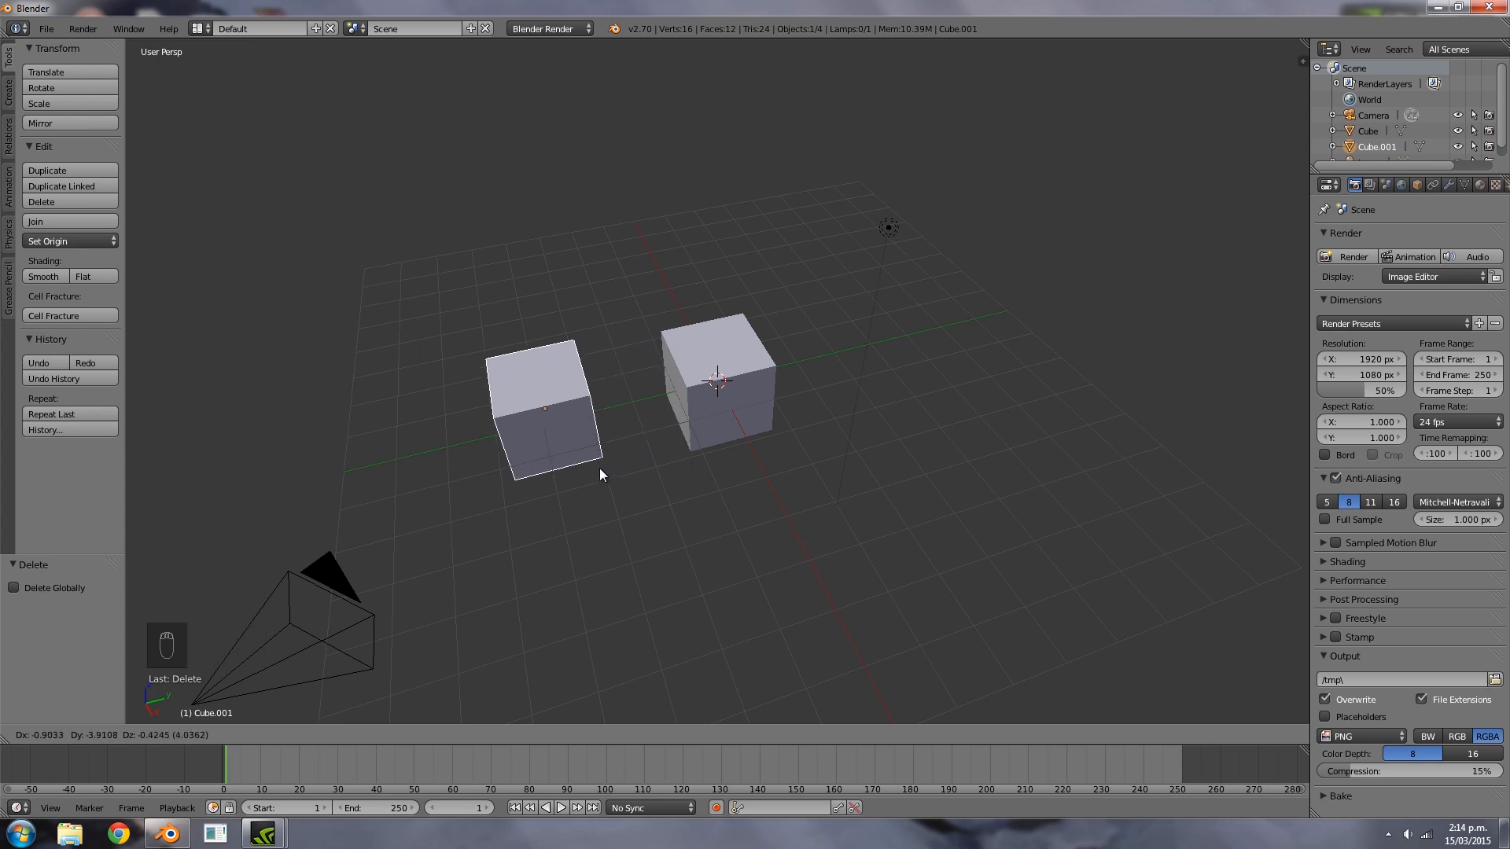
pyautogui.click(61, 186)
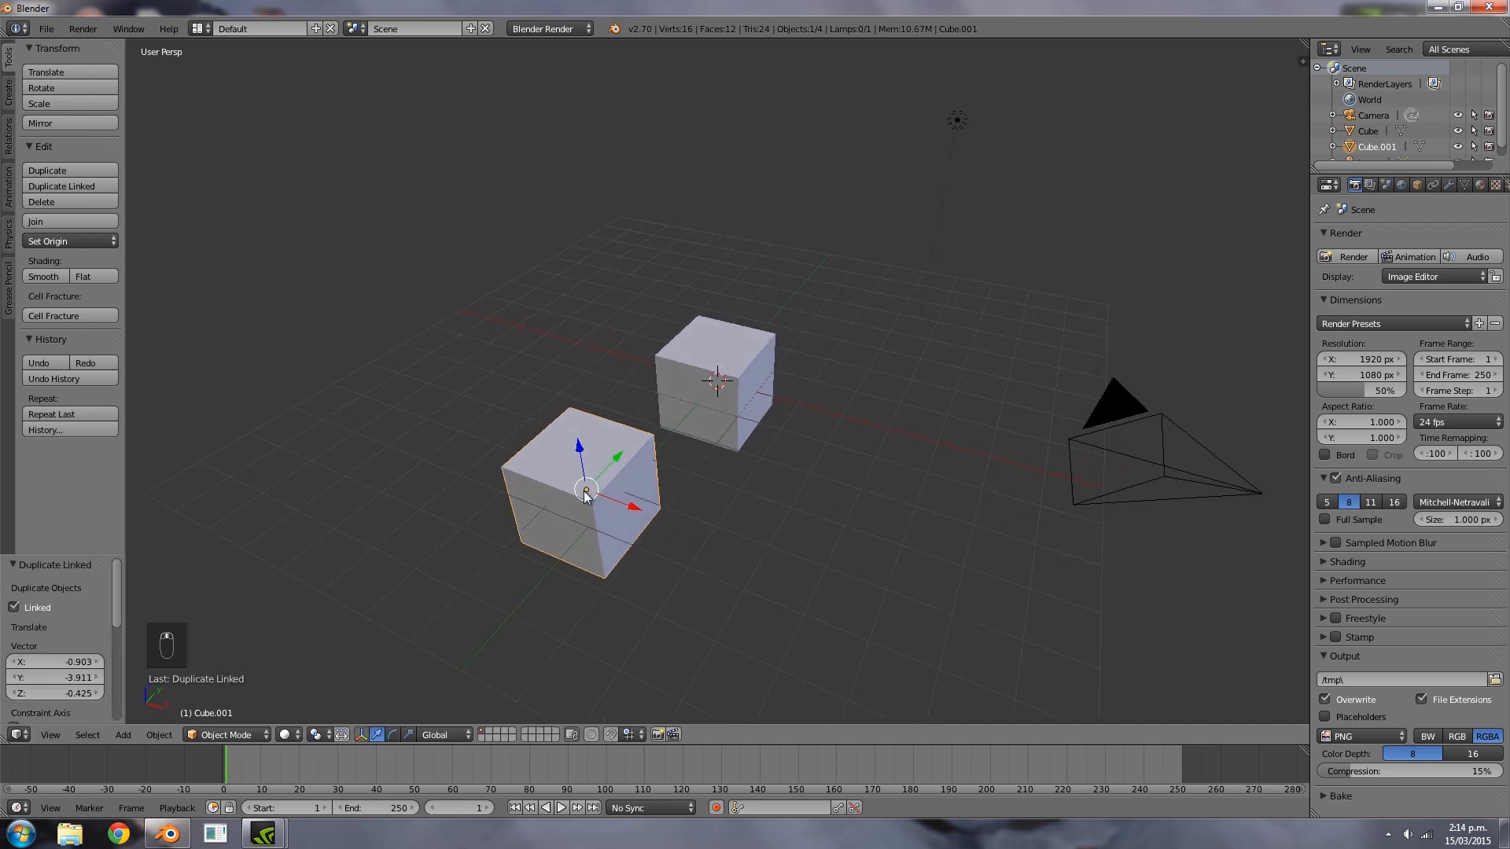
pyautogui.press('Tab')
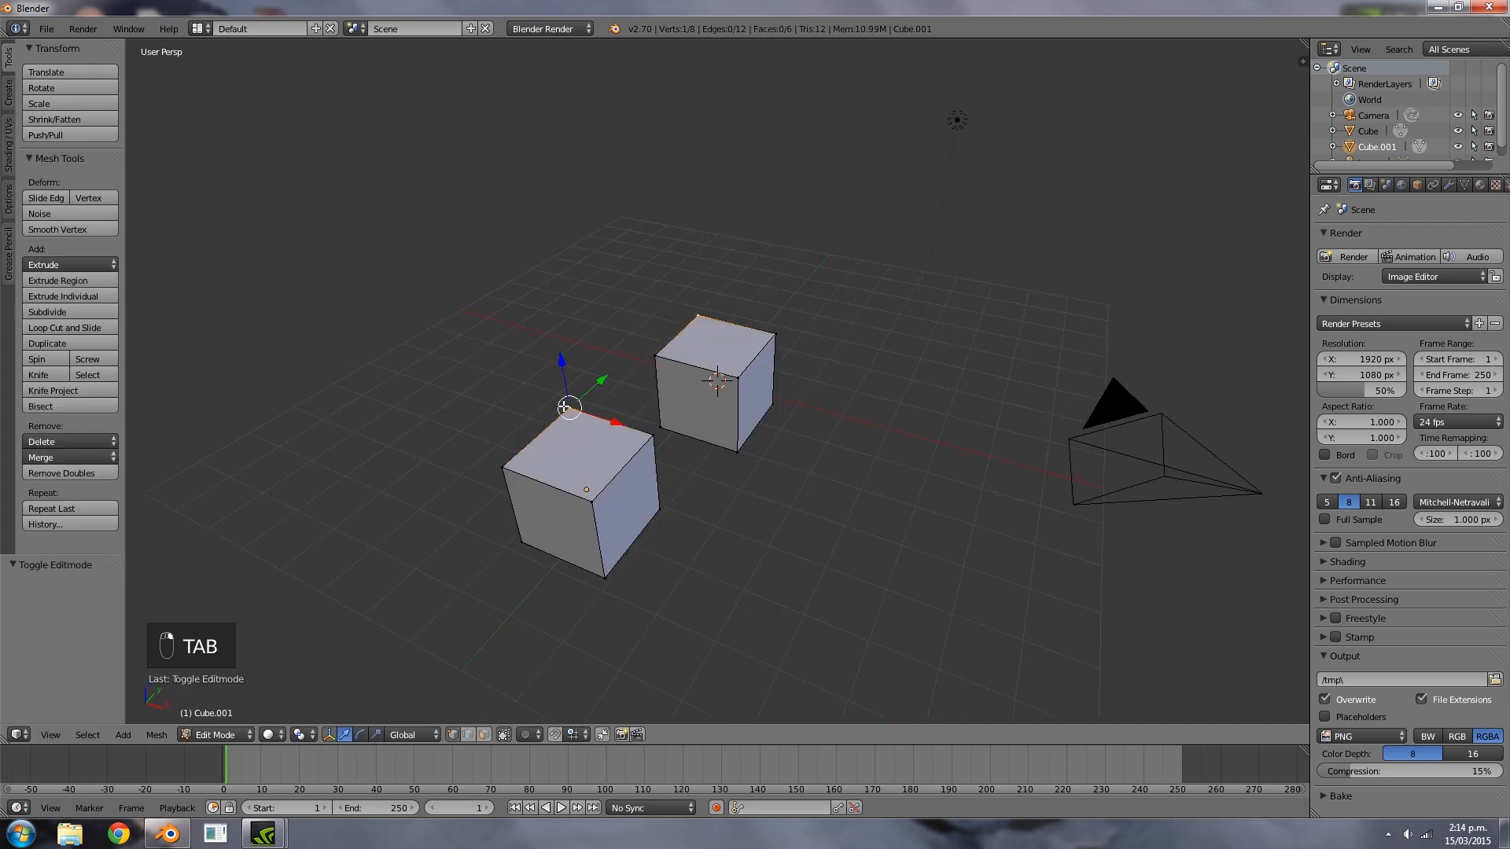
pyautogui.press('g')
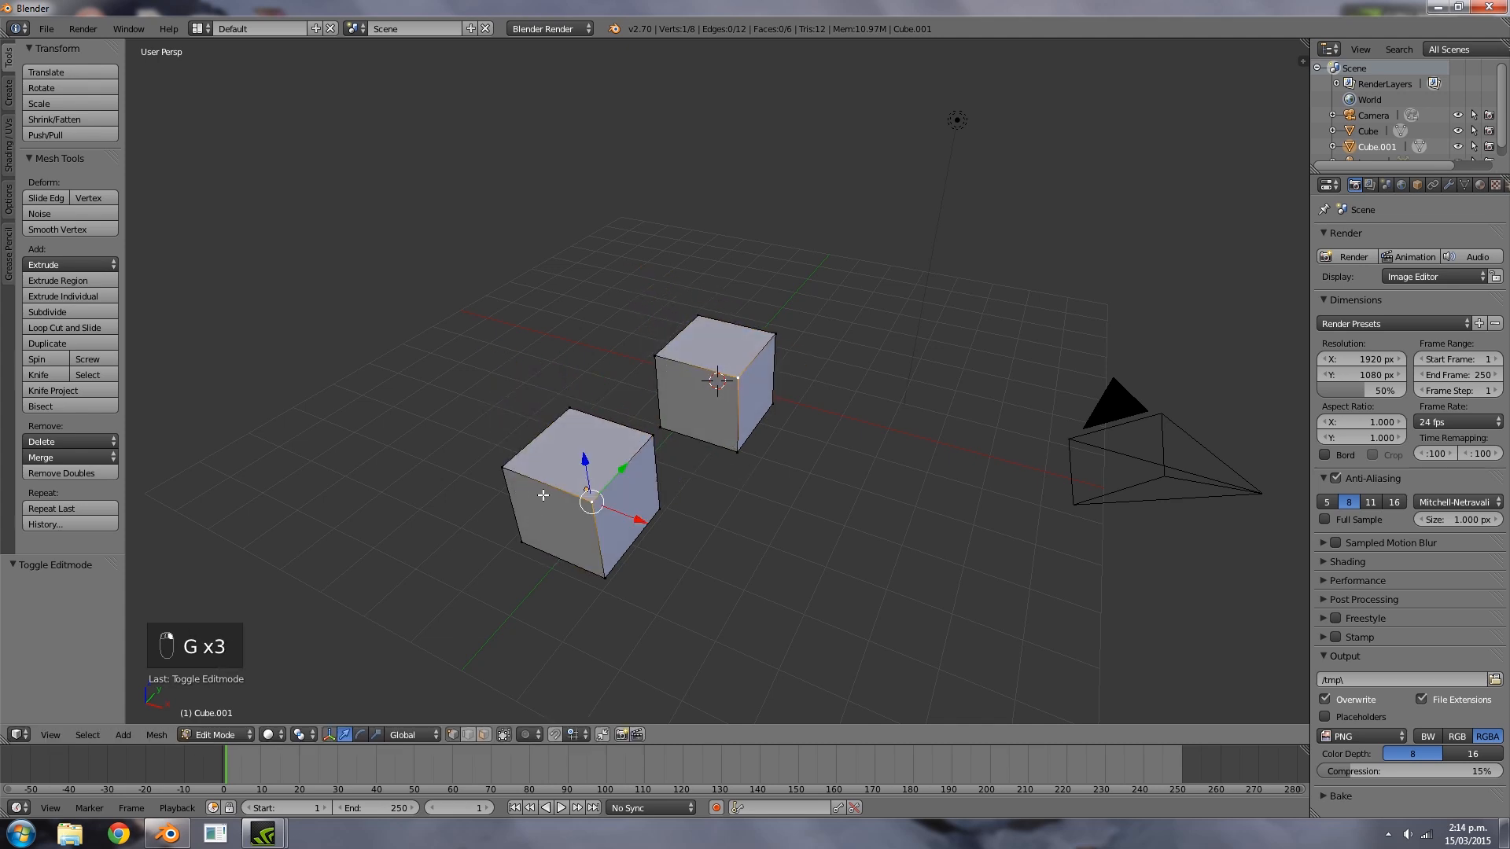
pyautogui.press('Tab')
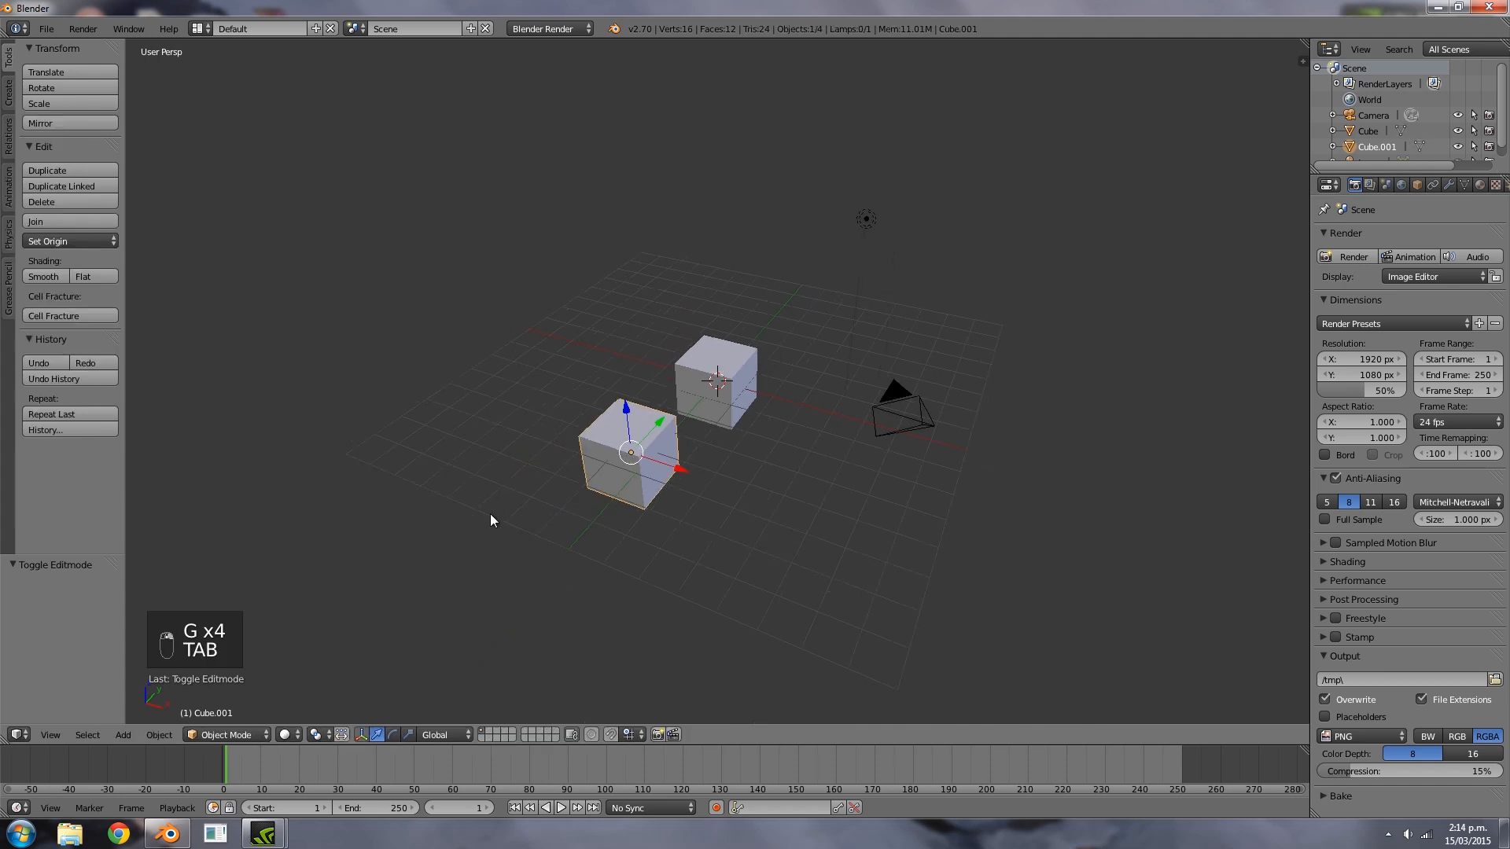
pyautogui.moveTo(652, 464)
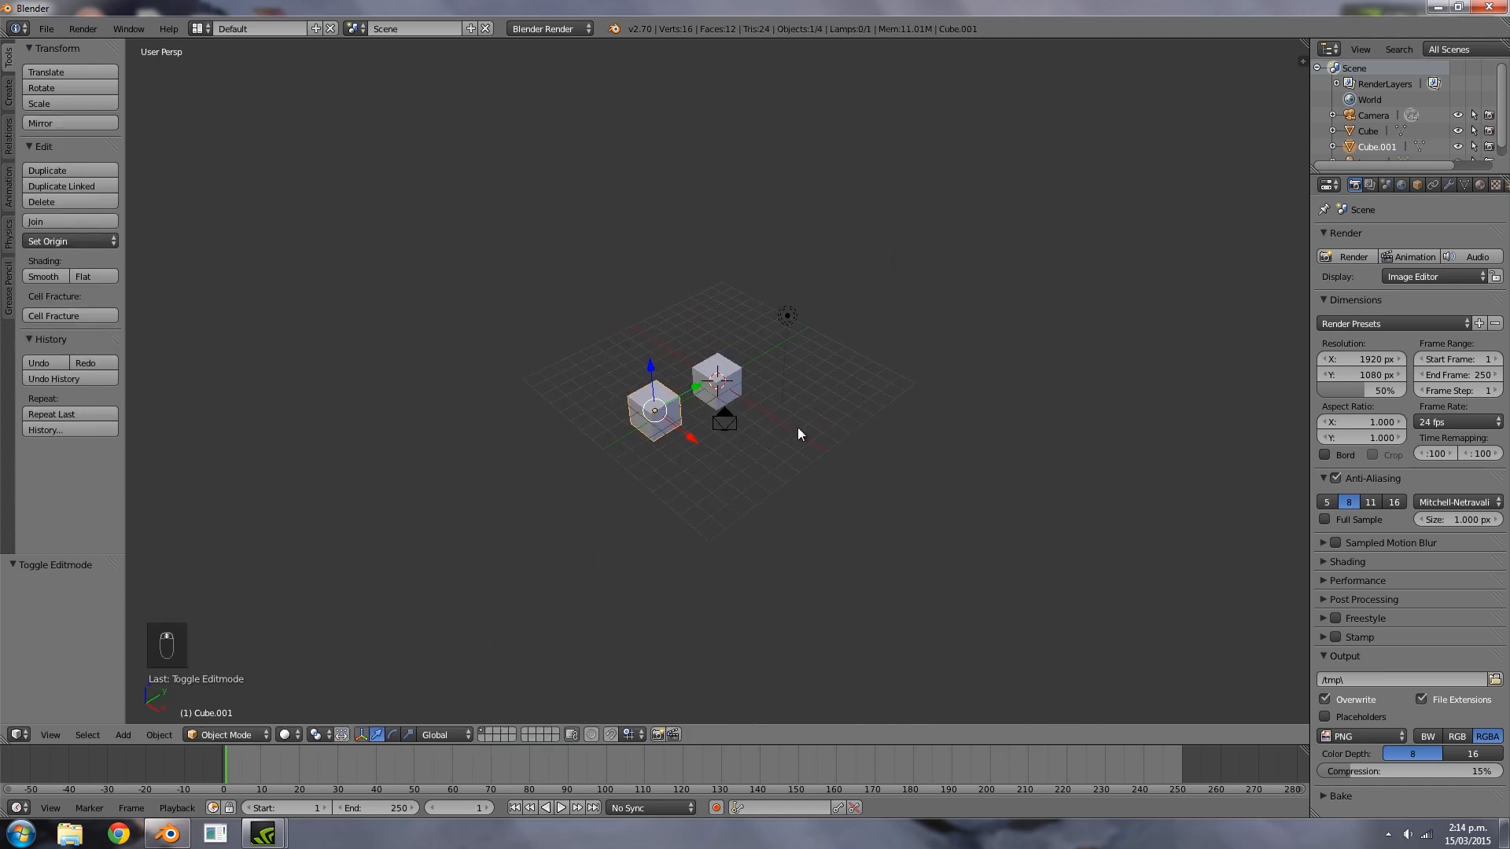
# Edit the shared mesh again to show both cubes update, then delete the copy
pyautogui.press('Tab')
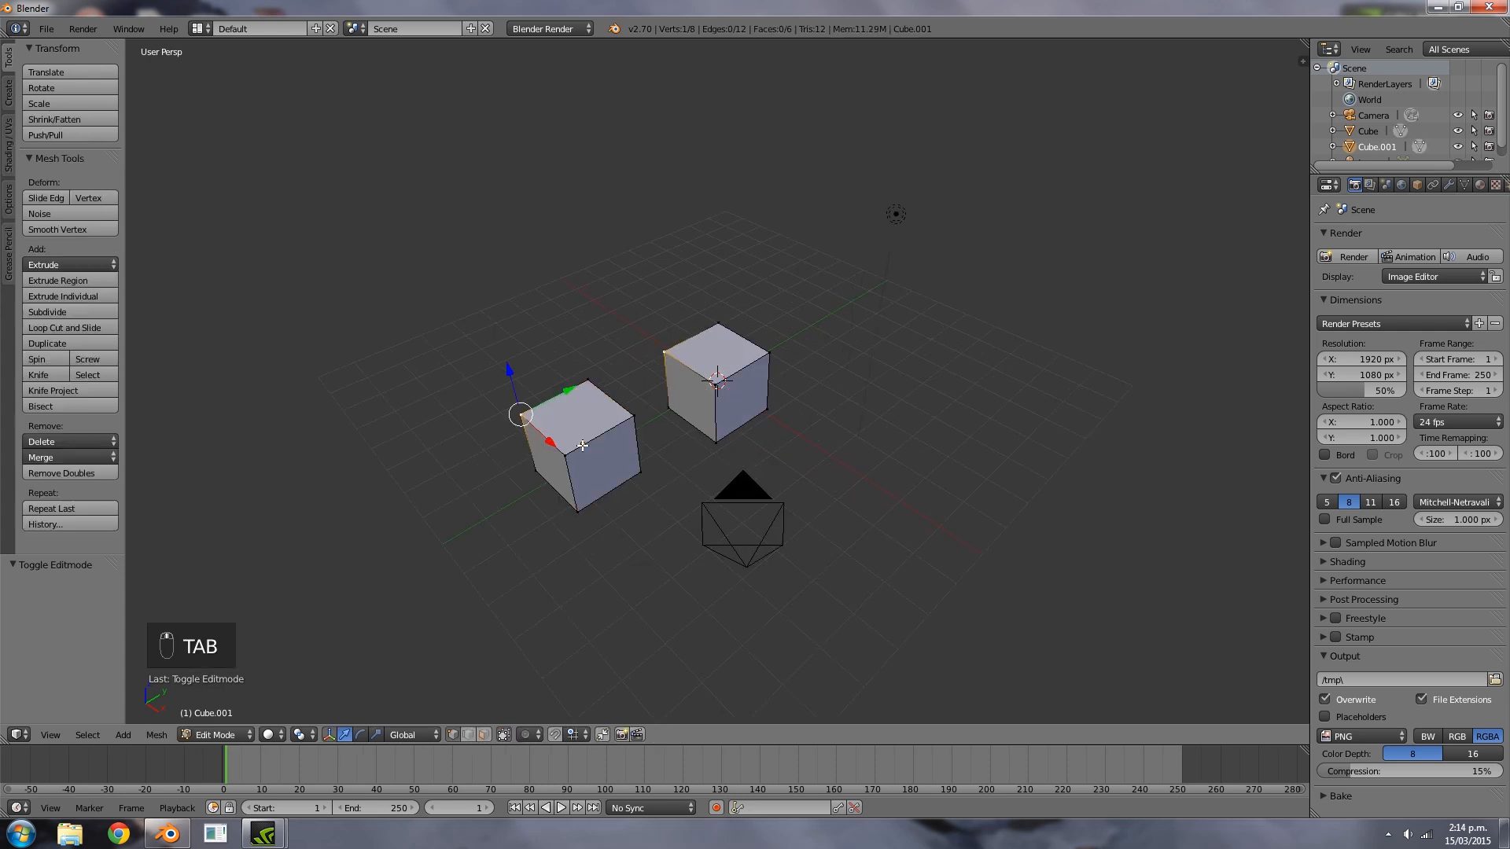
pyautogui.press('g')
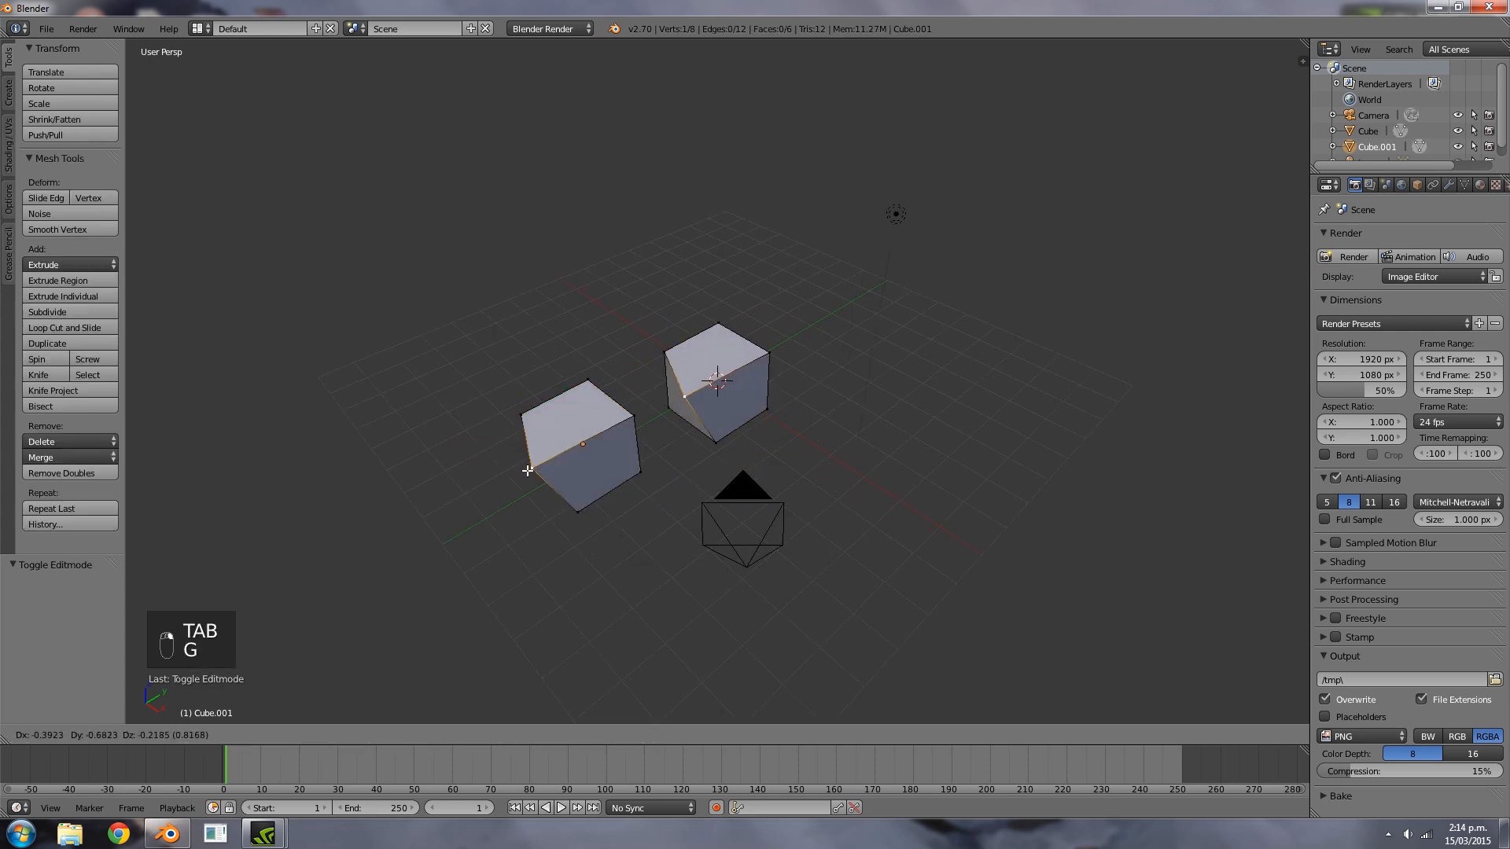
pyautogui.press('Tab')
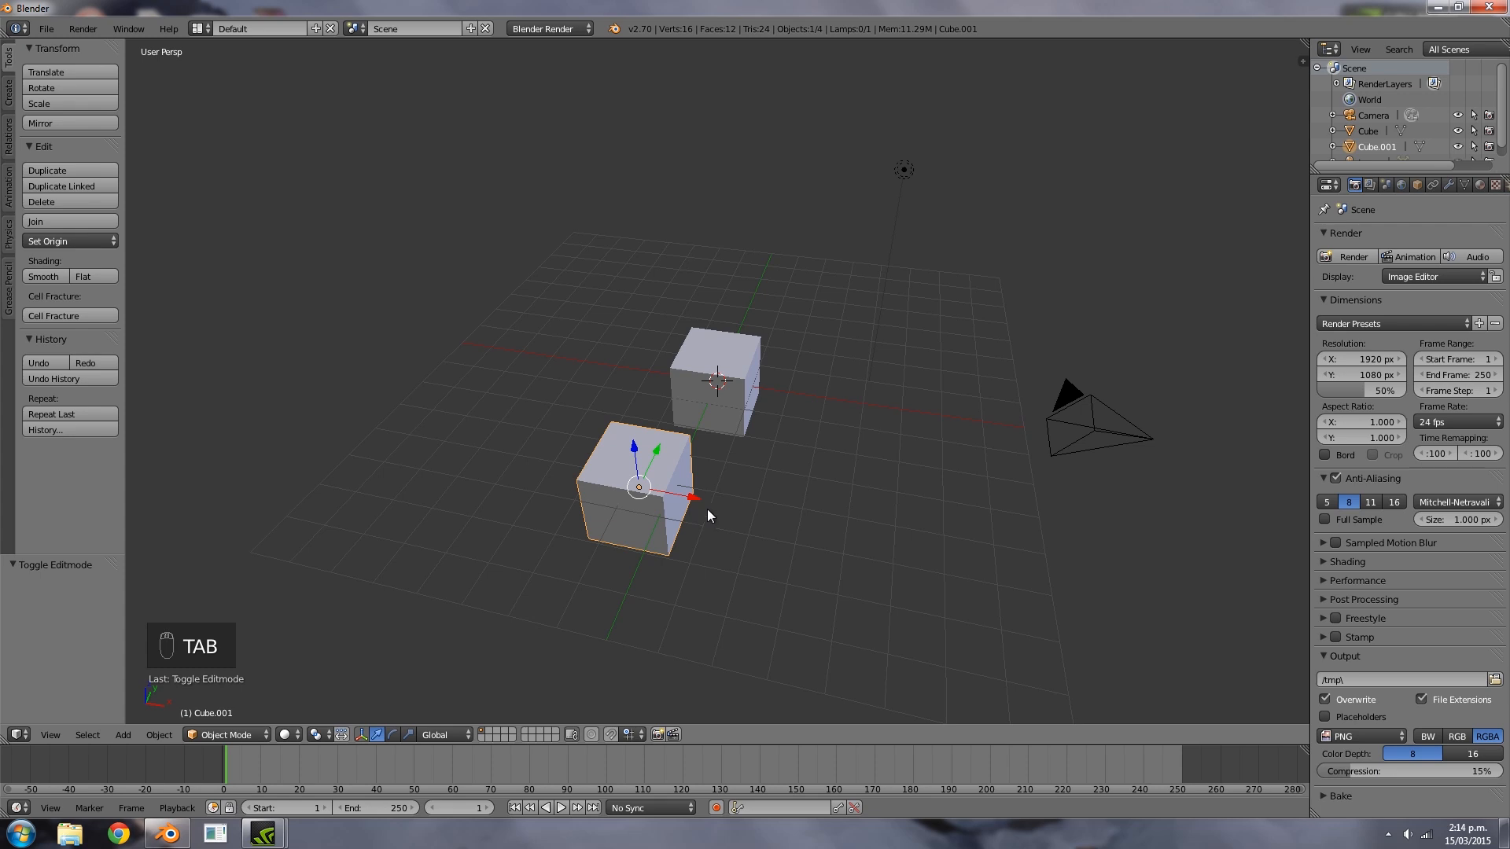
pyautogui.press('x')
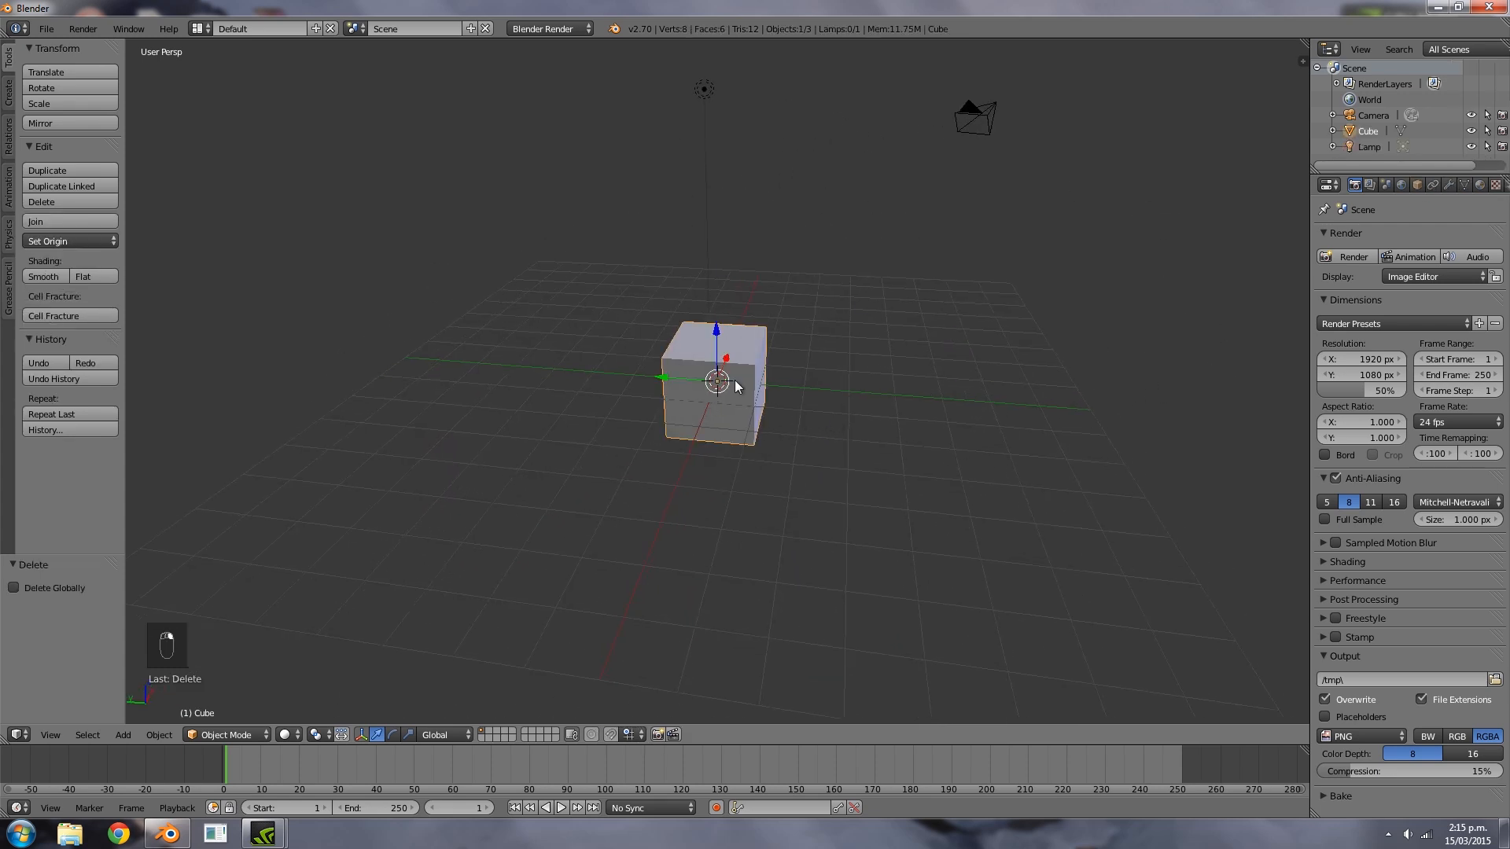
# Delete the remaining cube so the scene holds only the camera and lamp
pyautogui.press('alt+d')
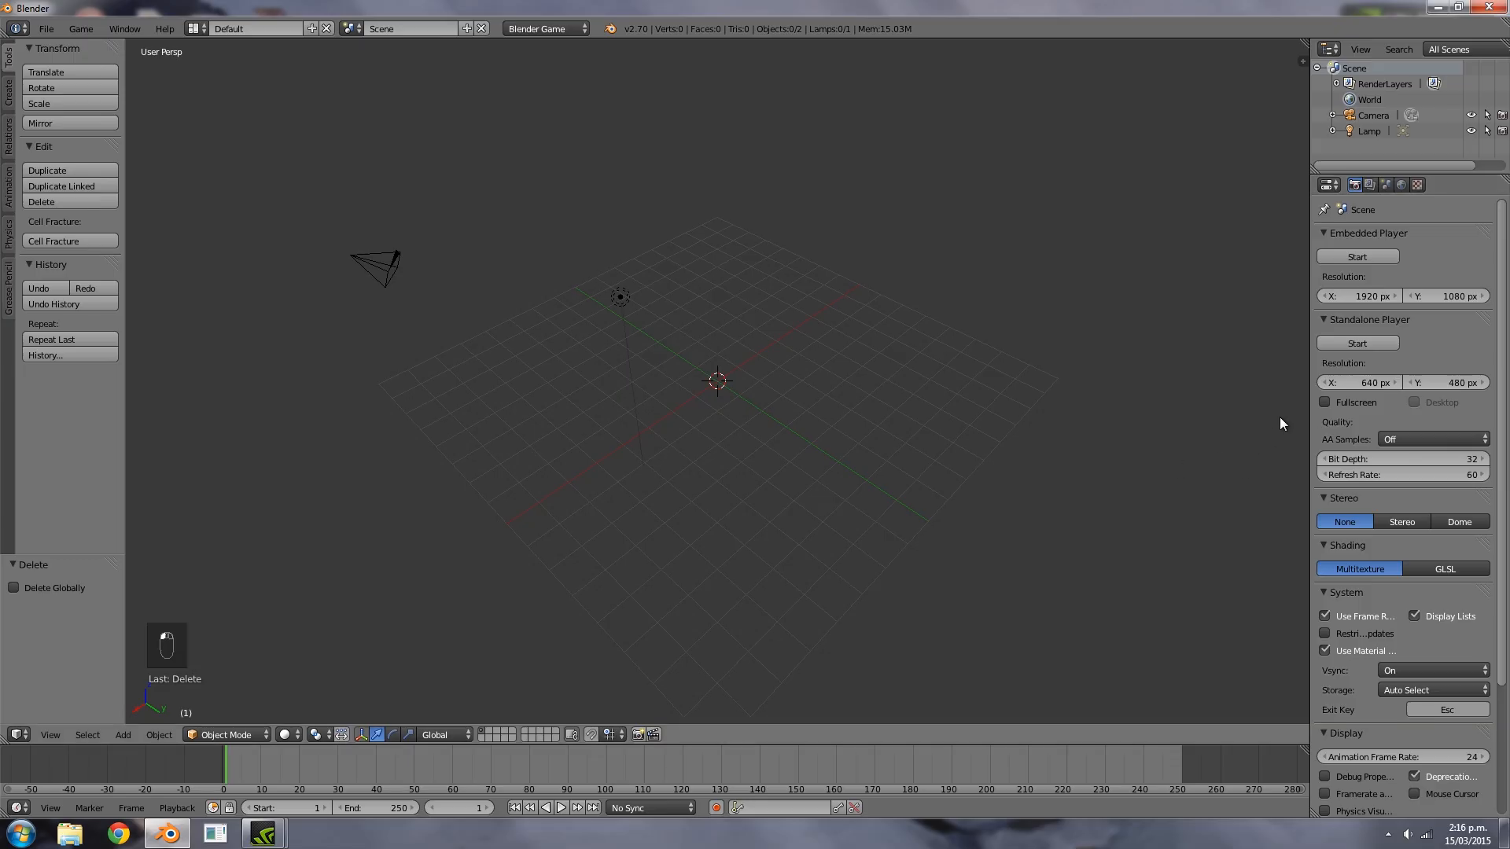
pyautogui.moveTo(1307, 413)
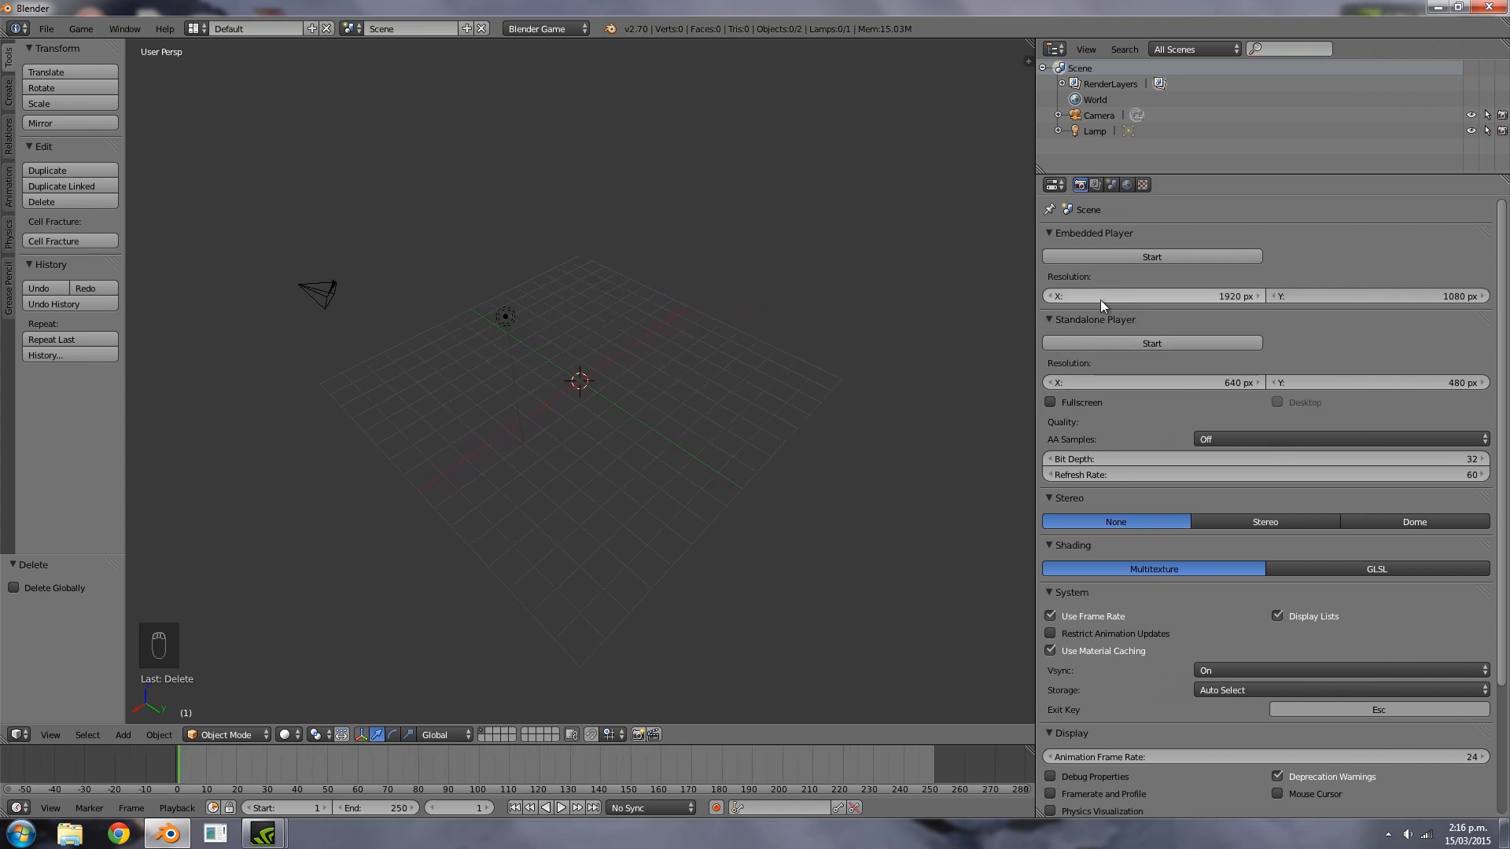
pyautogui.moveTo(1357, 304)
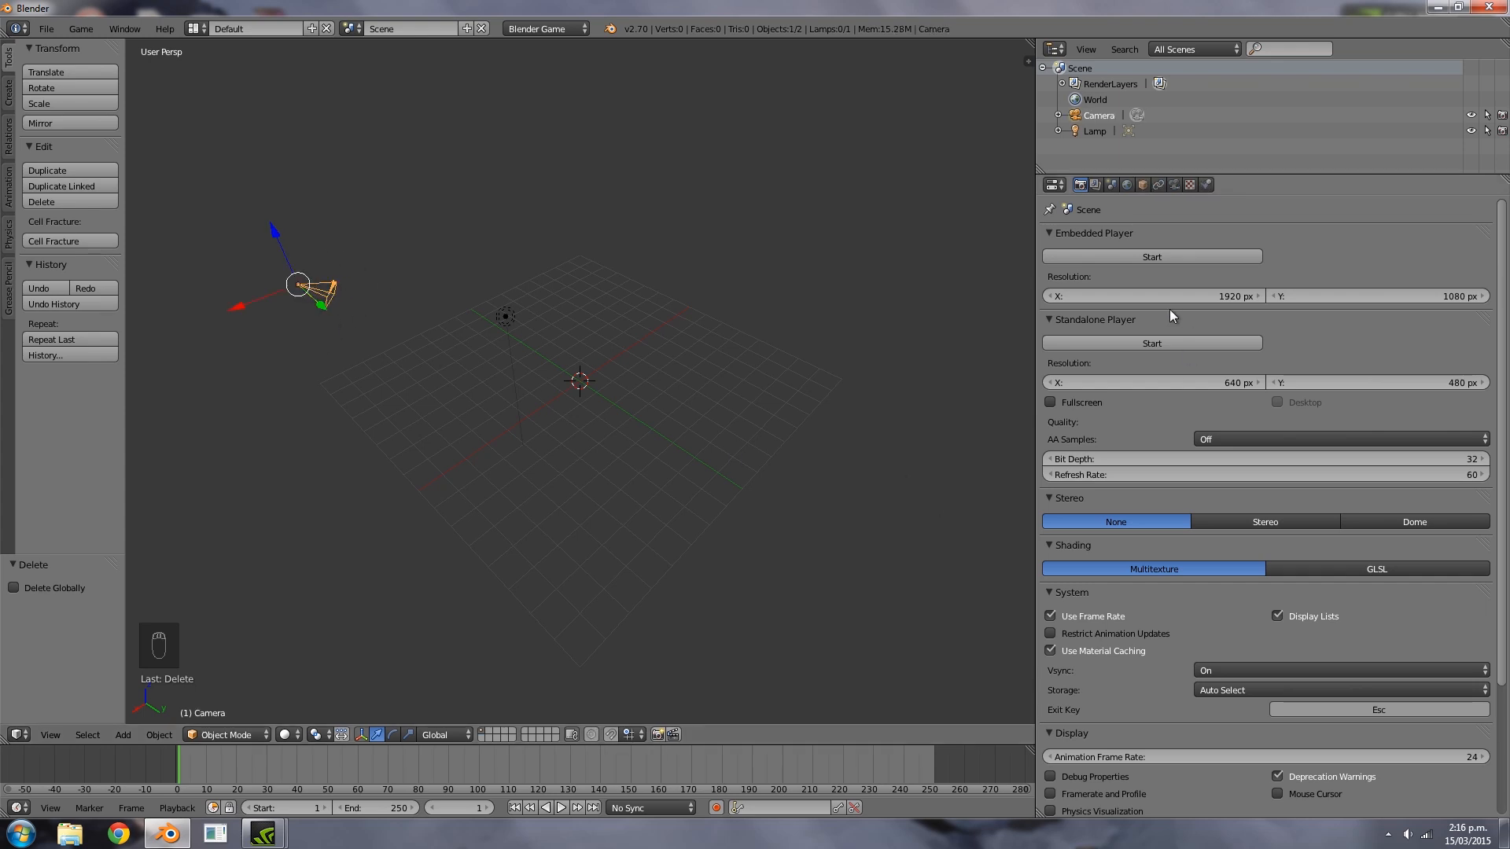
pyautogui.moveTo(1126, 390)
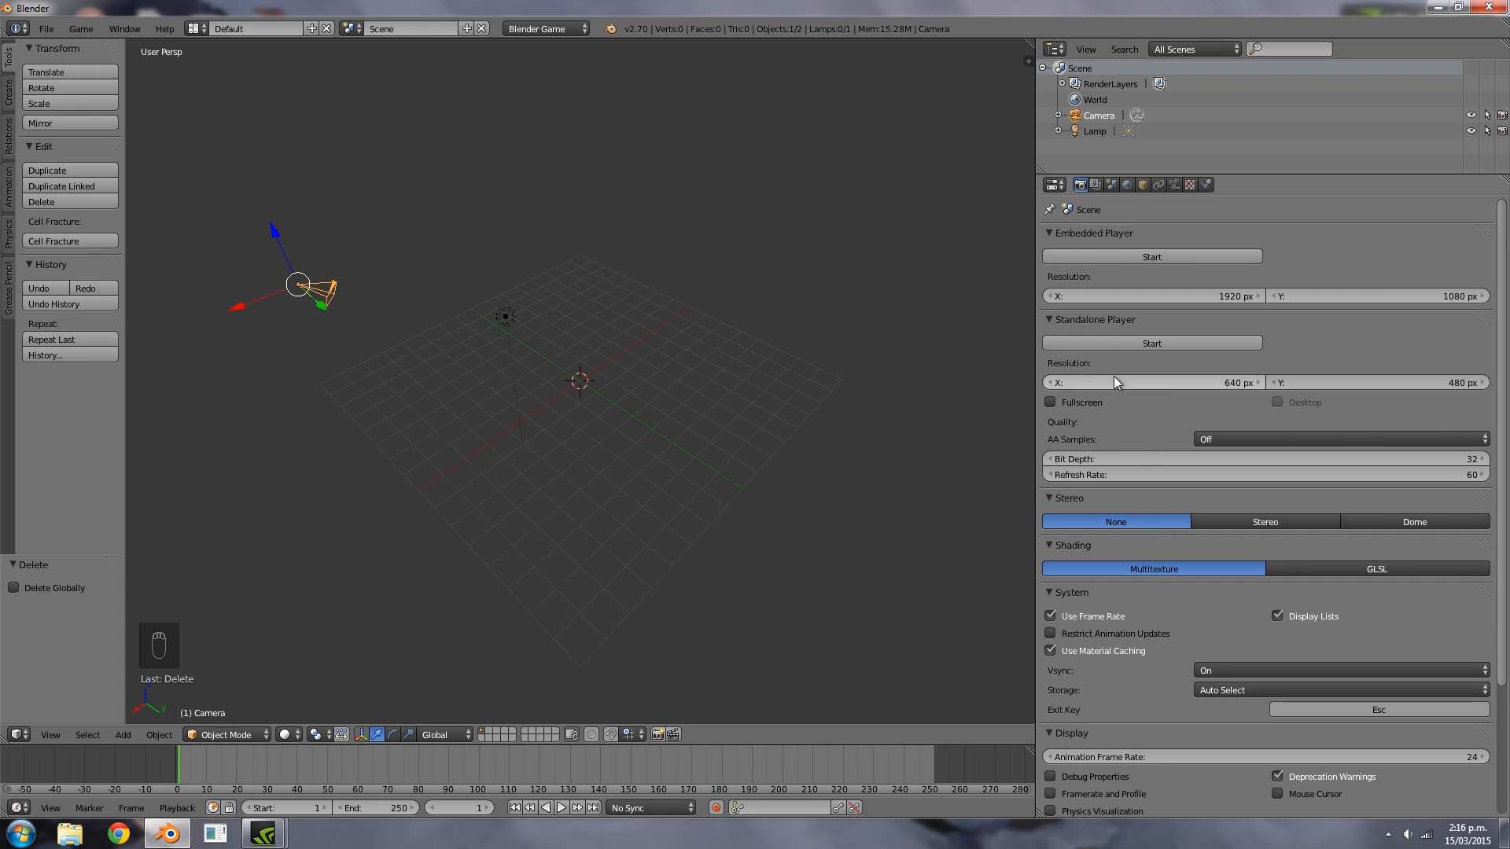
pyautogui.moveTo(1109, 409)
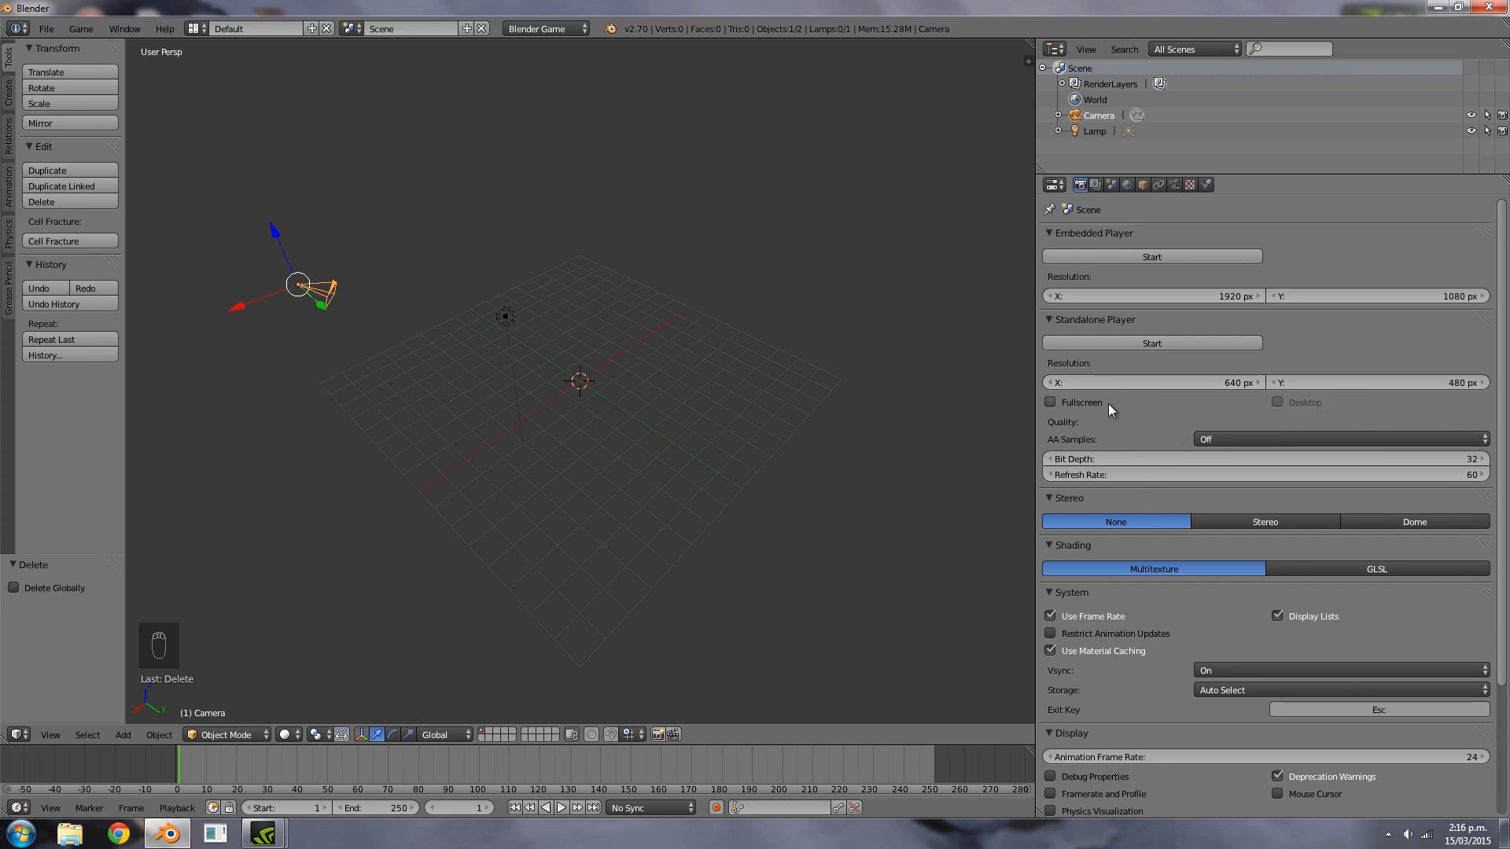
pyautogui.moveTo(1076, 402)
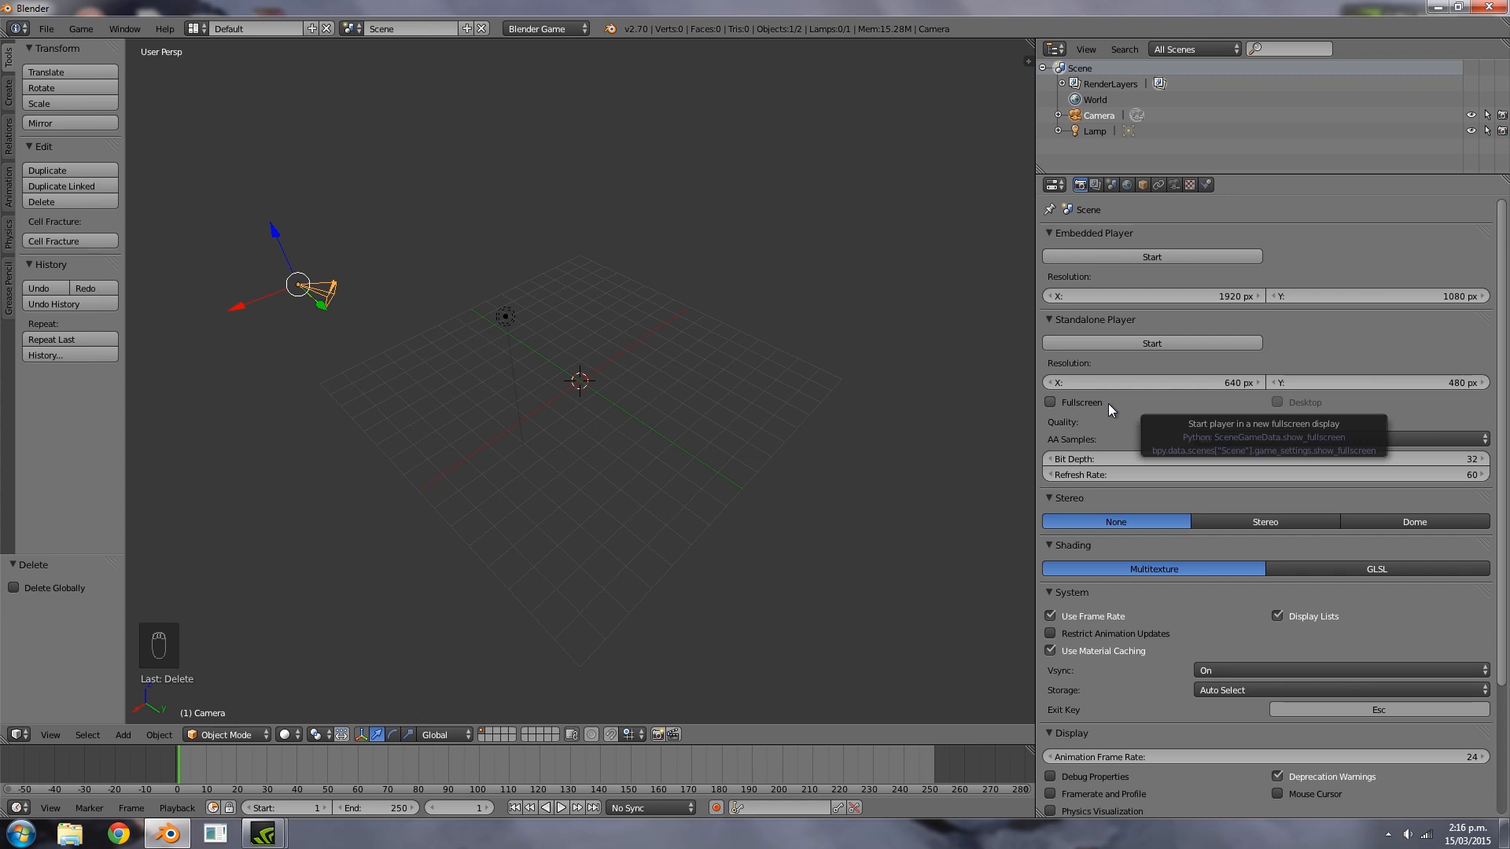
pyautogui.moveTo(1197, 399)
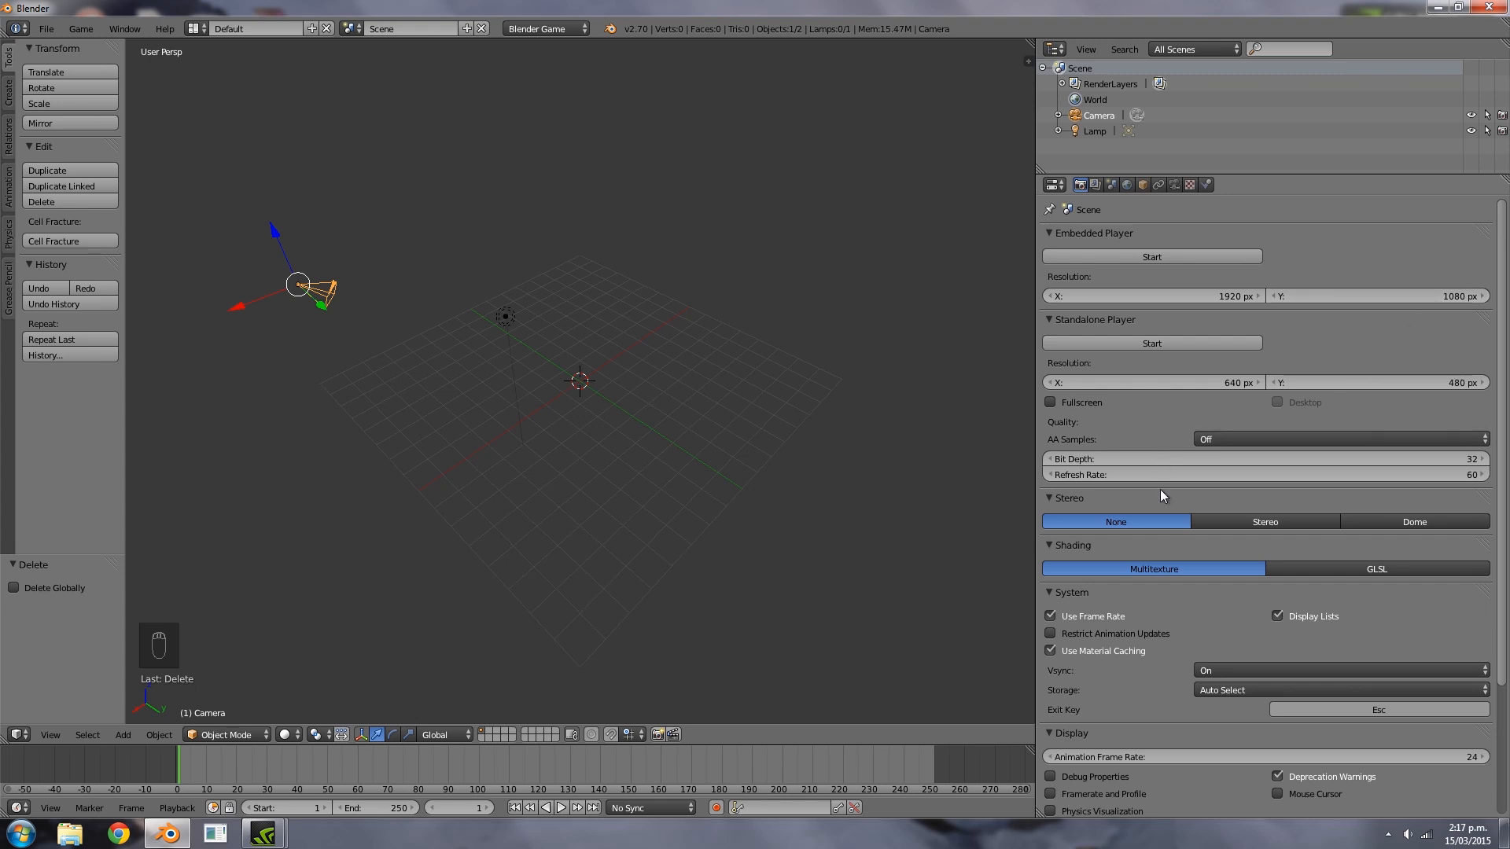
pyautogui.moveTo(1184, 202)
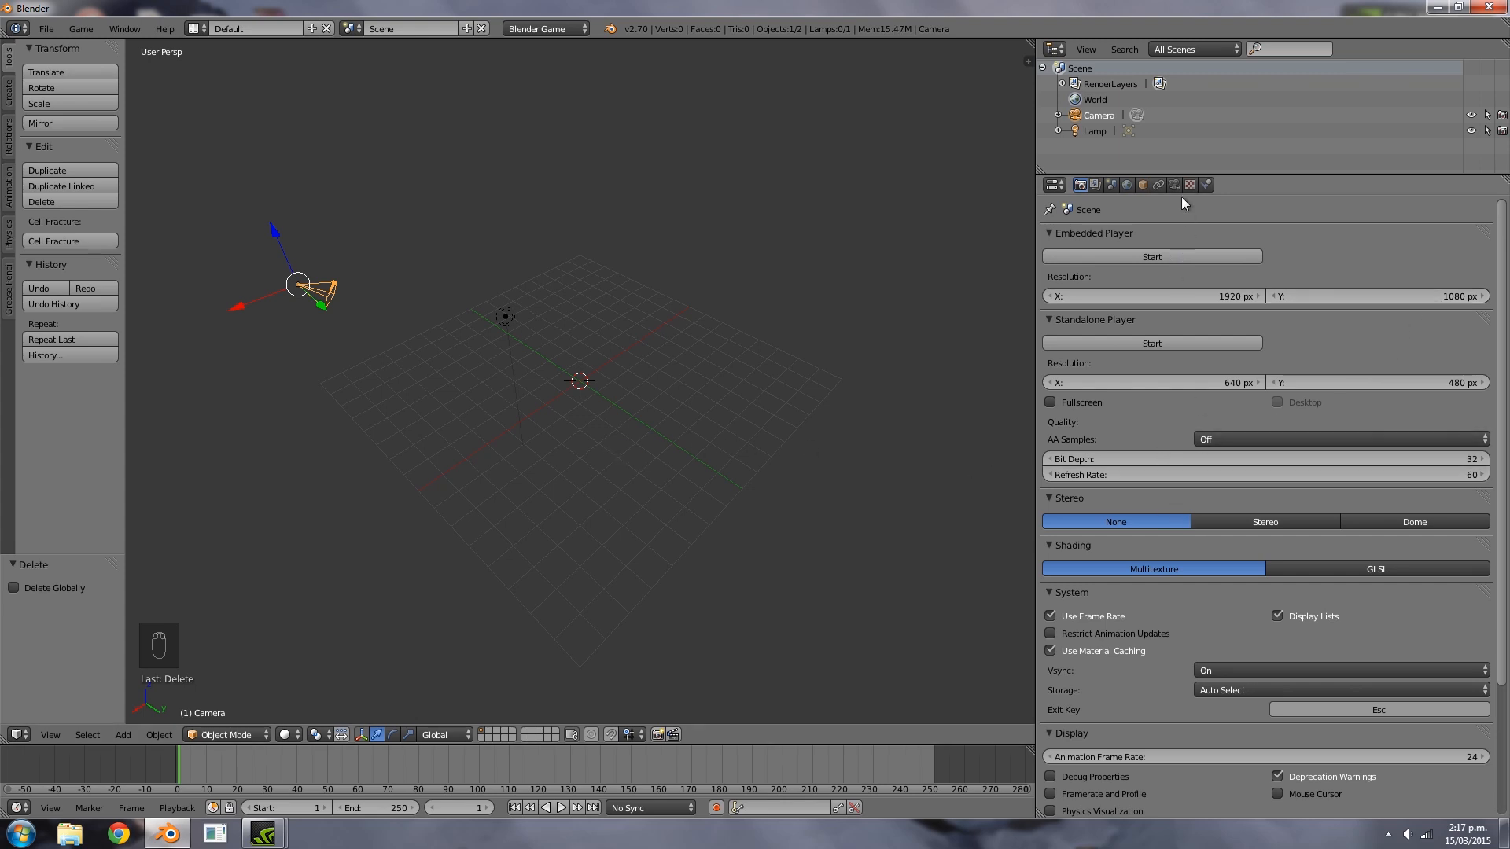
# Display the camera's clipping limits in the viewport with Clipping End 52.9, then reach the world mist options
pyautogui.click(1174, 184)
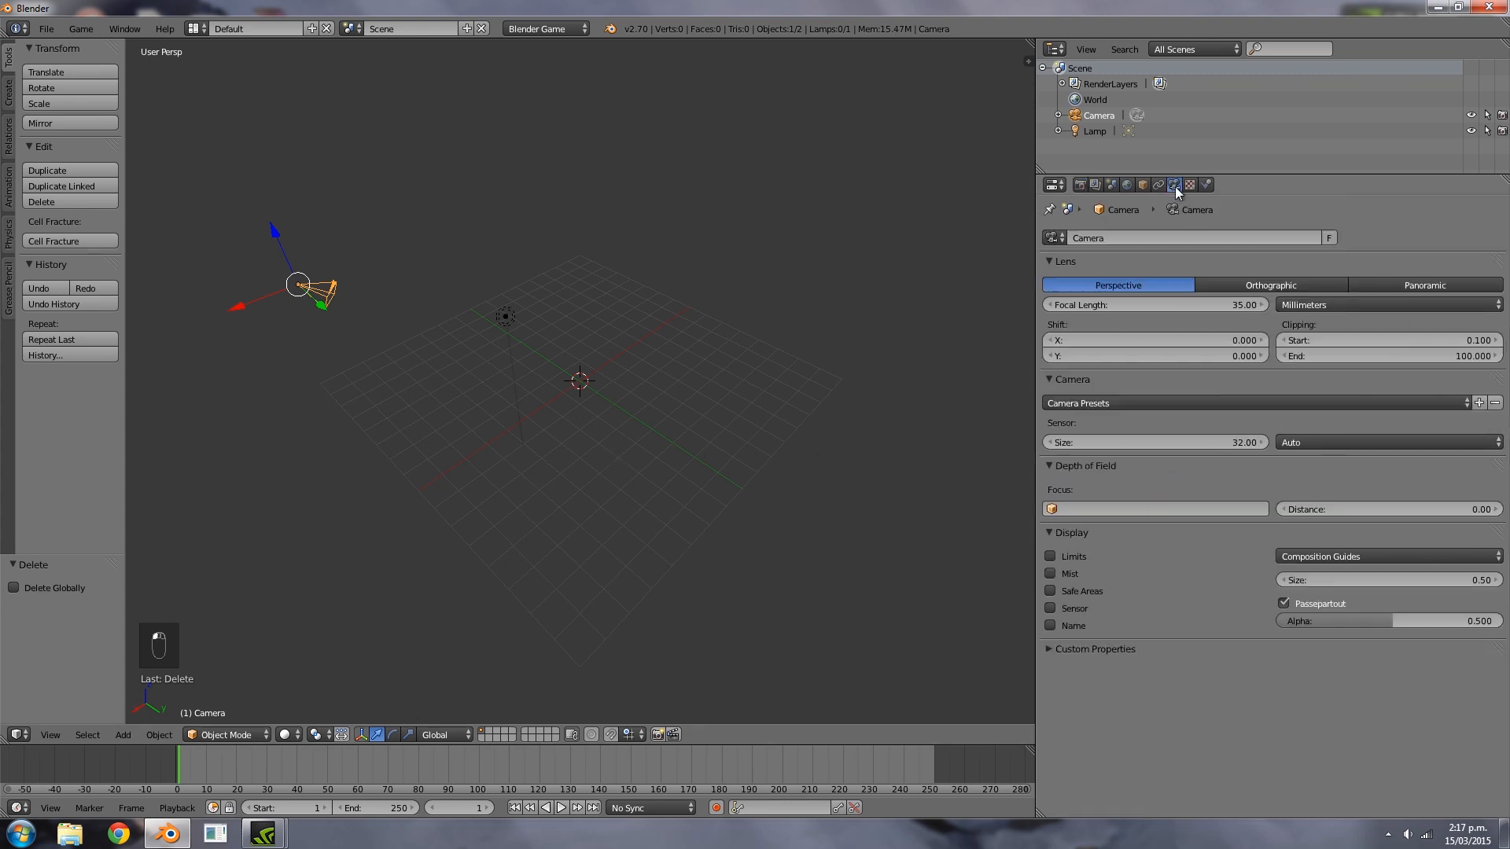
pyautogui.moveTo(1311, 349)
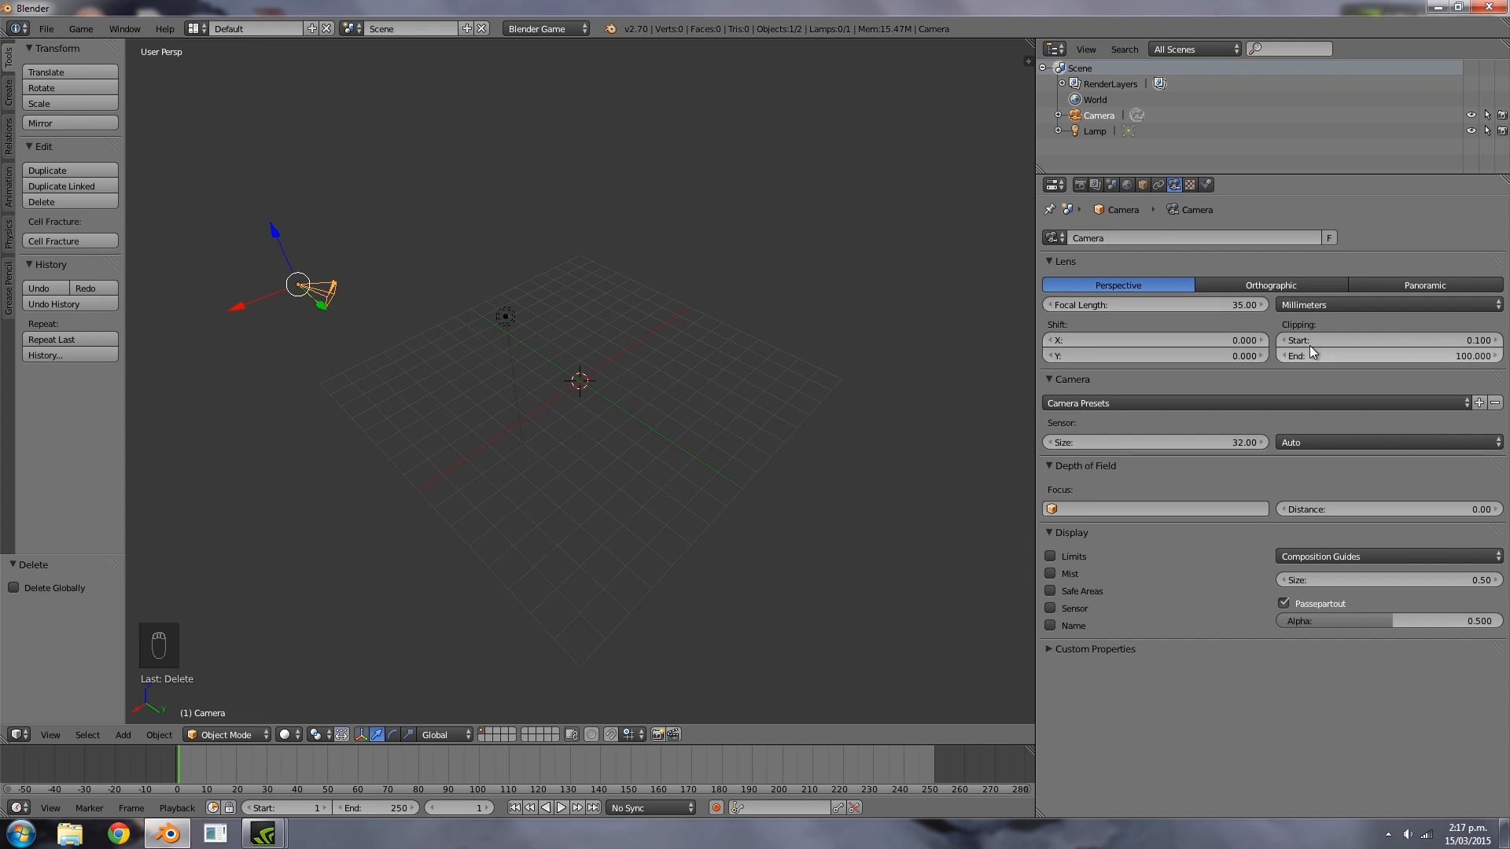
pyautogui.moveTo(1367, 339)
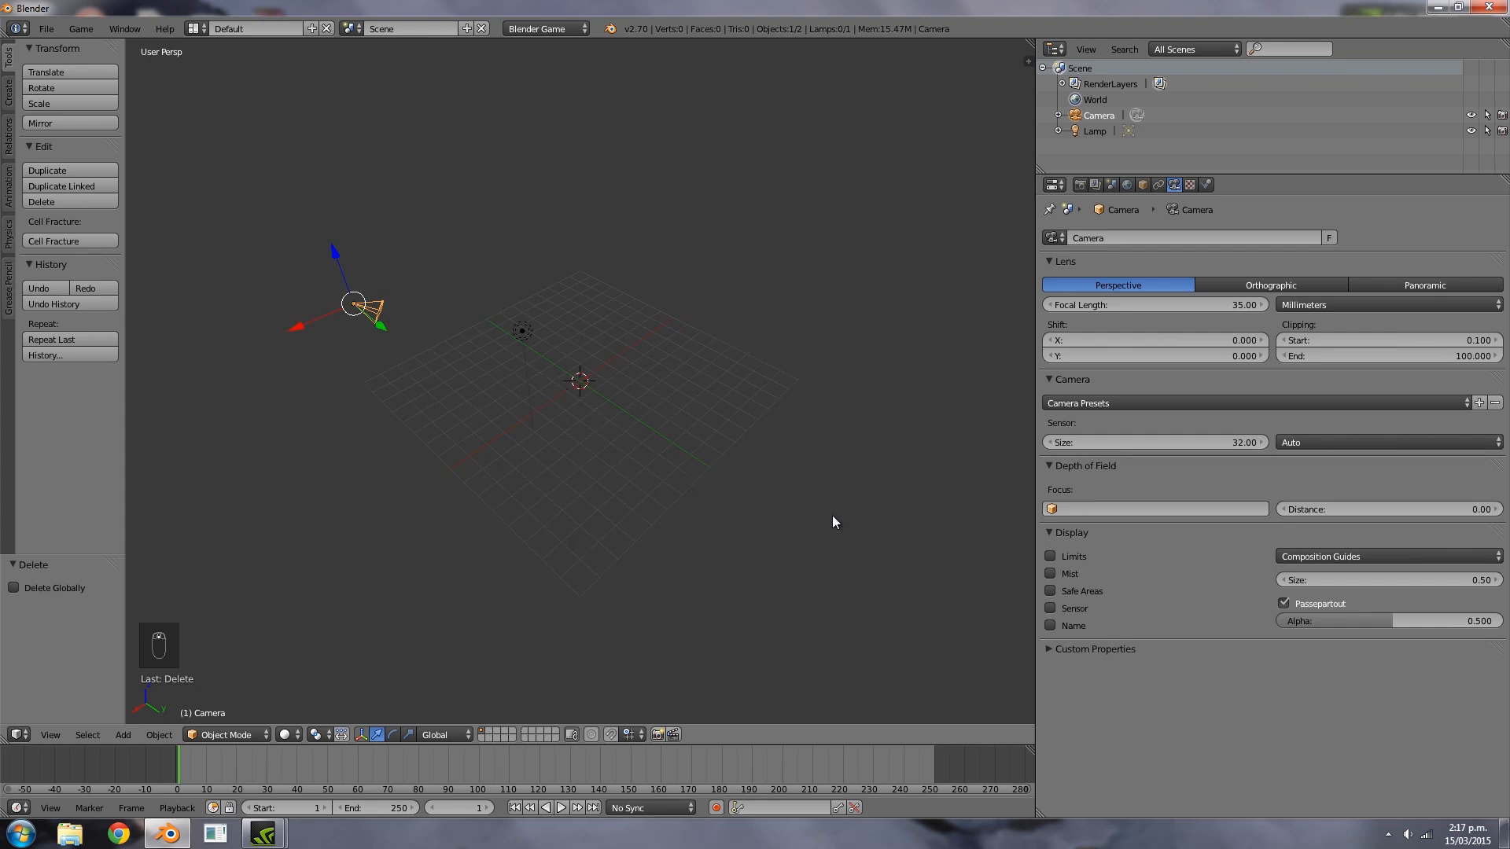
pyautogui.click(1051, 556)
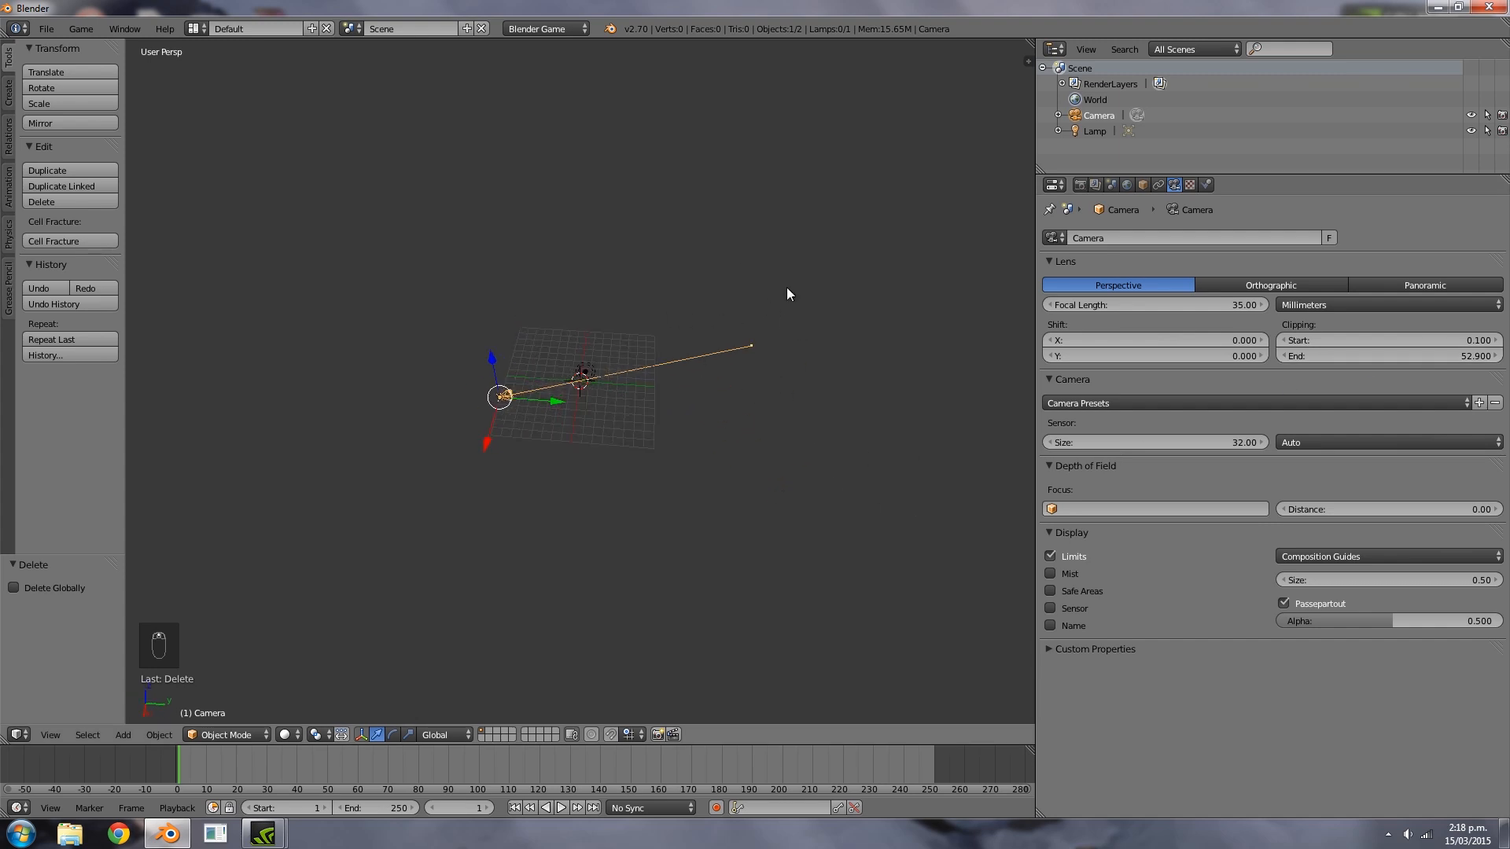
pyautogui.moveTo(794, 380)
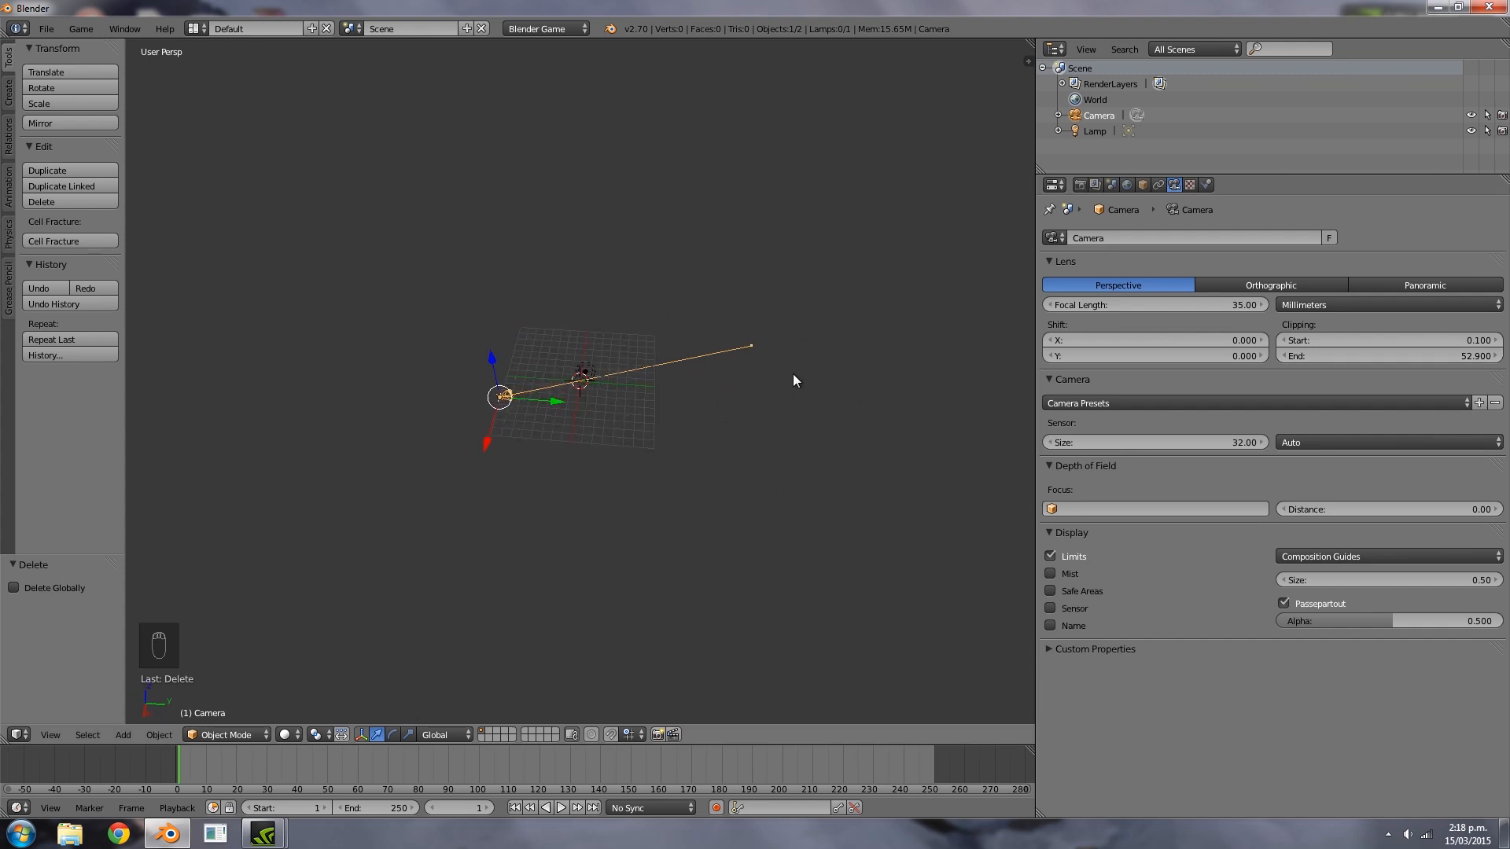
pyautogui.moveTo(857, 347)
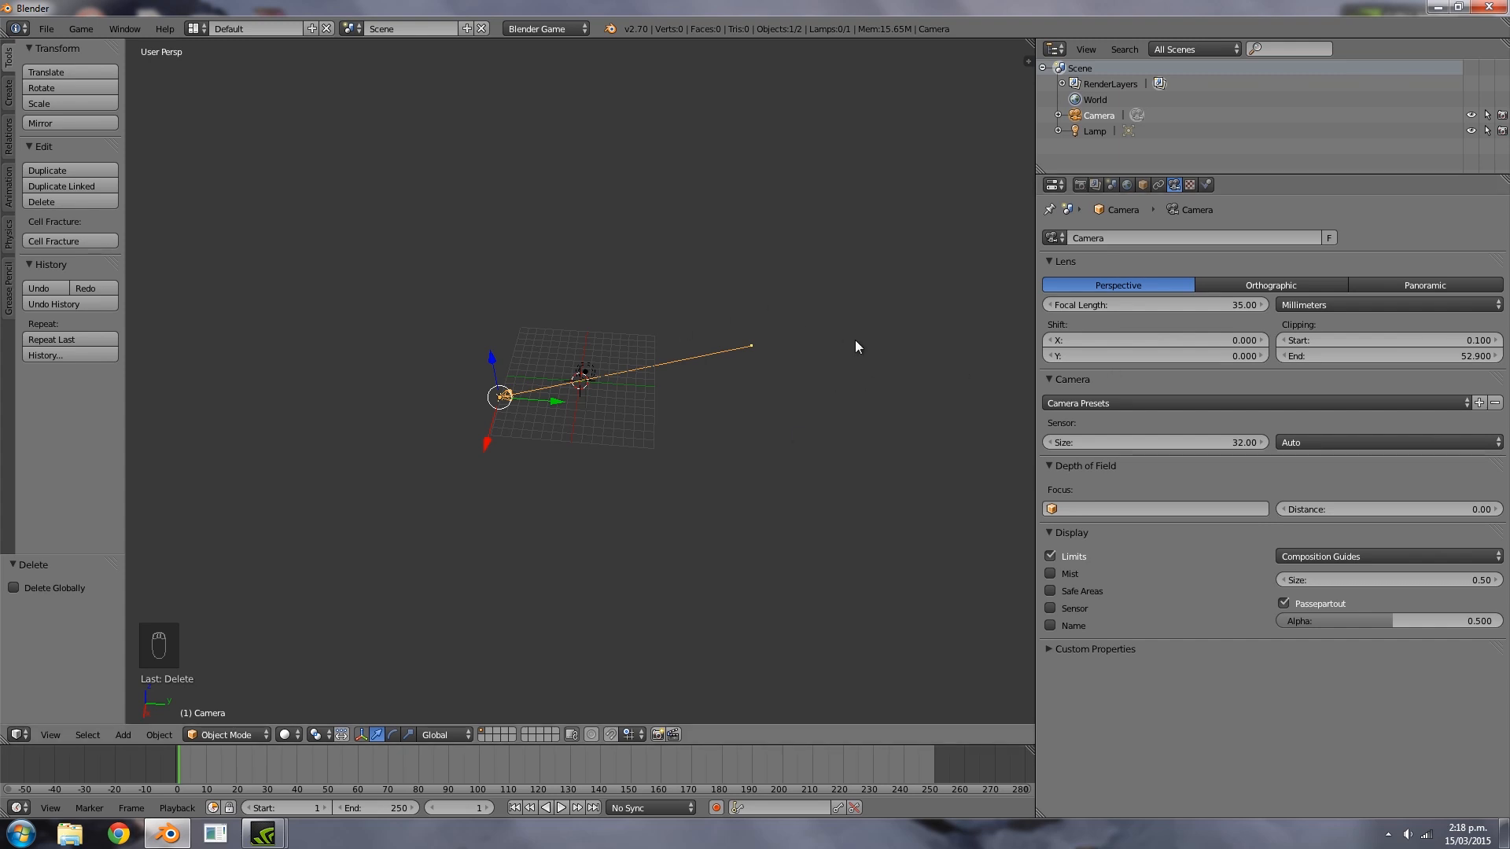
pyautogui.click(1127, 184)
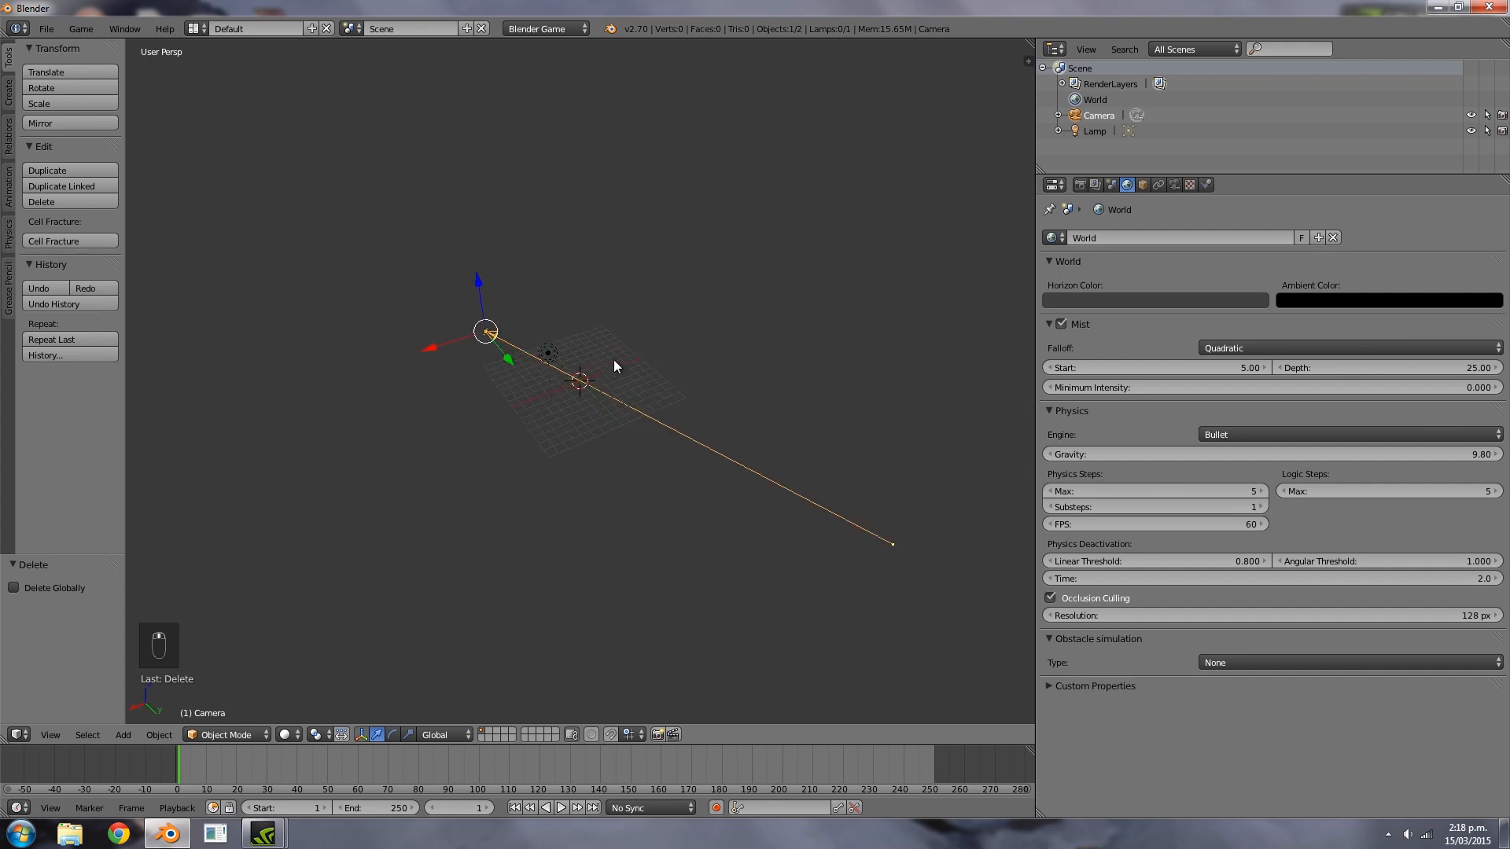
pyautogui.moveTo(545, 498)
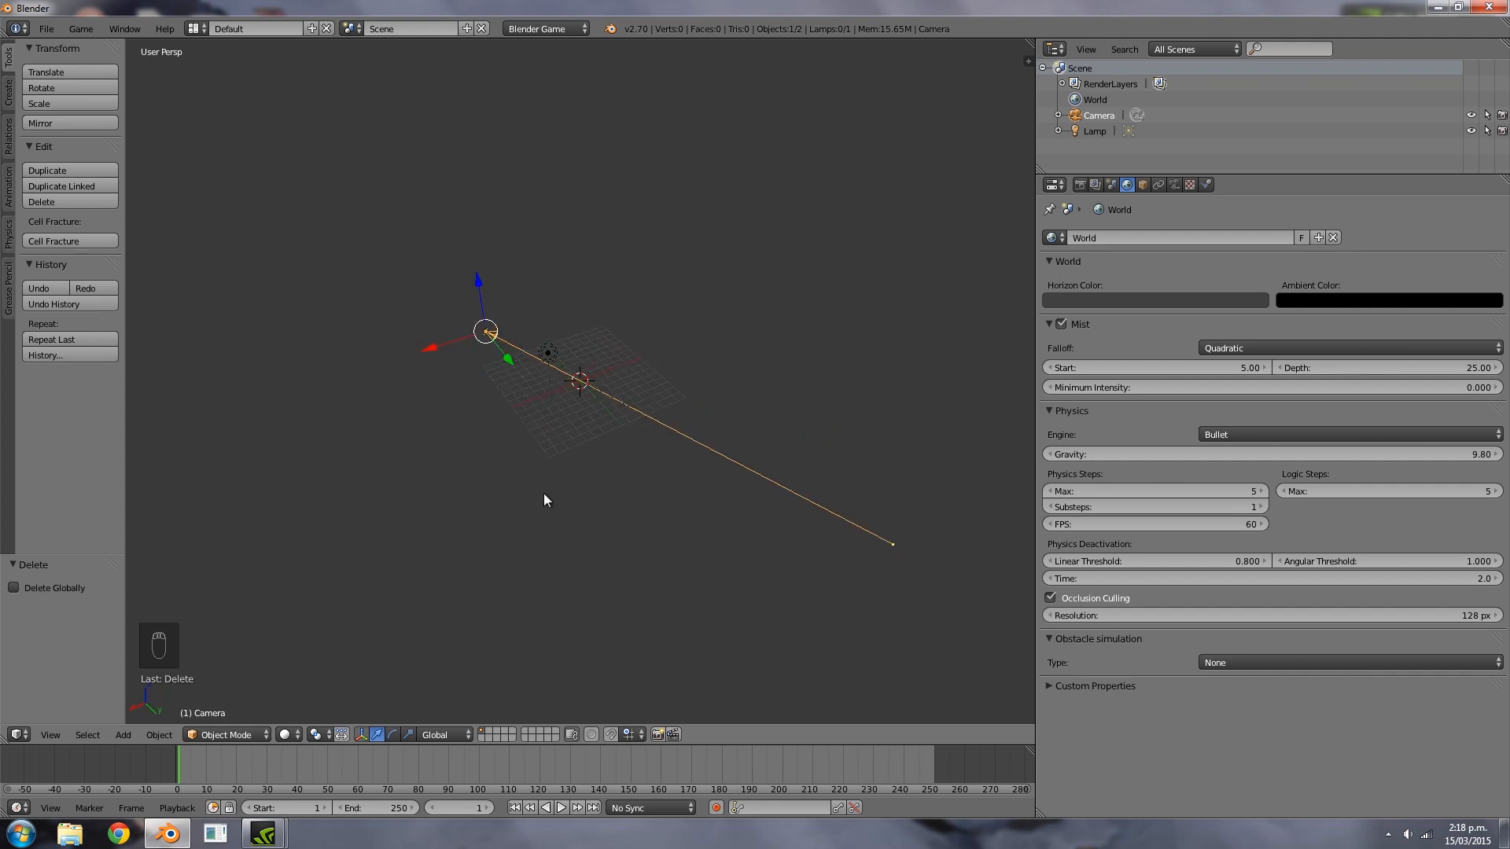
# Return to the Render tab showing embedded 1920x1080 and standalone 640x480 player resolution
pyautogui.click(1066, 184)
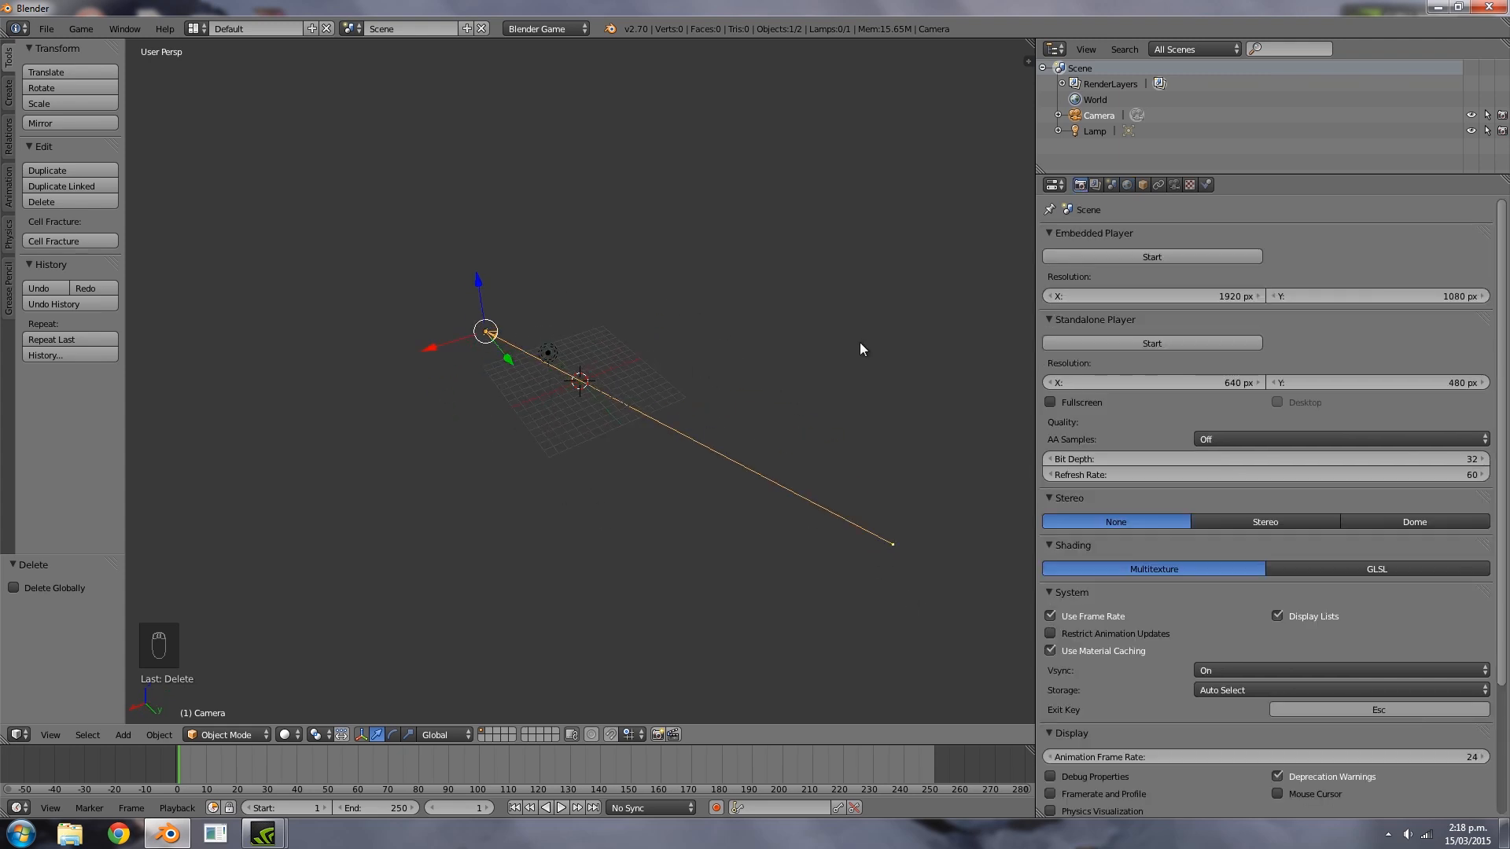